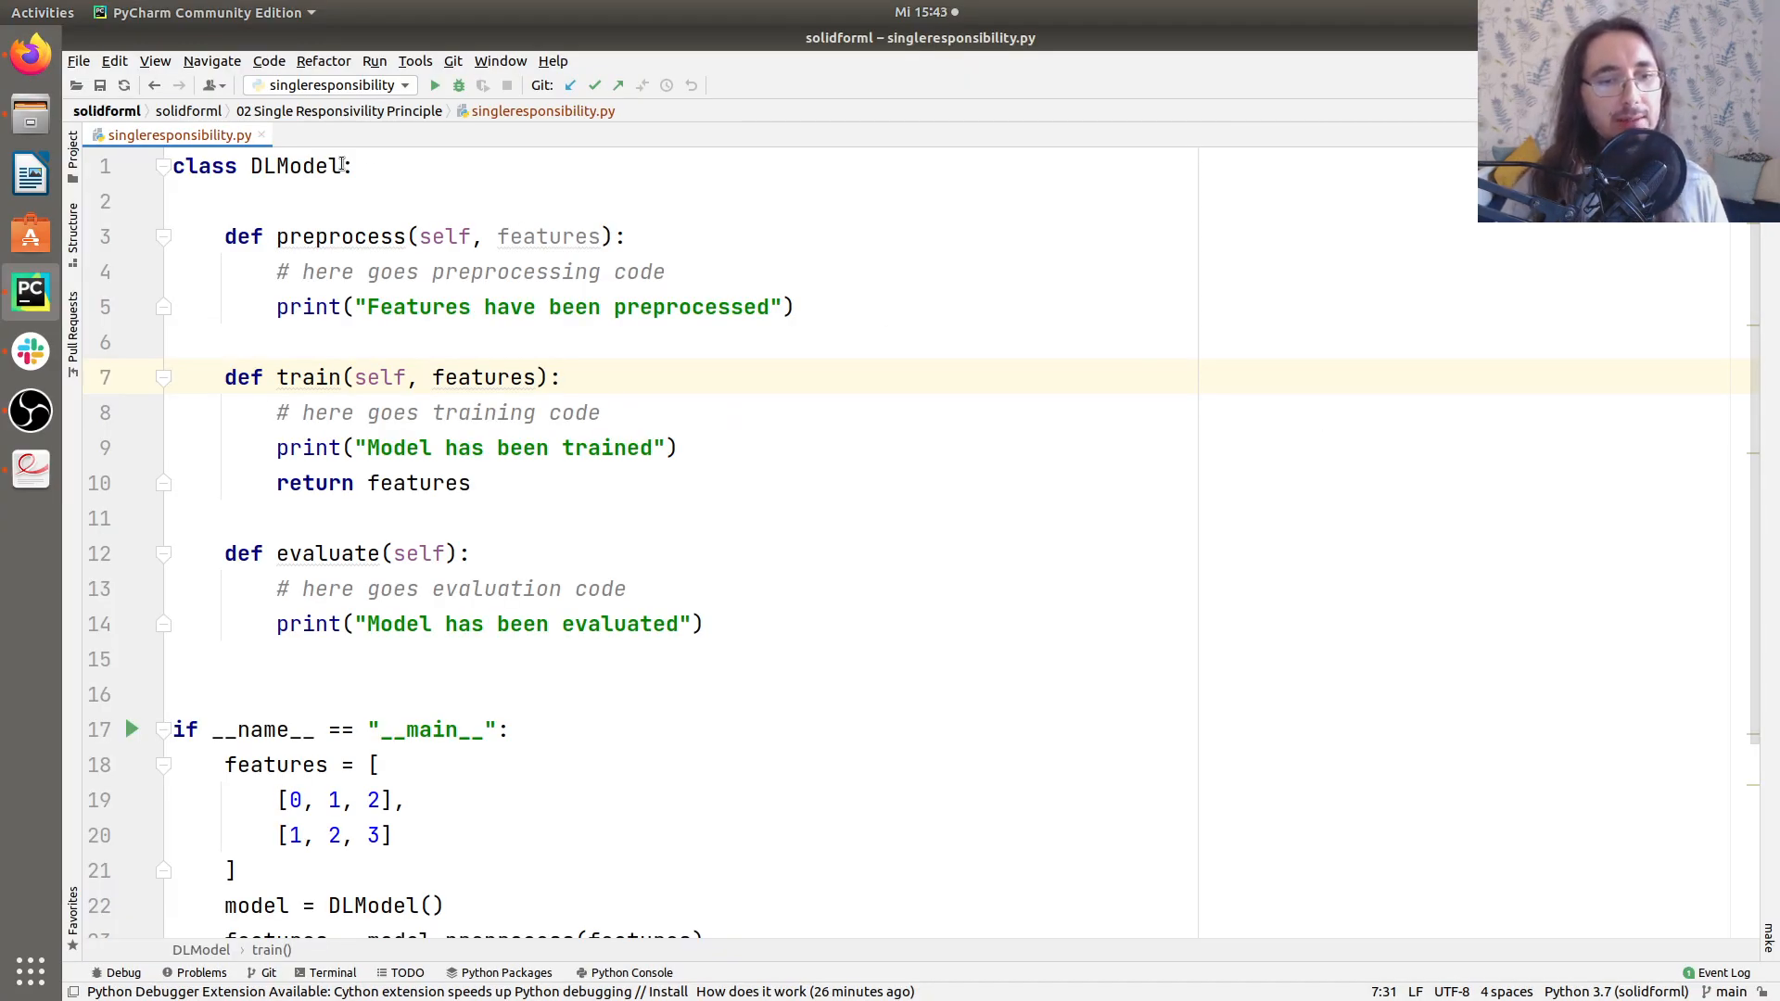
Review the DLModel class name and its train method in singleresponsibility.py.
{"action": "double_click", "coordinate": [295, 166]}
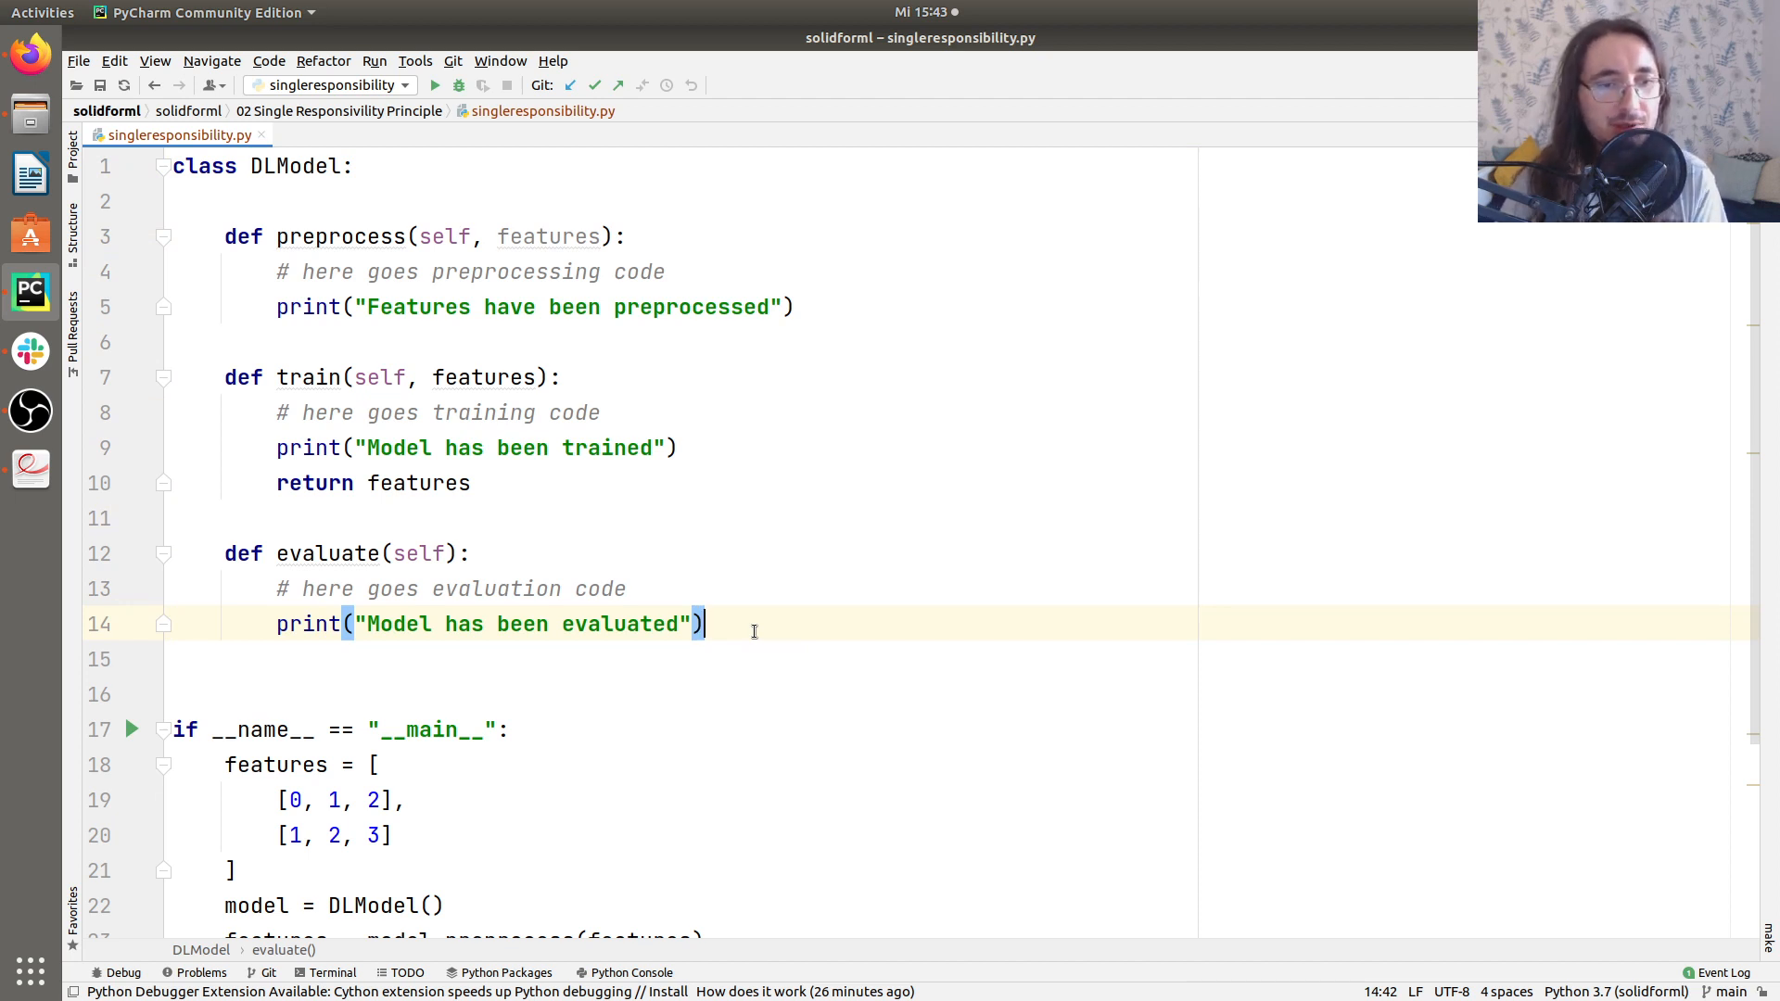
{"action": "left_click", "coordinate": [294, 165]}
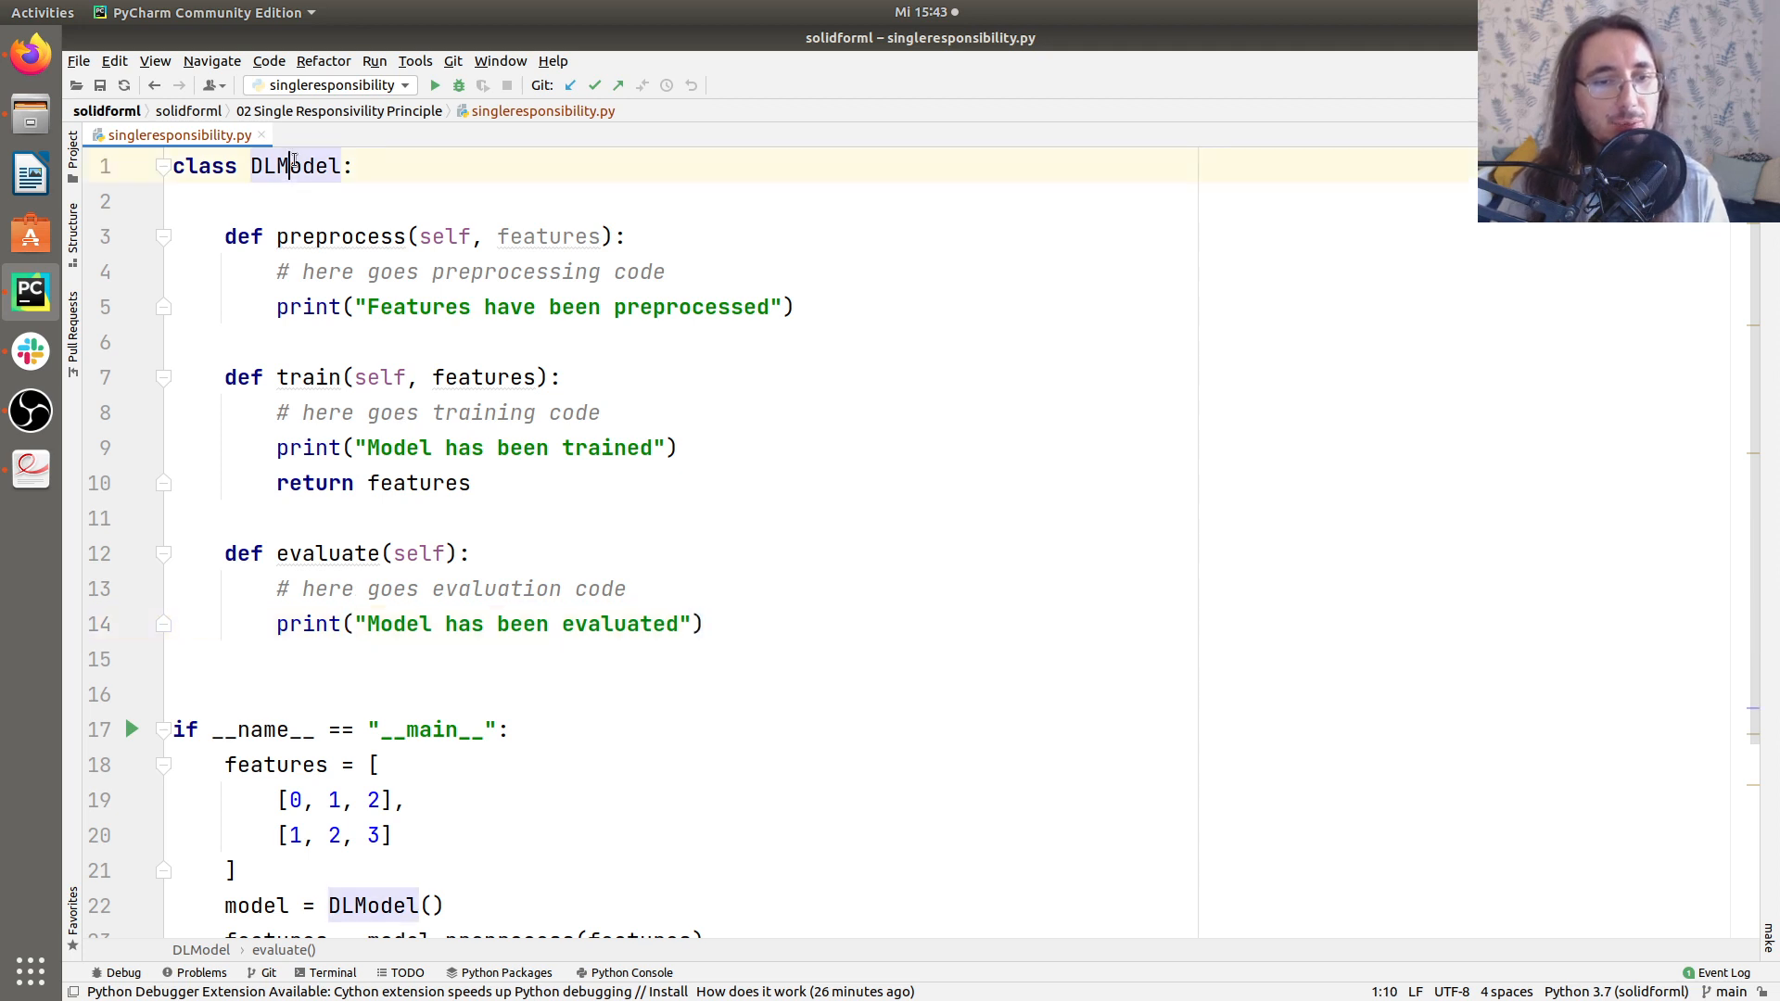
{"action": "double_click", "coordinate": [292, 167]}
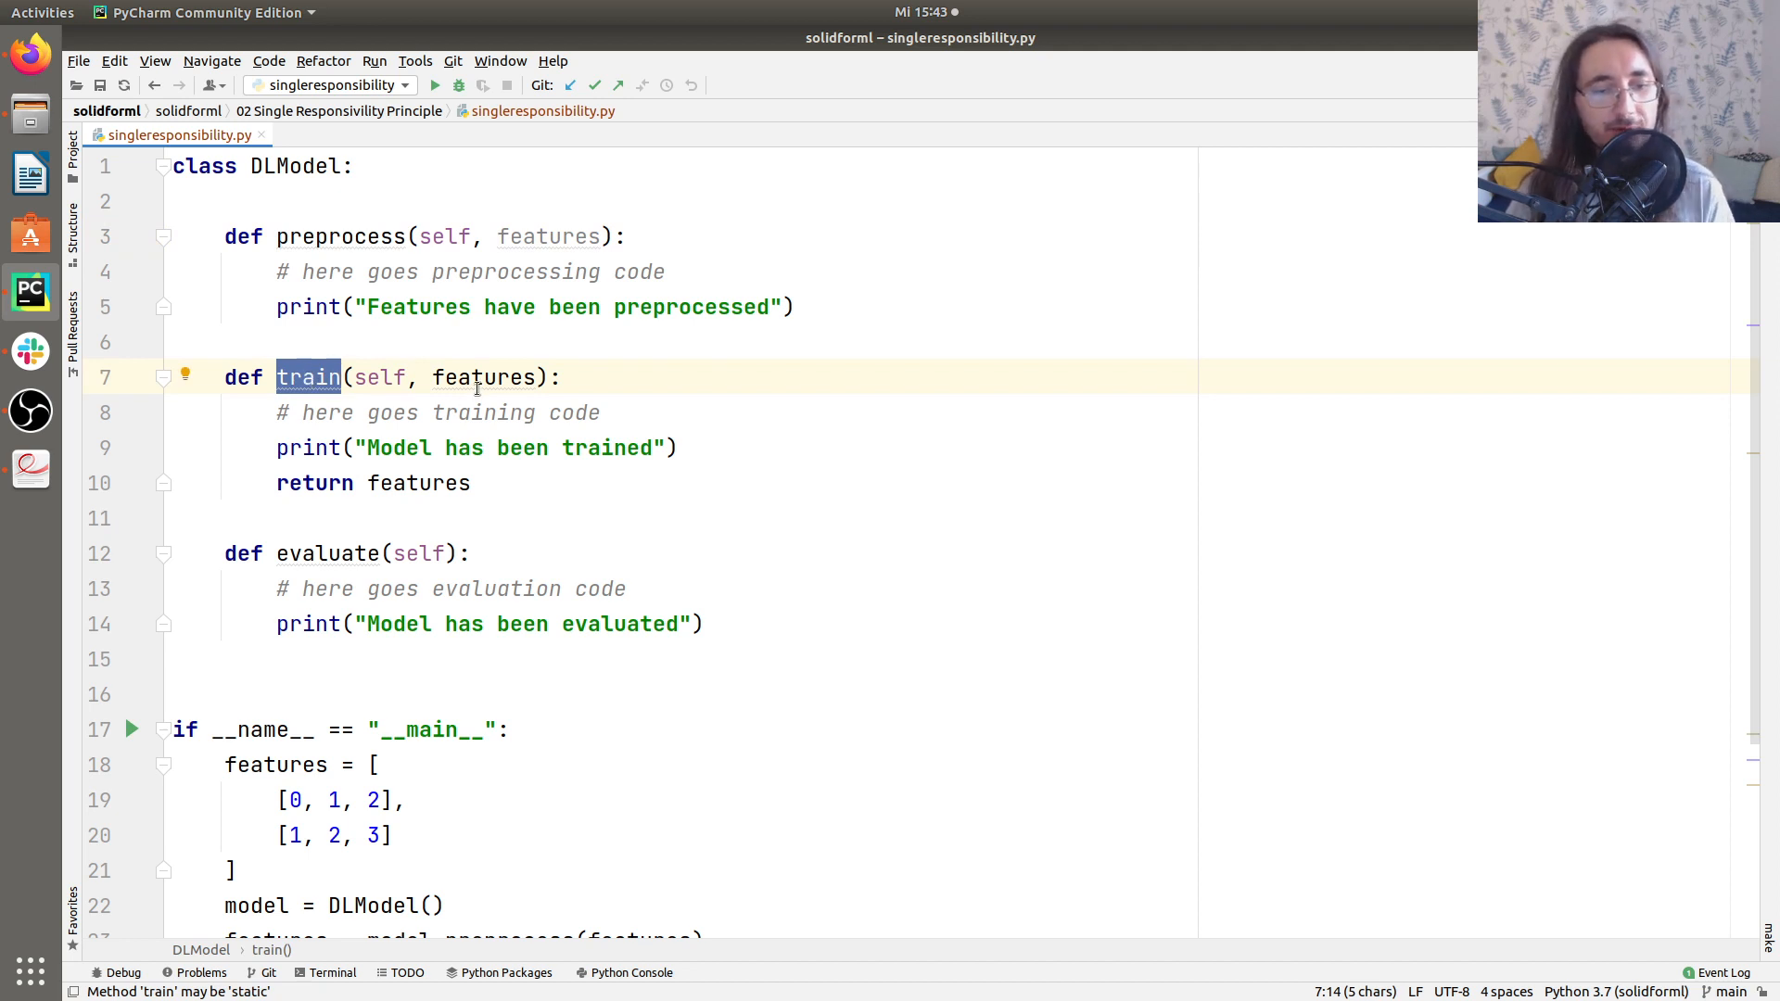
{"action": "double_click", "coordinate": [327, 553]}
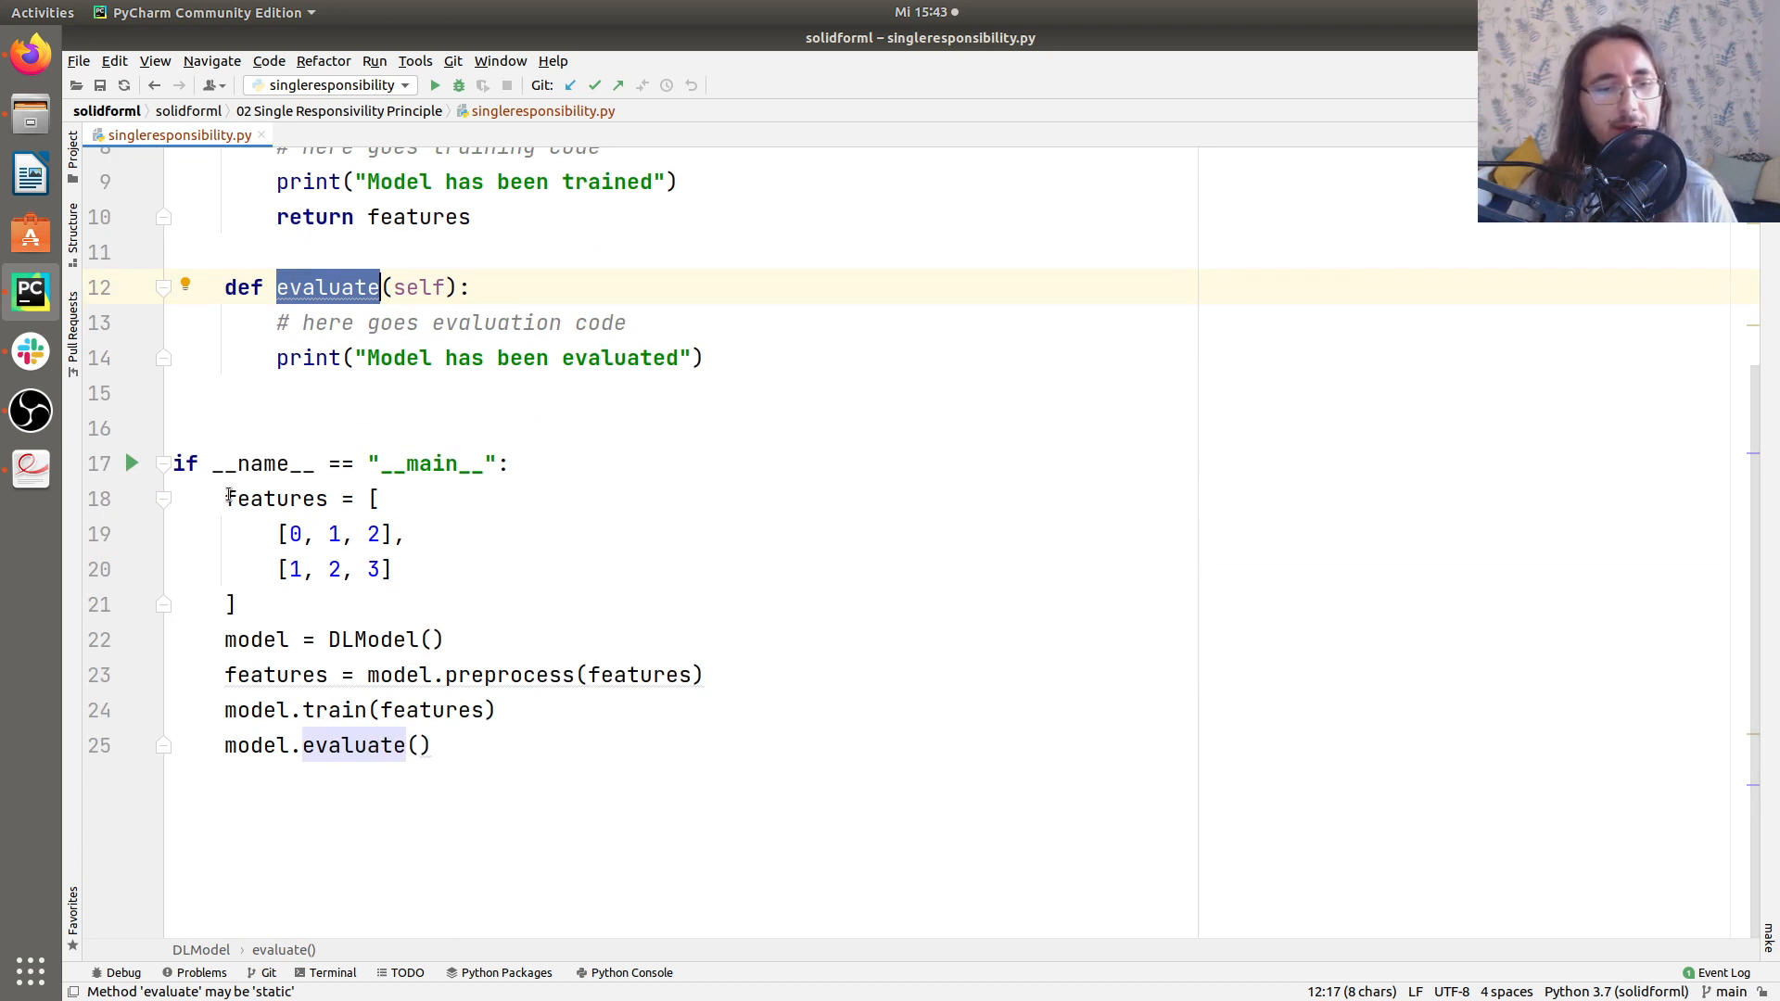
Trace where the features variable is passed to train, then open the main block's run menu.
{"action": "left_click_drag", "start_coordinate": [224, 499], "coordinate": [235, 603]}
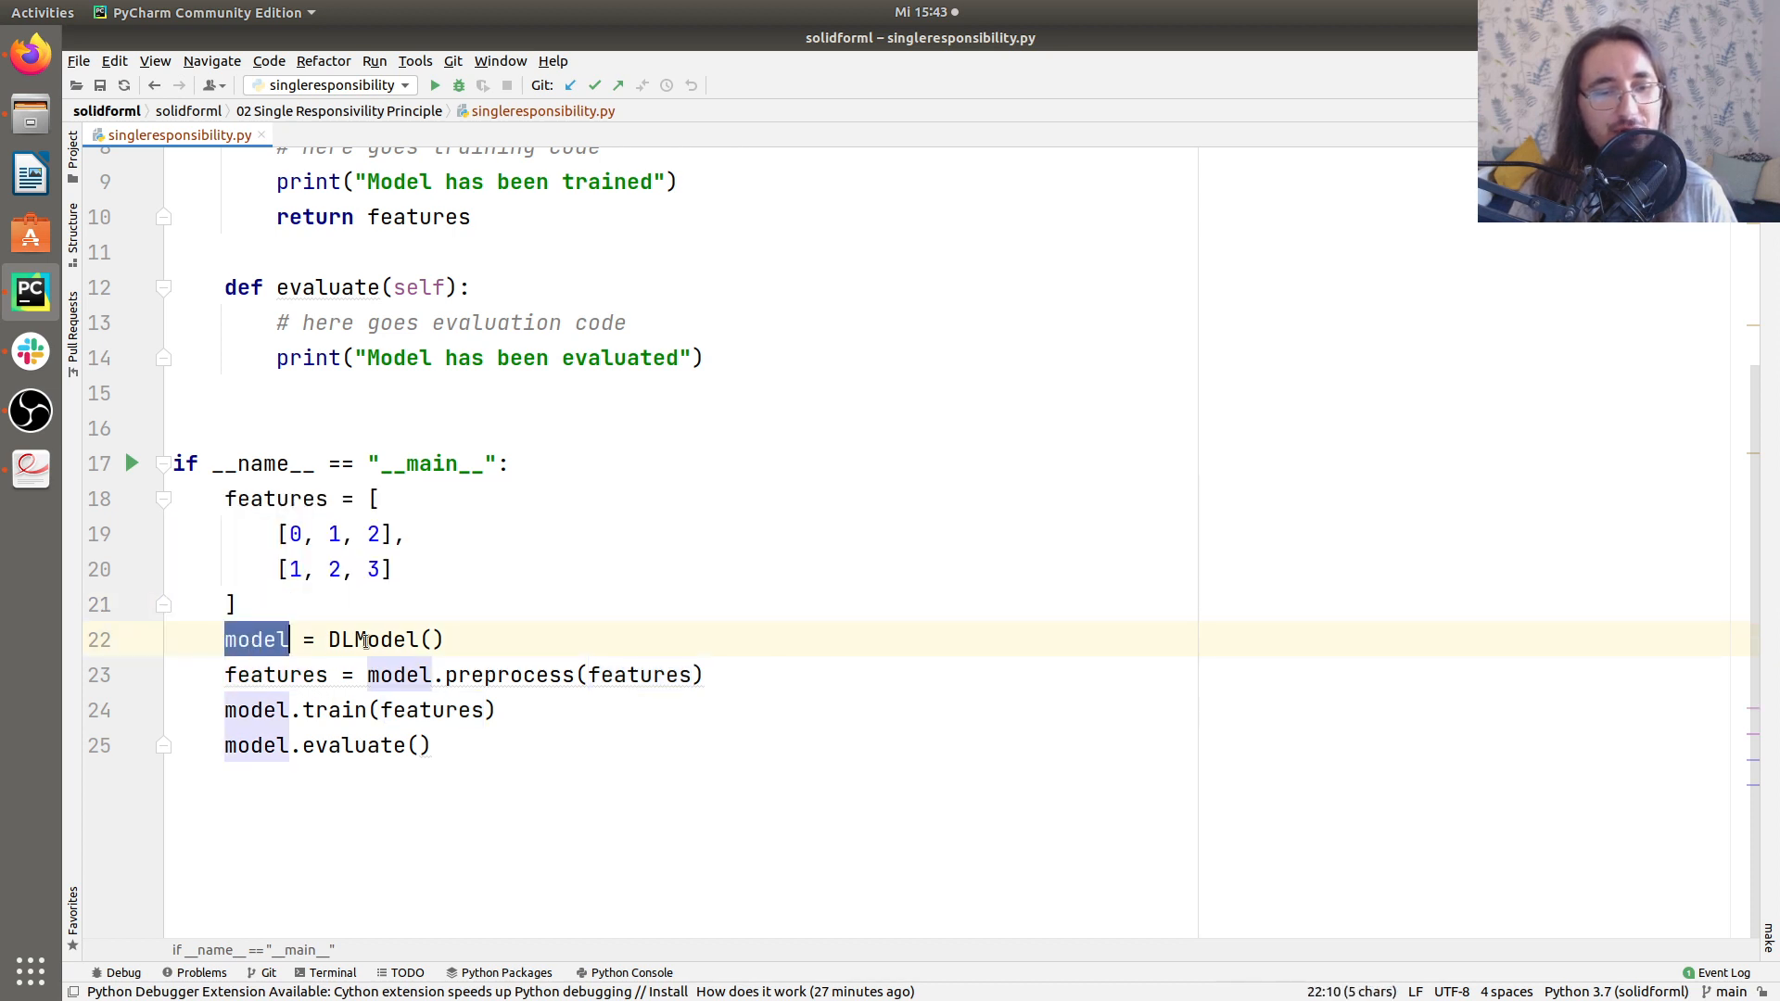
{"action": "left_click", "coordinate": [276, 675]}
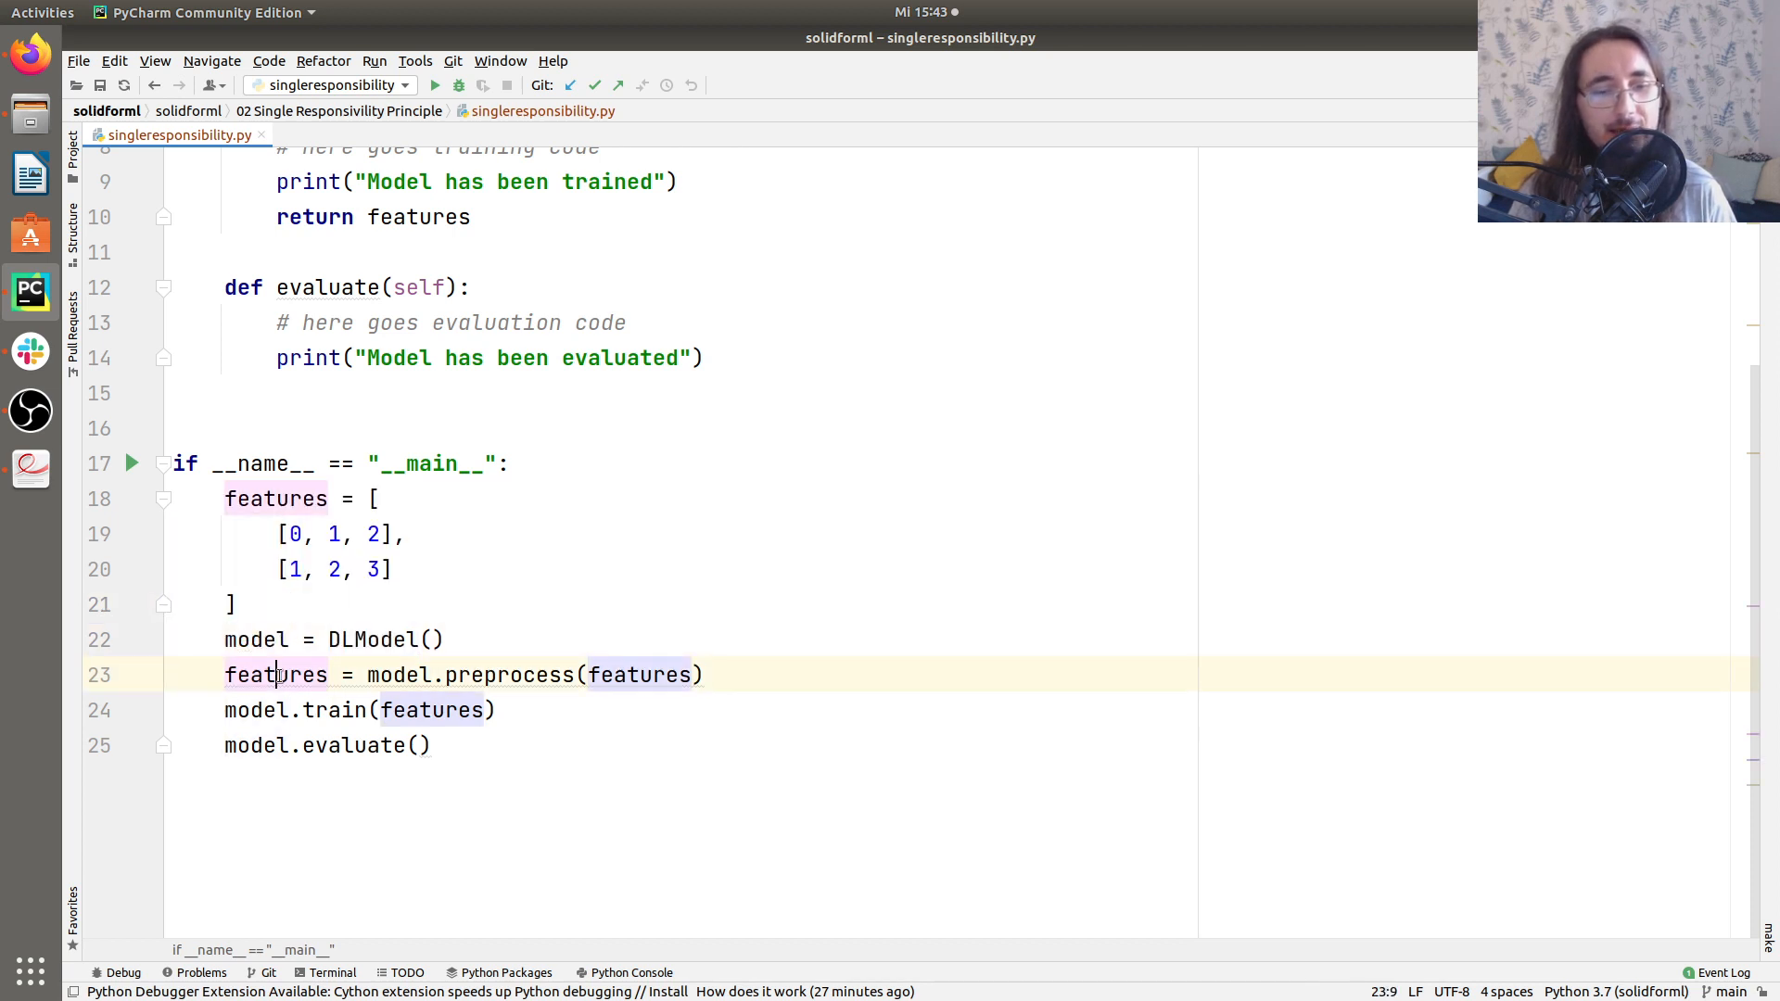
{"action": "double_click", "coordinate": [509, 674]}
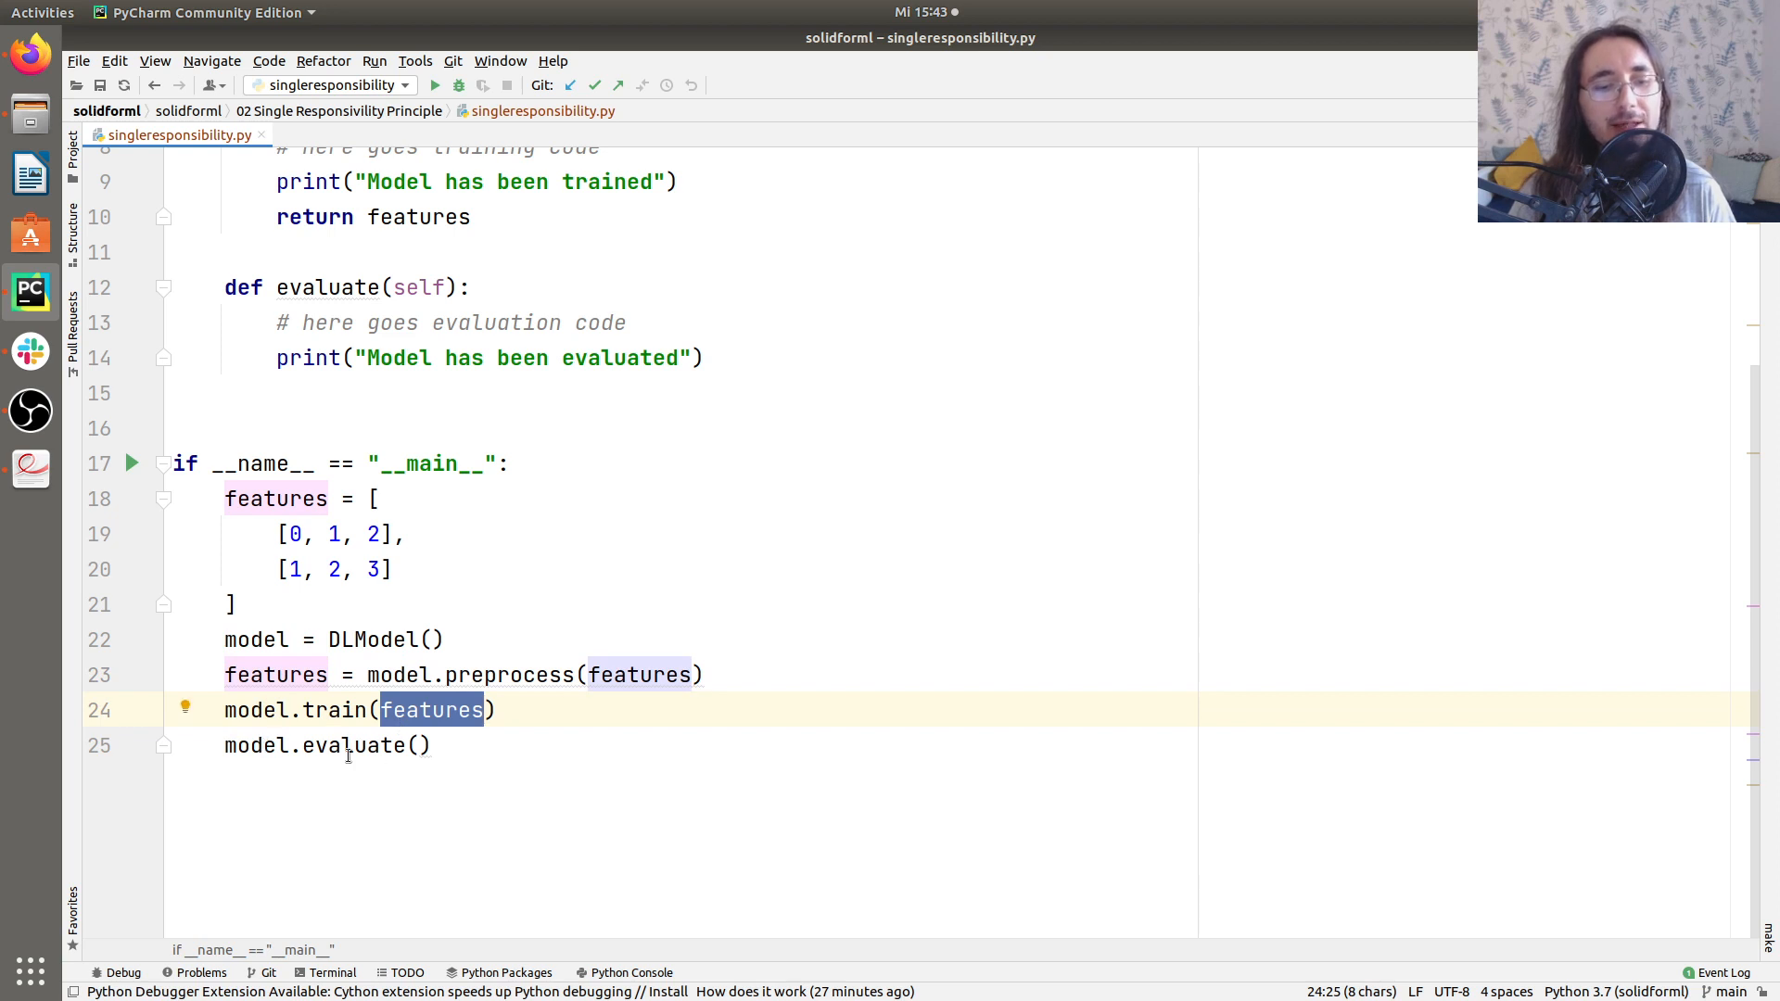
{"action": "left_click", "coordinate": [133, 463]}
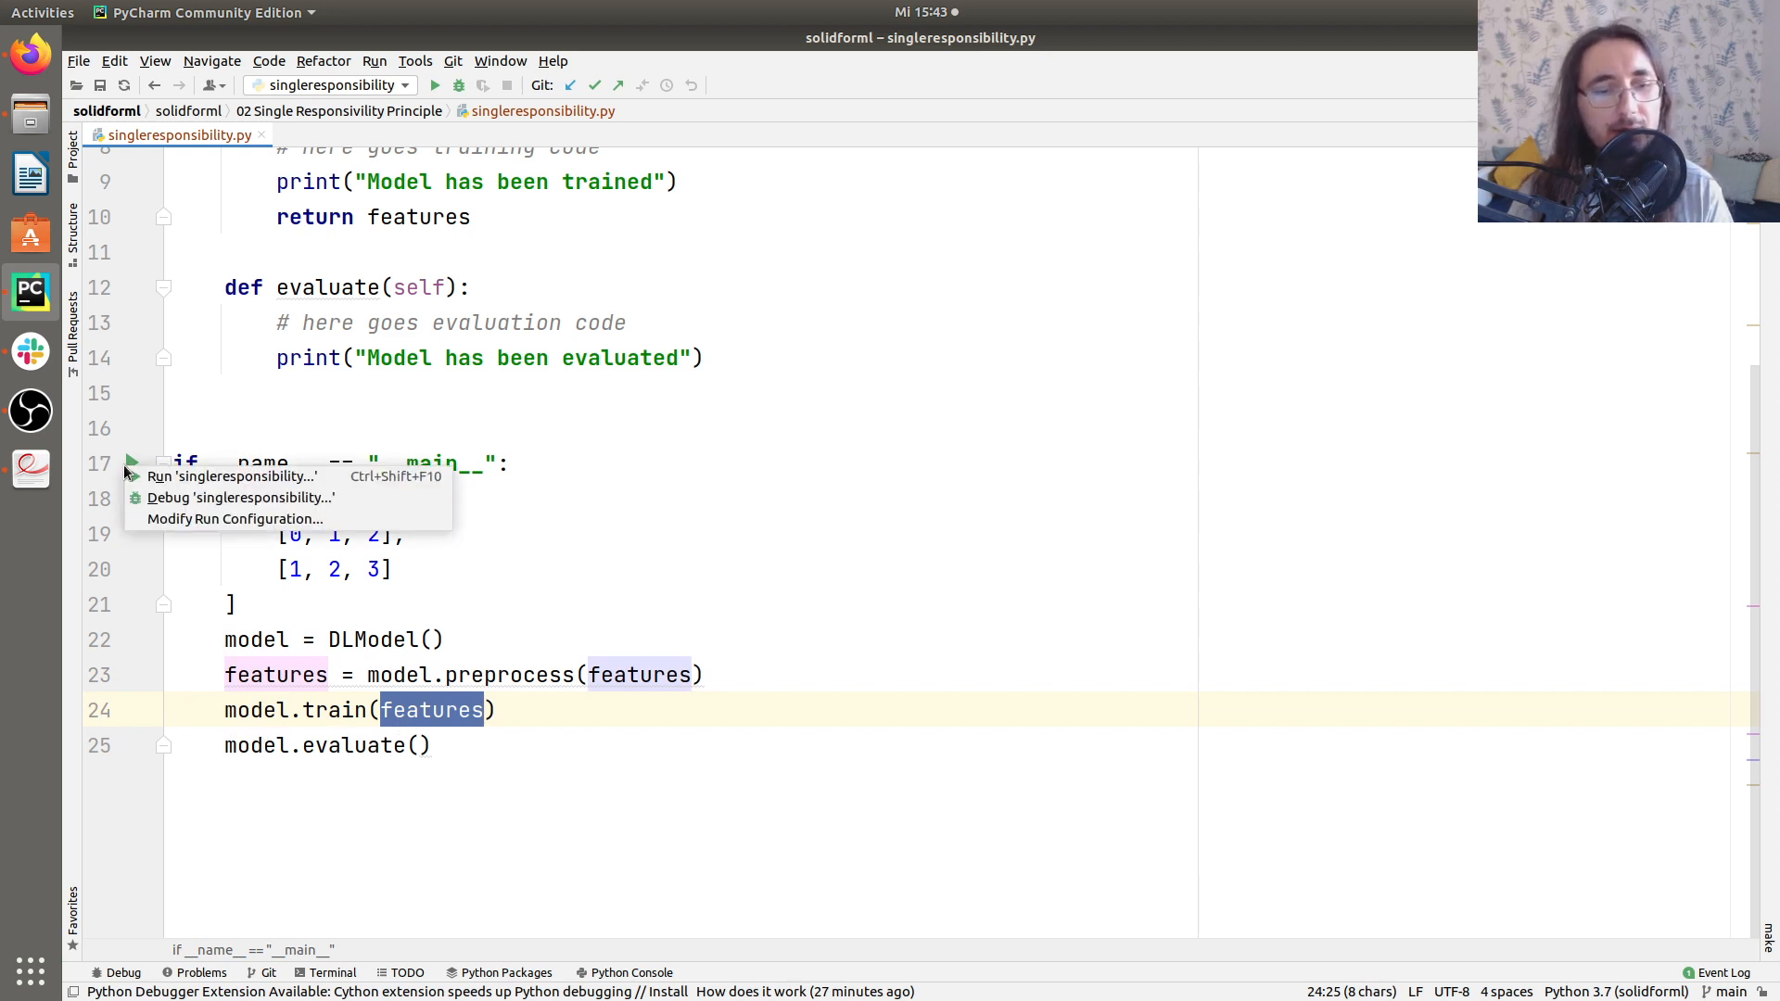
Run 'singleresponsibility' from the gutter menu and select a line of its output.
{"action": "left_click", "coordinate": [231, 475]}
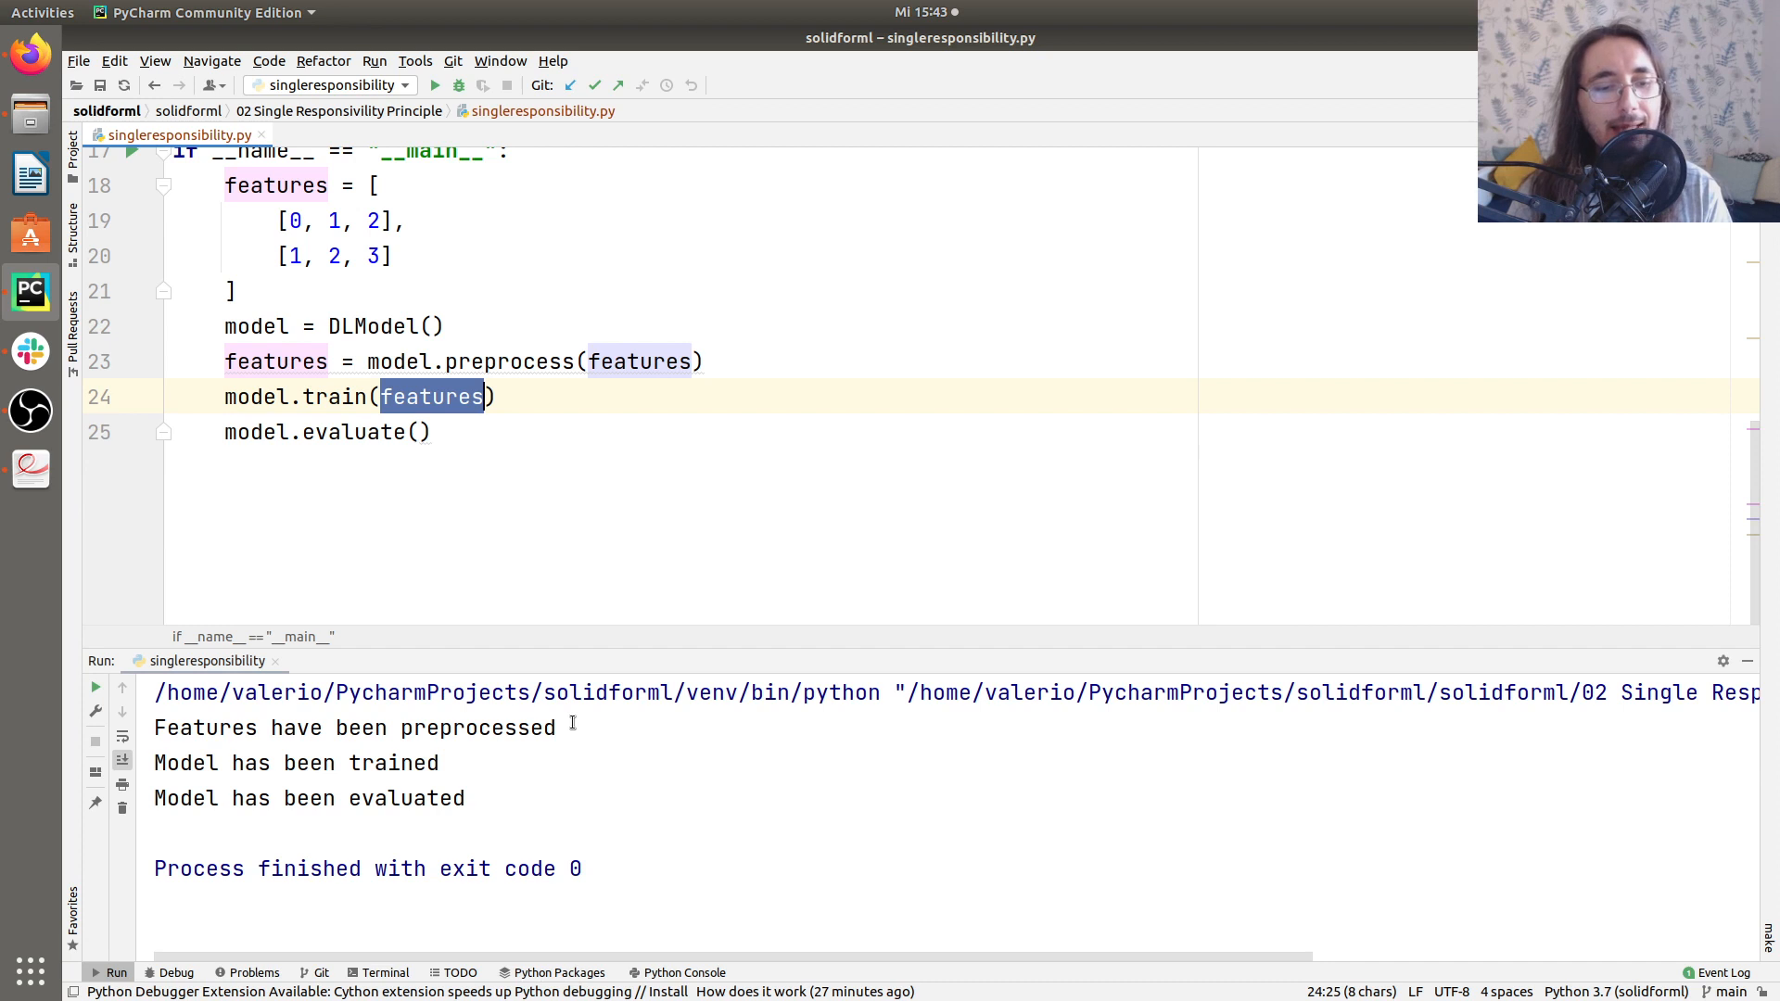
{"action": "triple_click", "coordinate": [354, 727]}
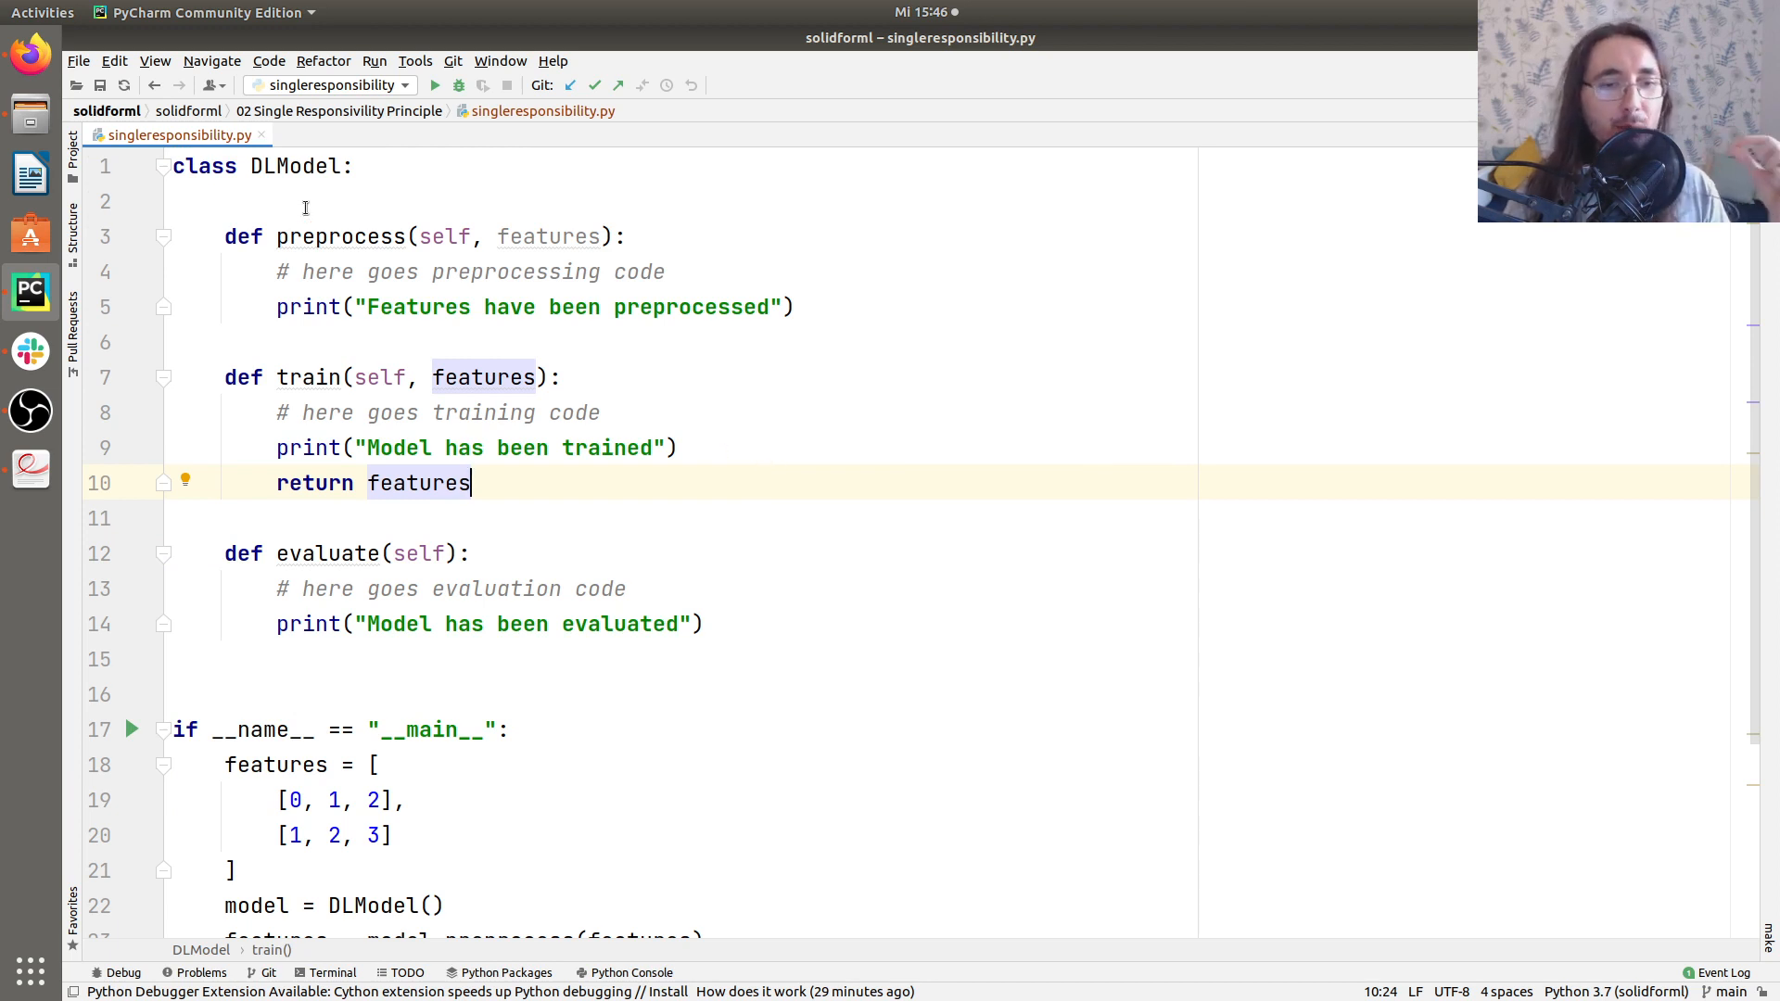
Inspect DLModel's three methods, then add blank lines below the evaluate method.
{"action": "double_click", "coordinate": [336, 237]}
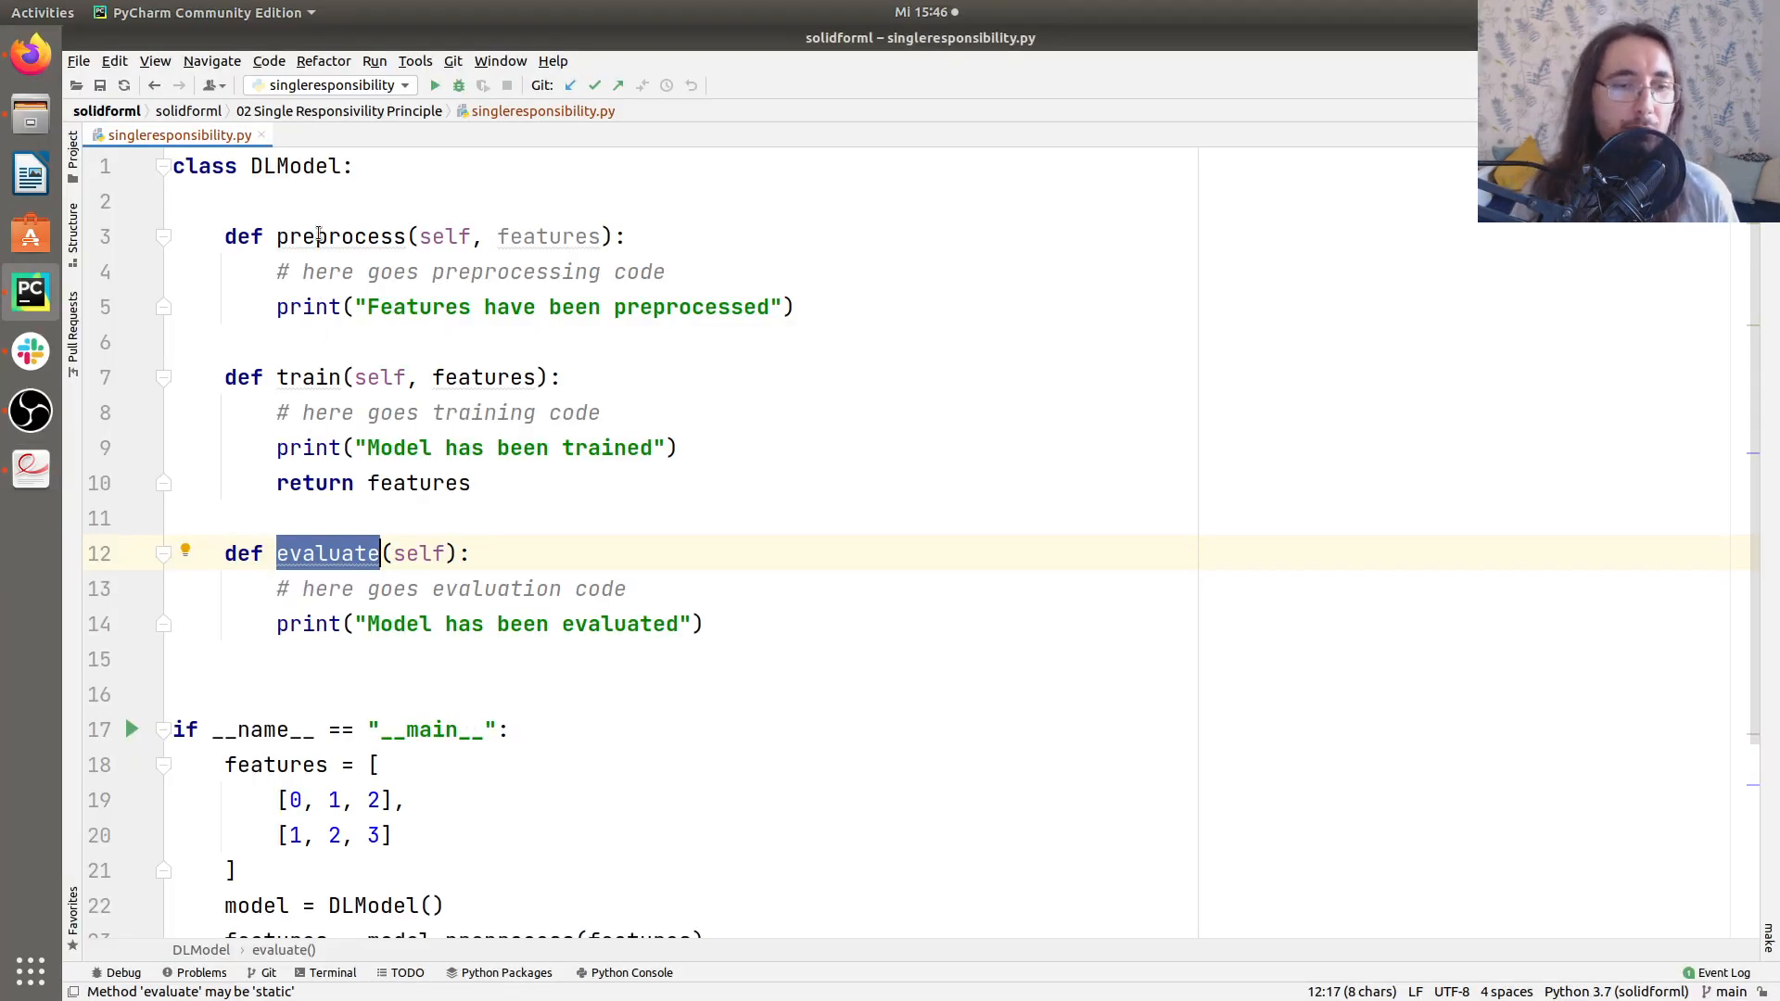
{"action": "left_click", "coordinate": [318, 237]}
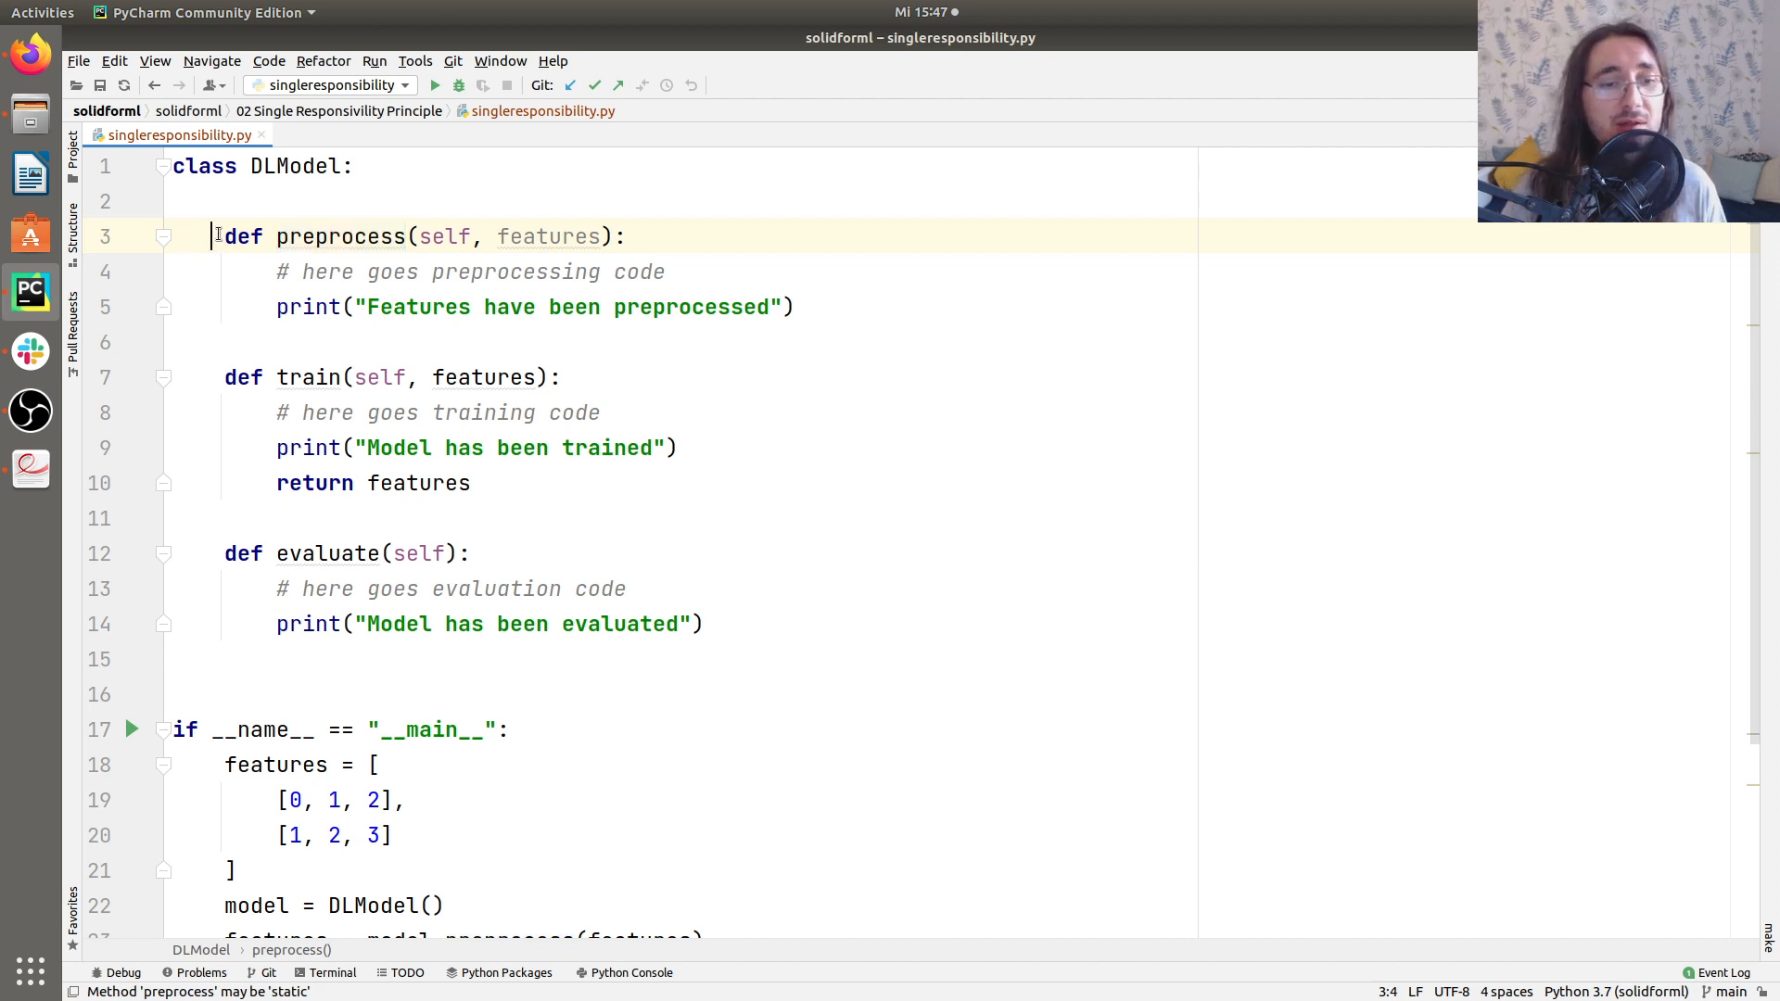
{"action": "left_click_drag", "start_coordinate": [223, 237], "coordinate": [624, 588]}
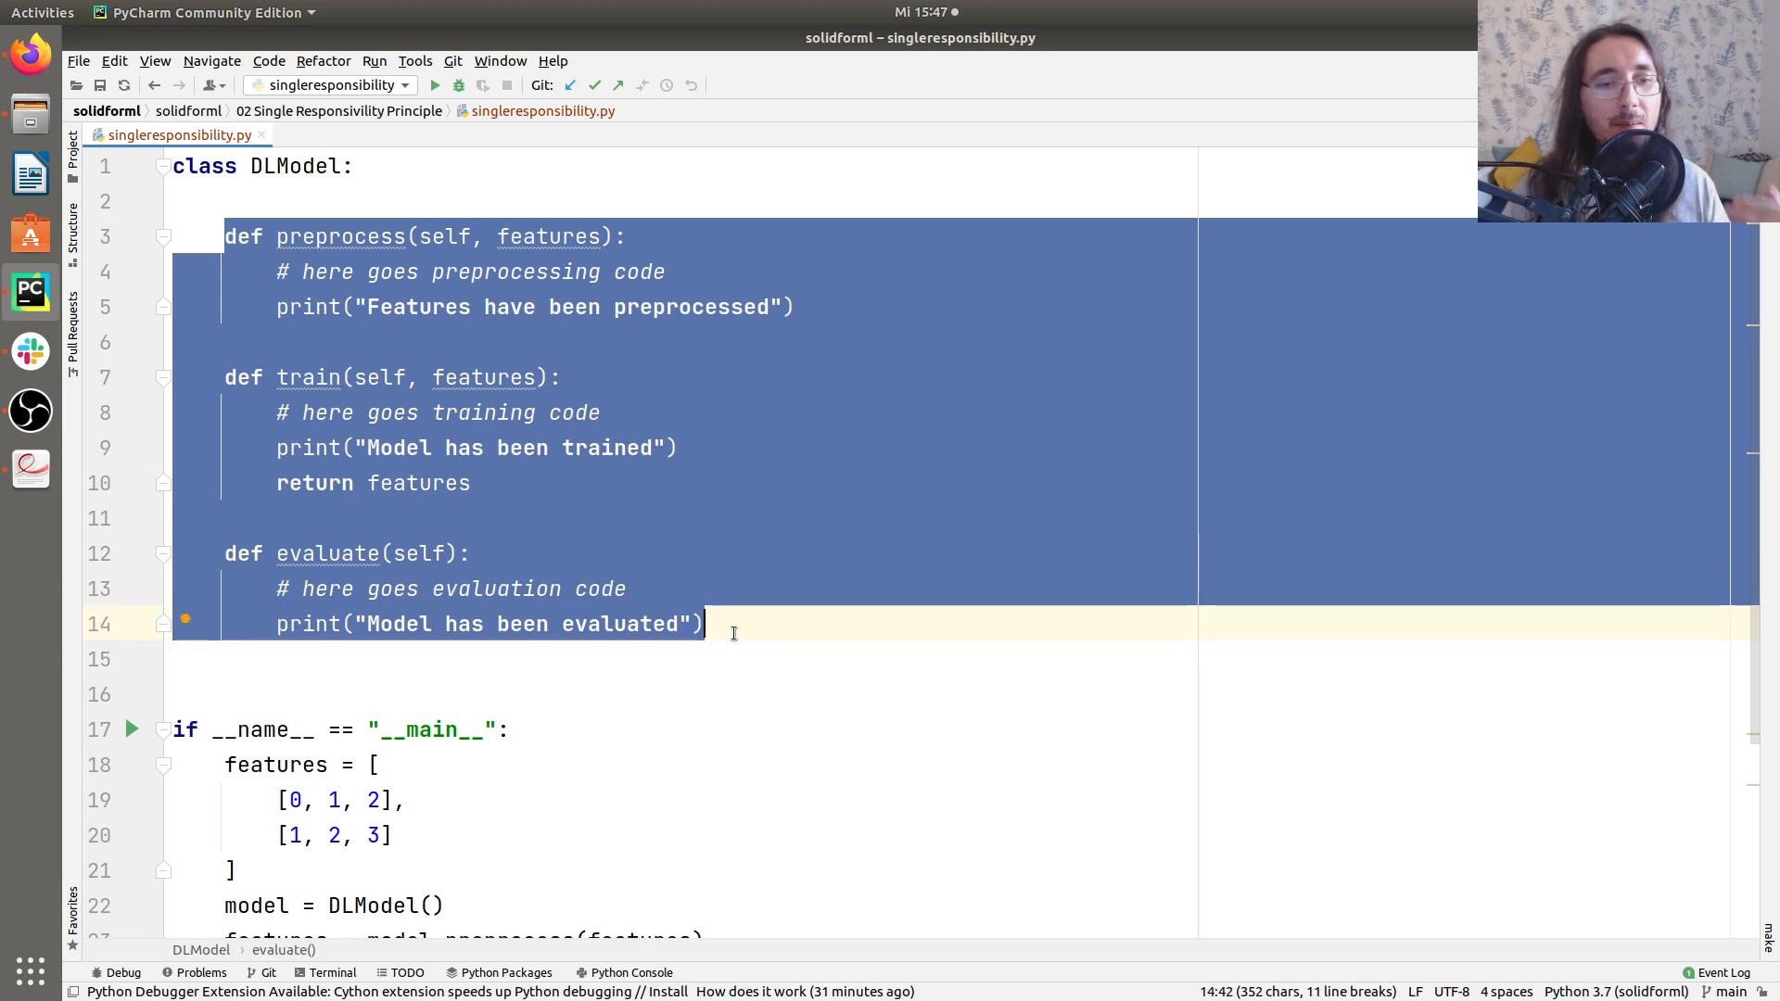
{"action": "left_click", "coordinate": [734, 633]}
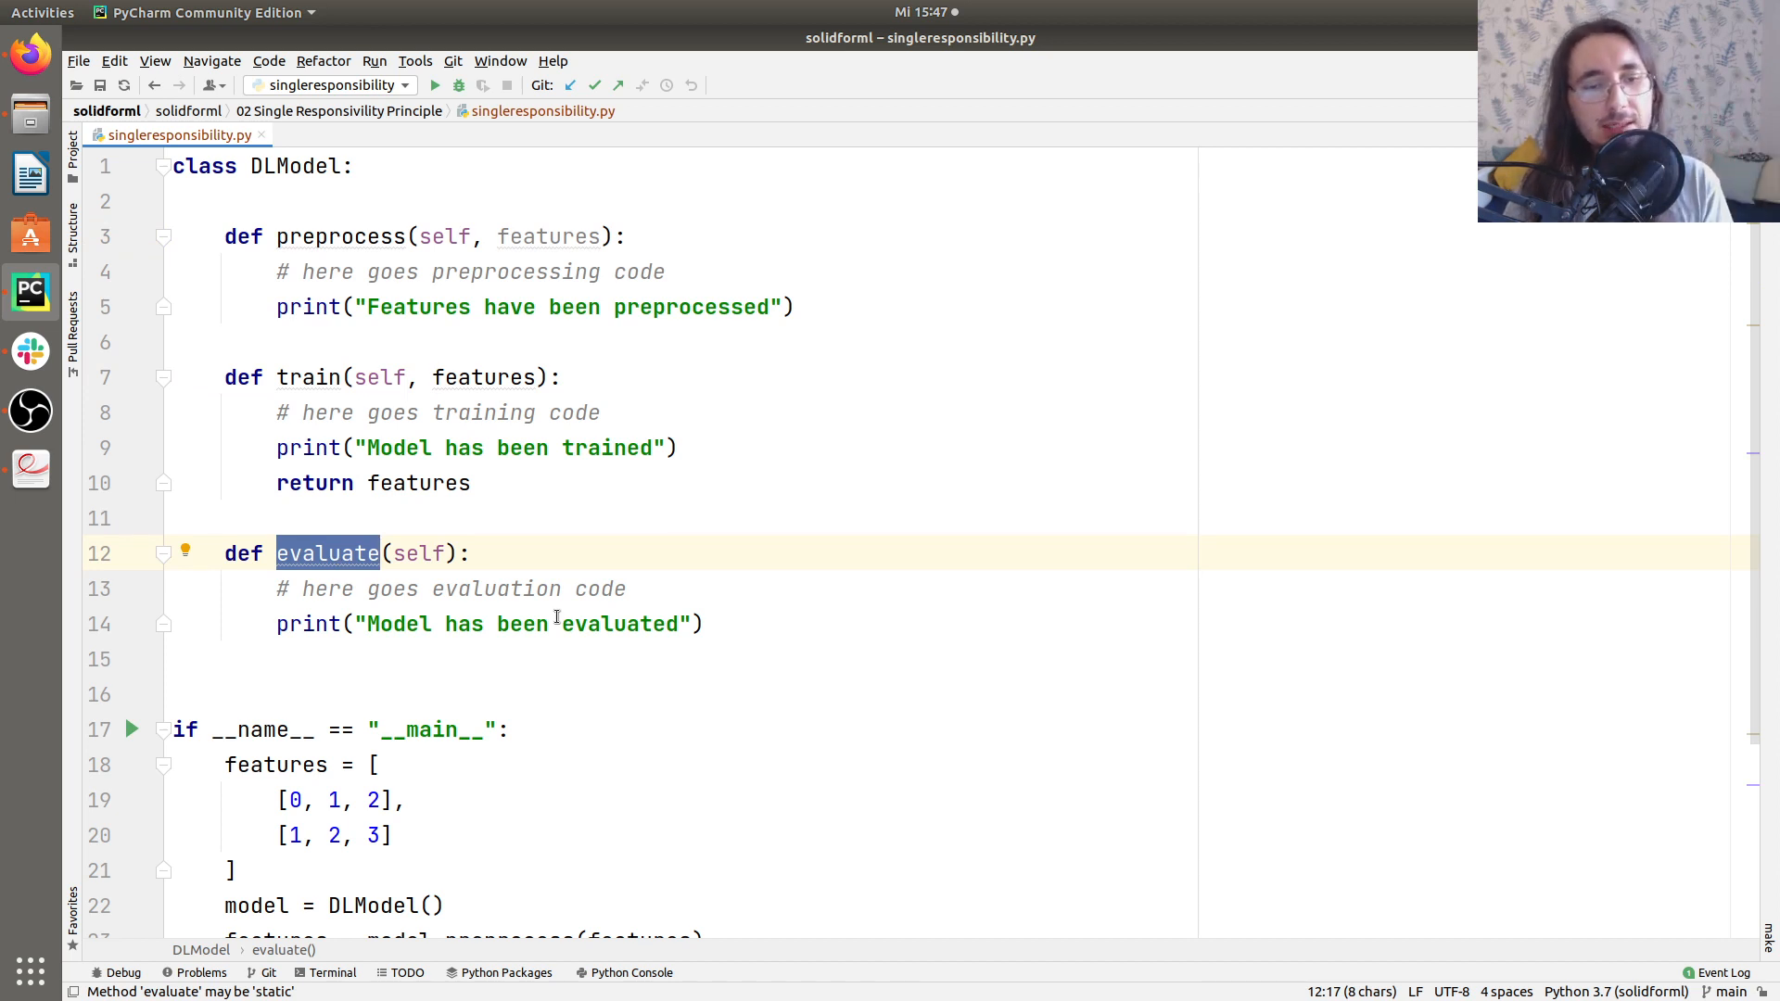
{"action": "left_click", "coordinate": [748, 623]}
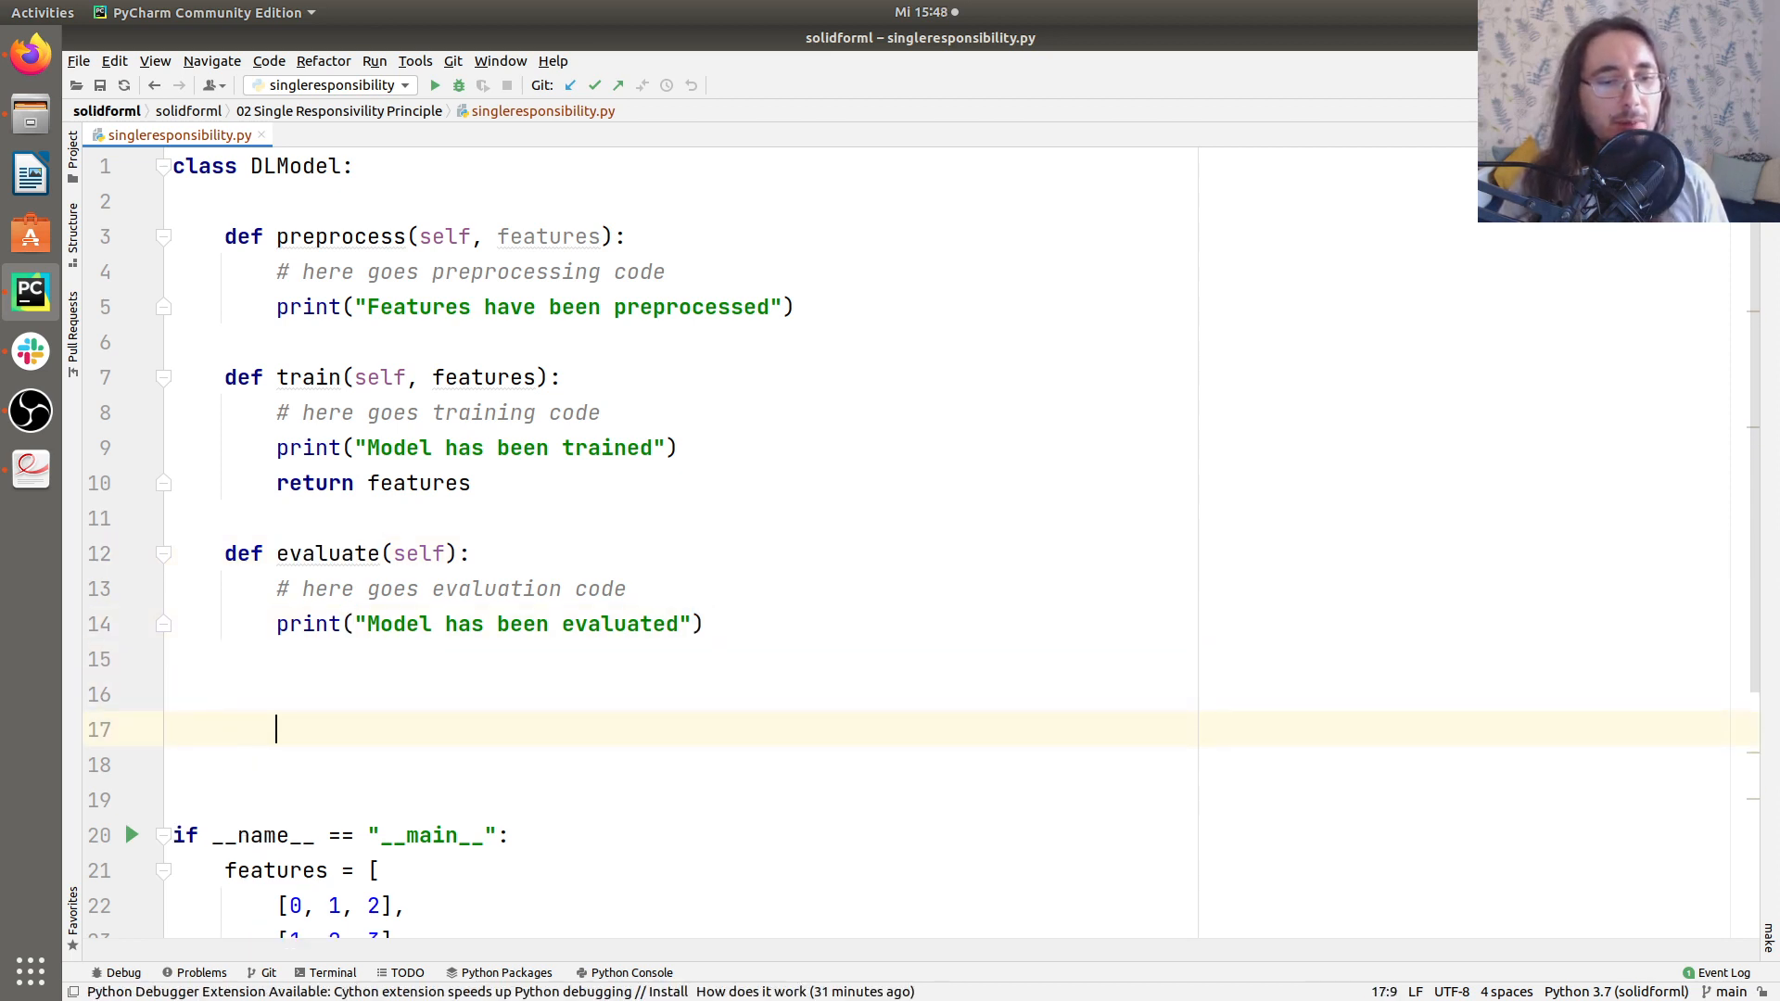
Type 'class Preprocessor:' and select the preprocess method to move it into the new class.
{"action": "type", "text": "class"}
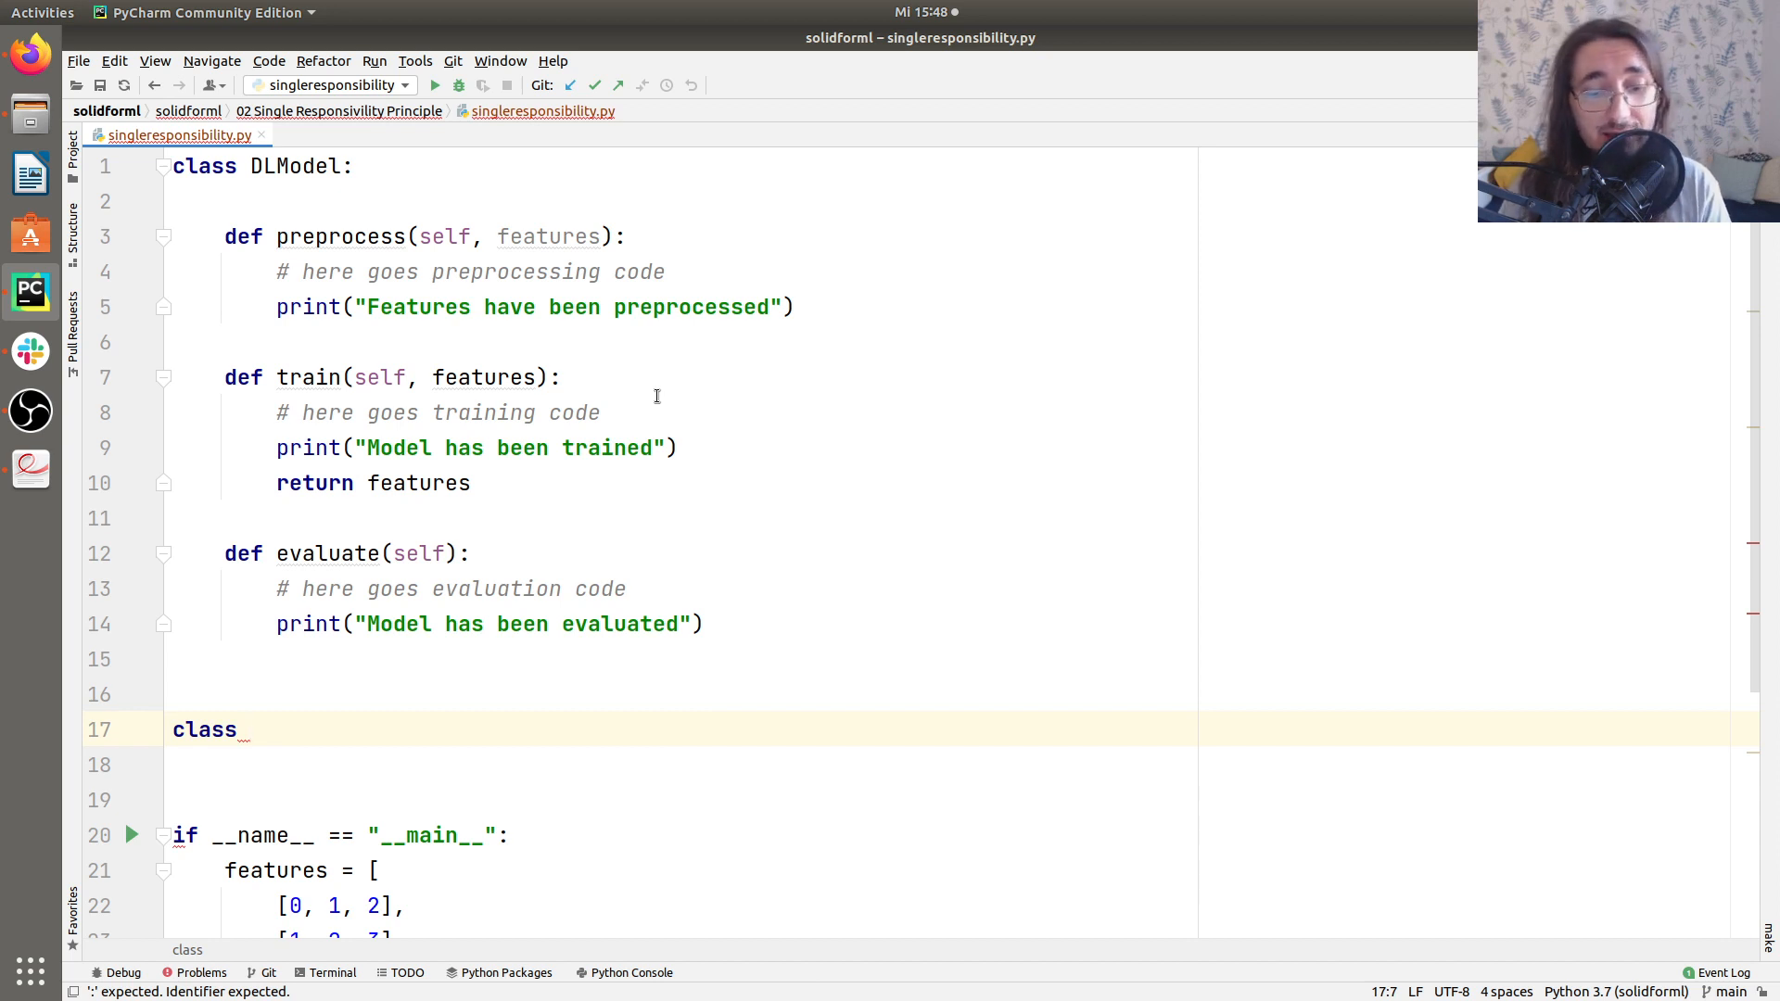
{"action": "type", "text": "Prep"}
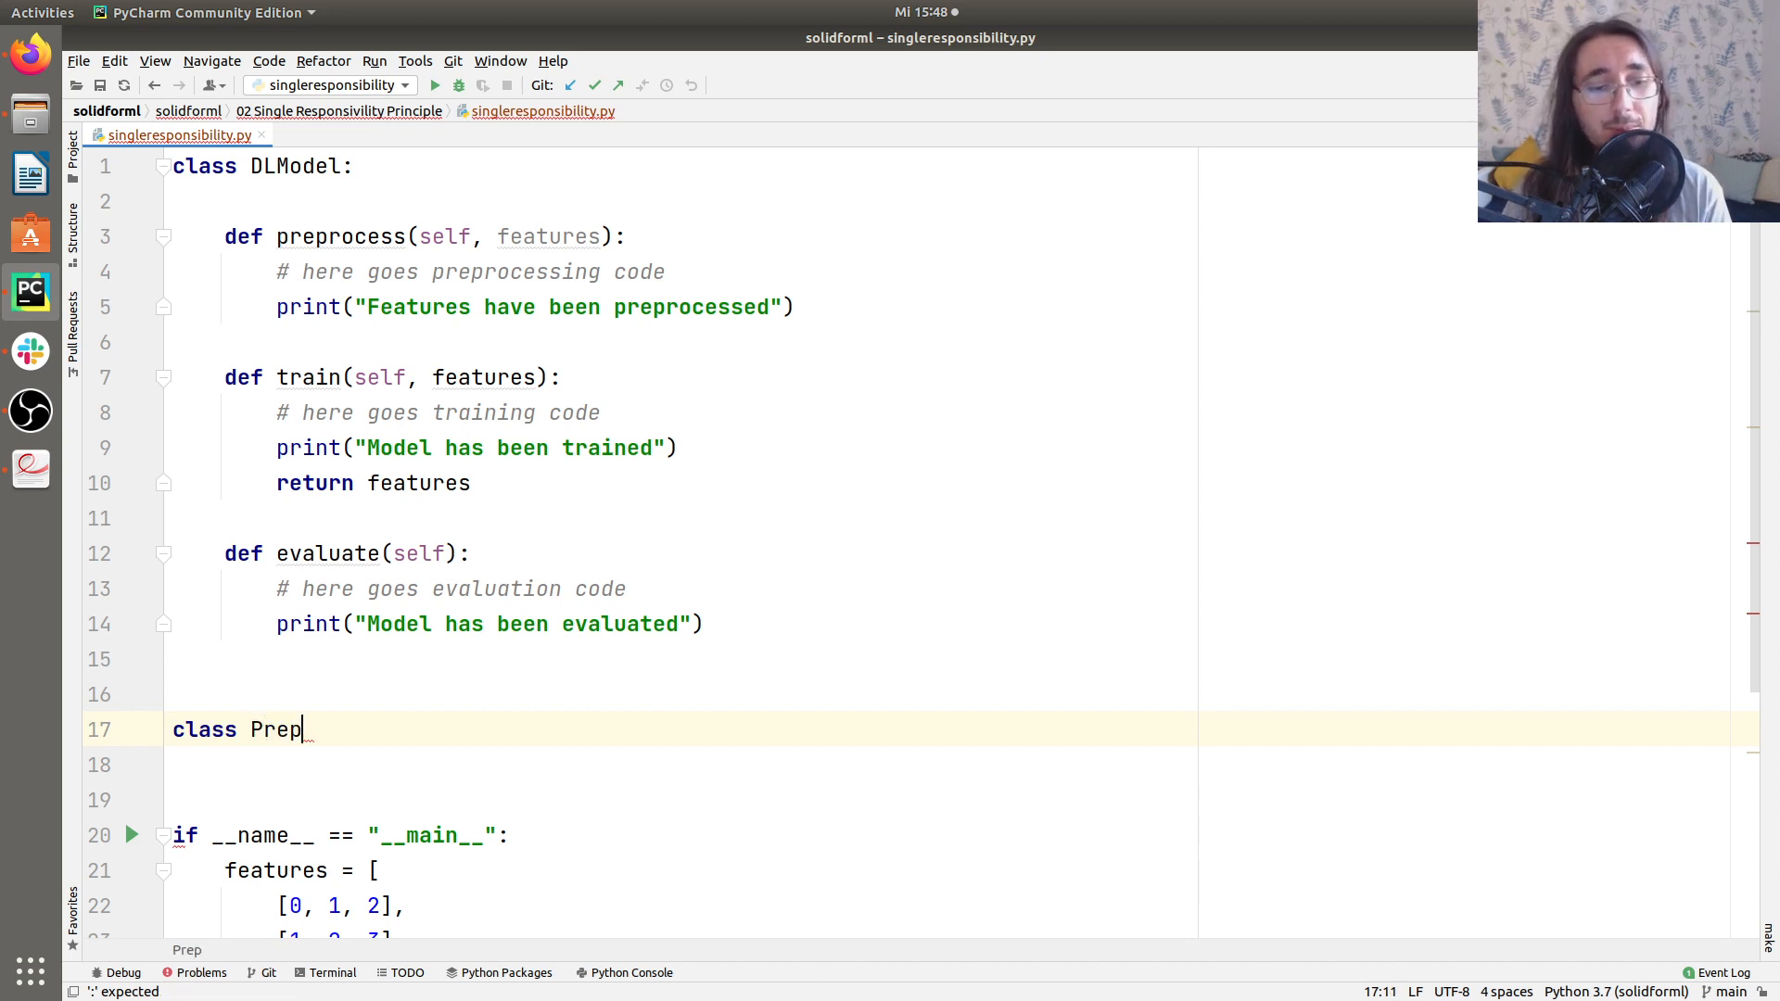
{"action": "type", "text": "rocessor:"}
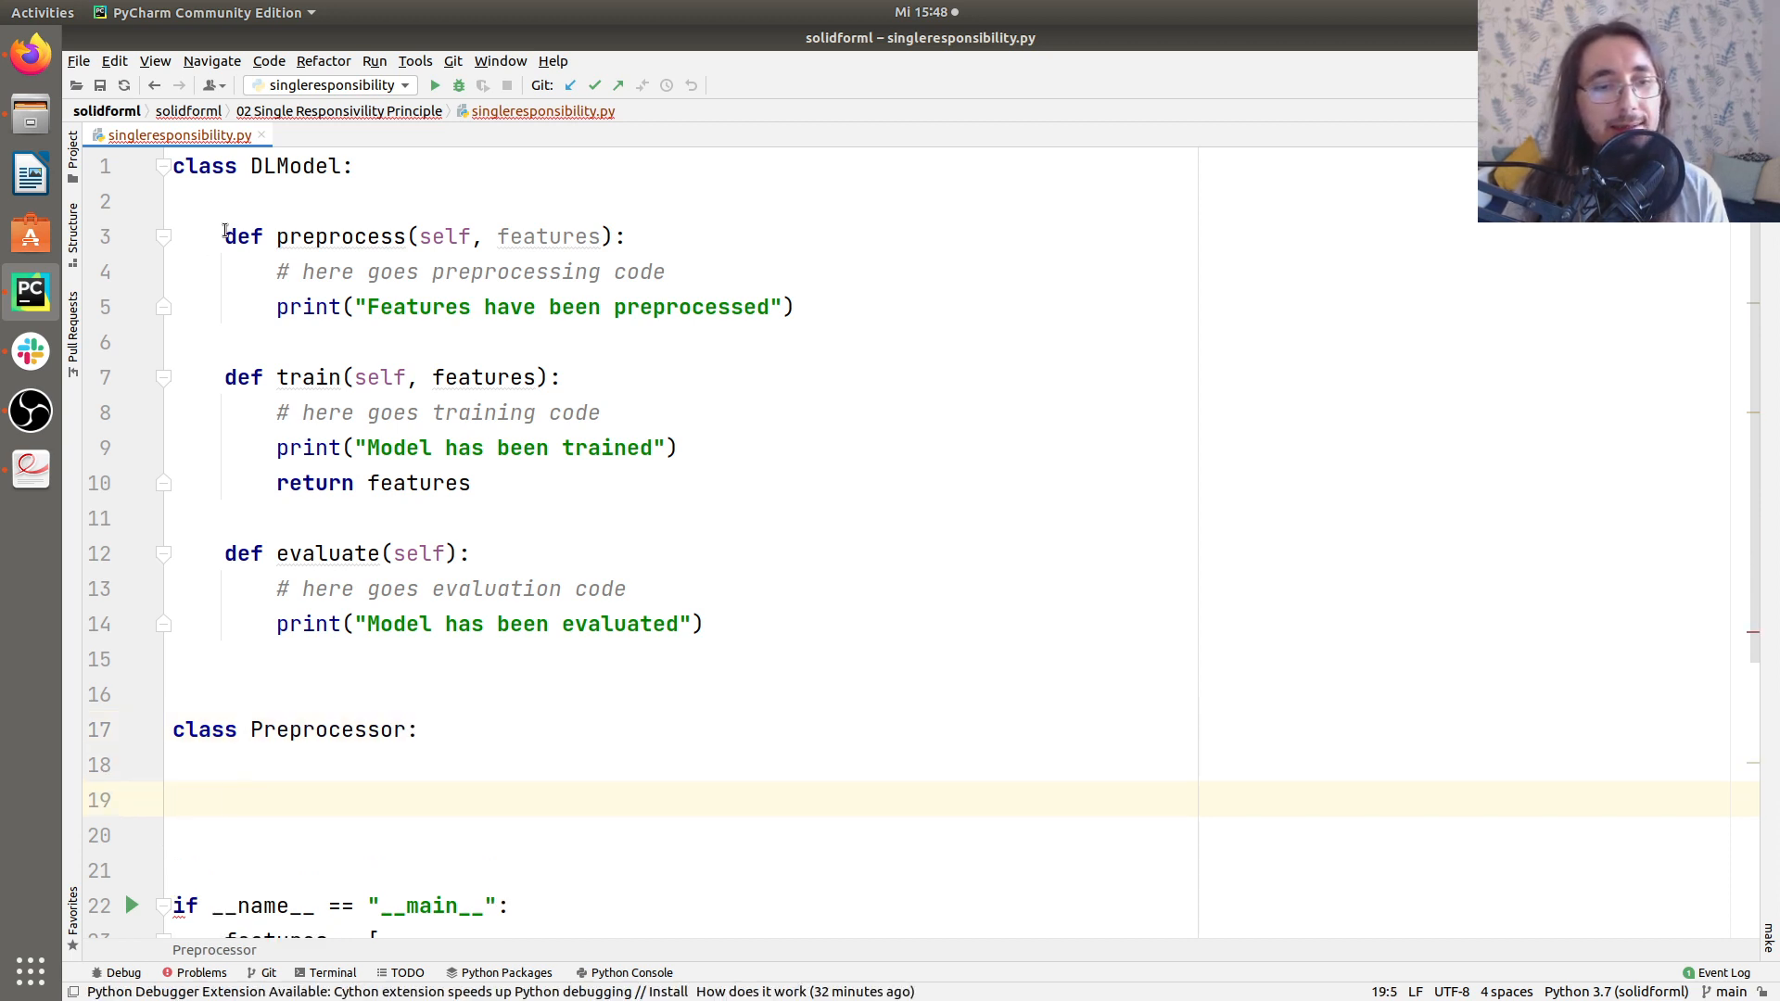
{"action": "left_click_drag", "start_coordinate": [224, 237], "coordinate": [796, 306]}
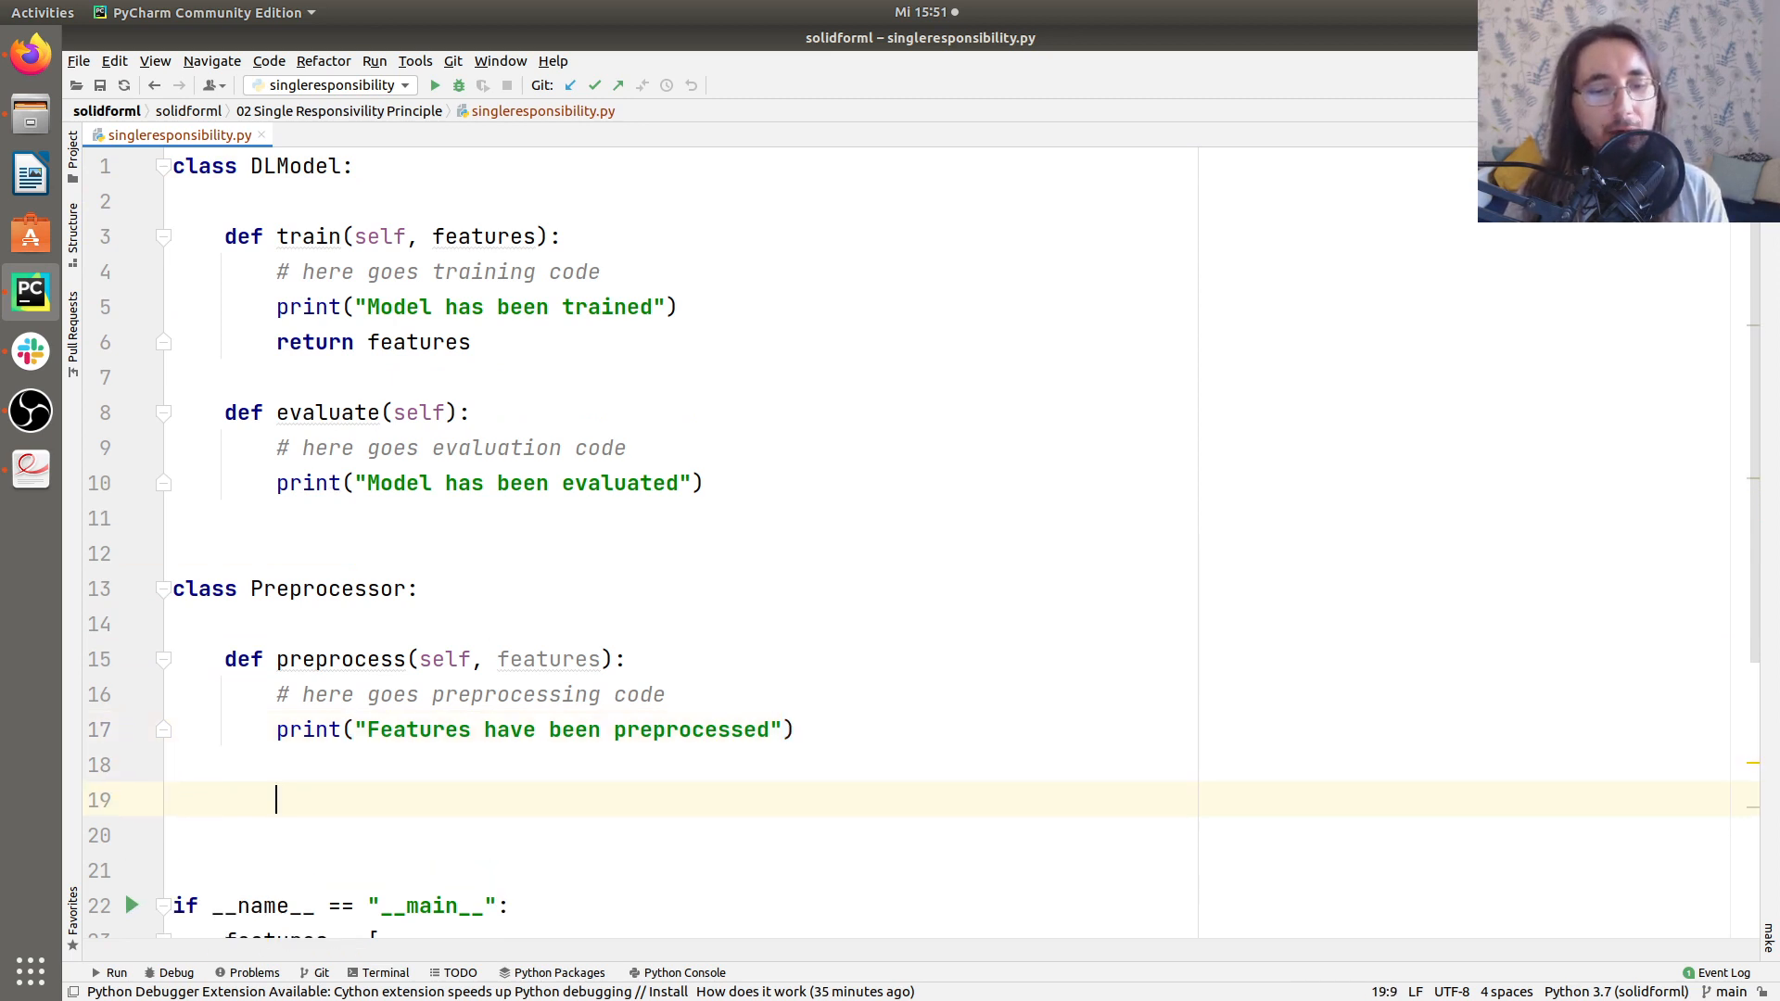
Add 'class DlEvaluator:' and change its evaluate signature to evaluate(self, model).
{"action": "type", "text": "class"}
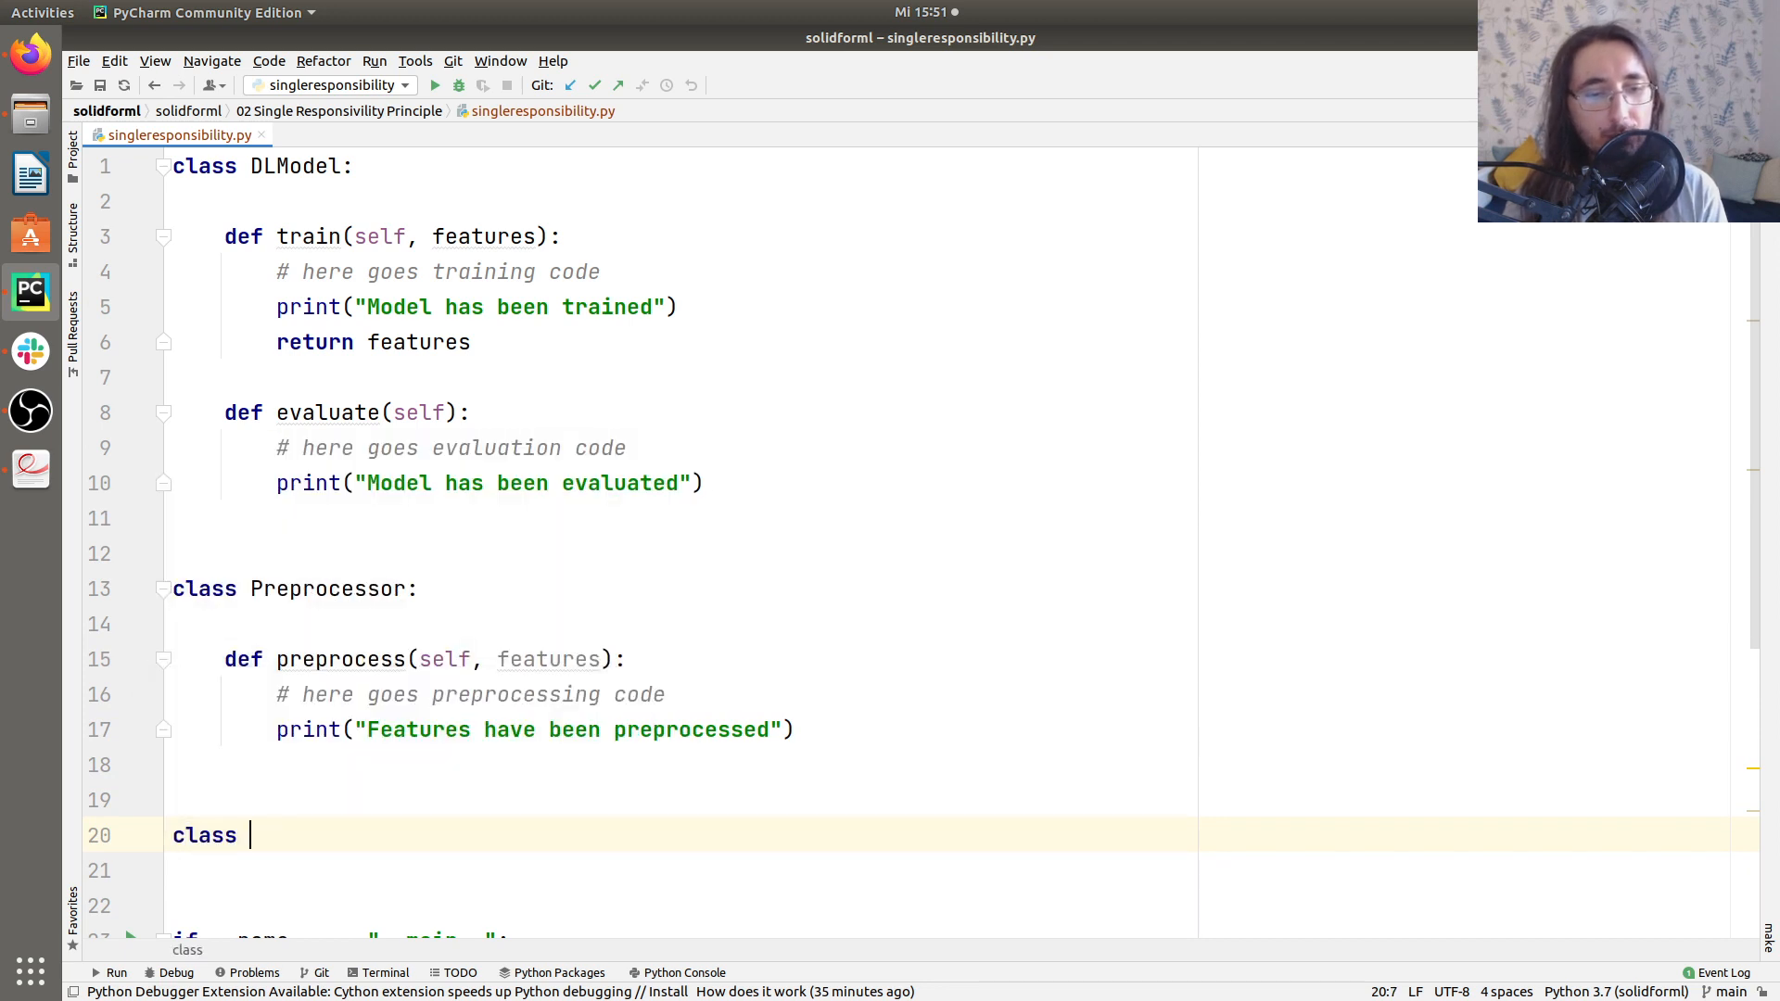
{"action": "type", "text": "D"}
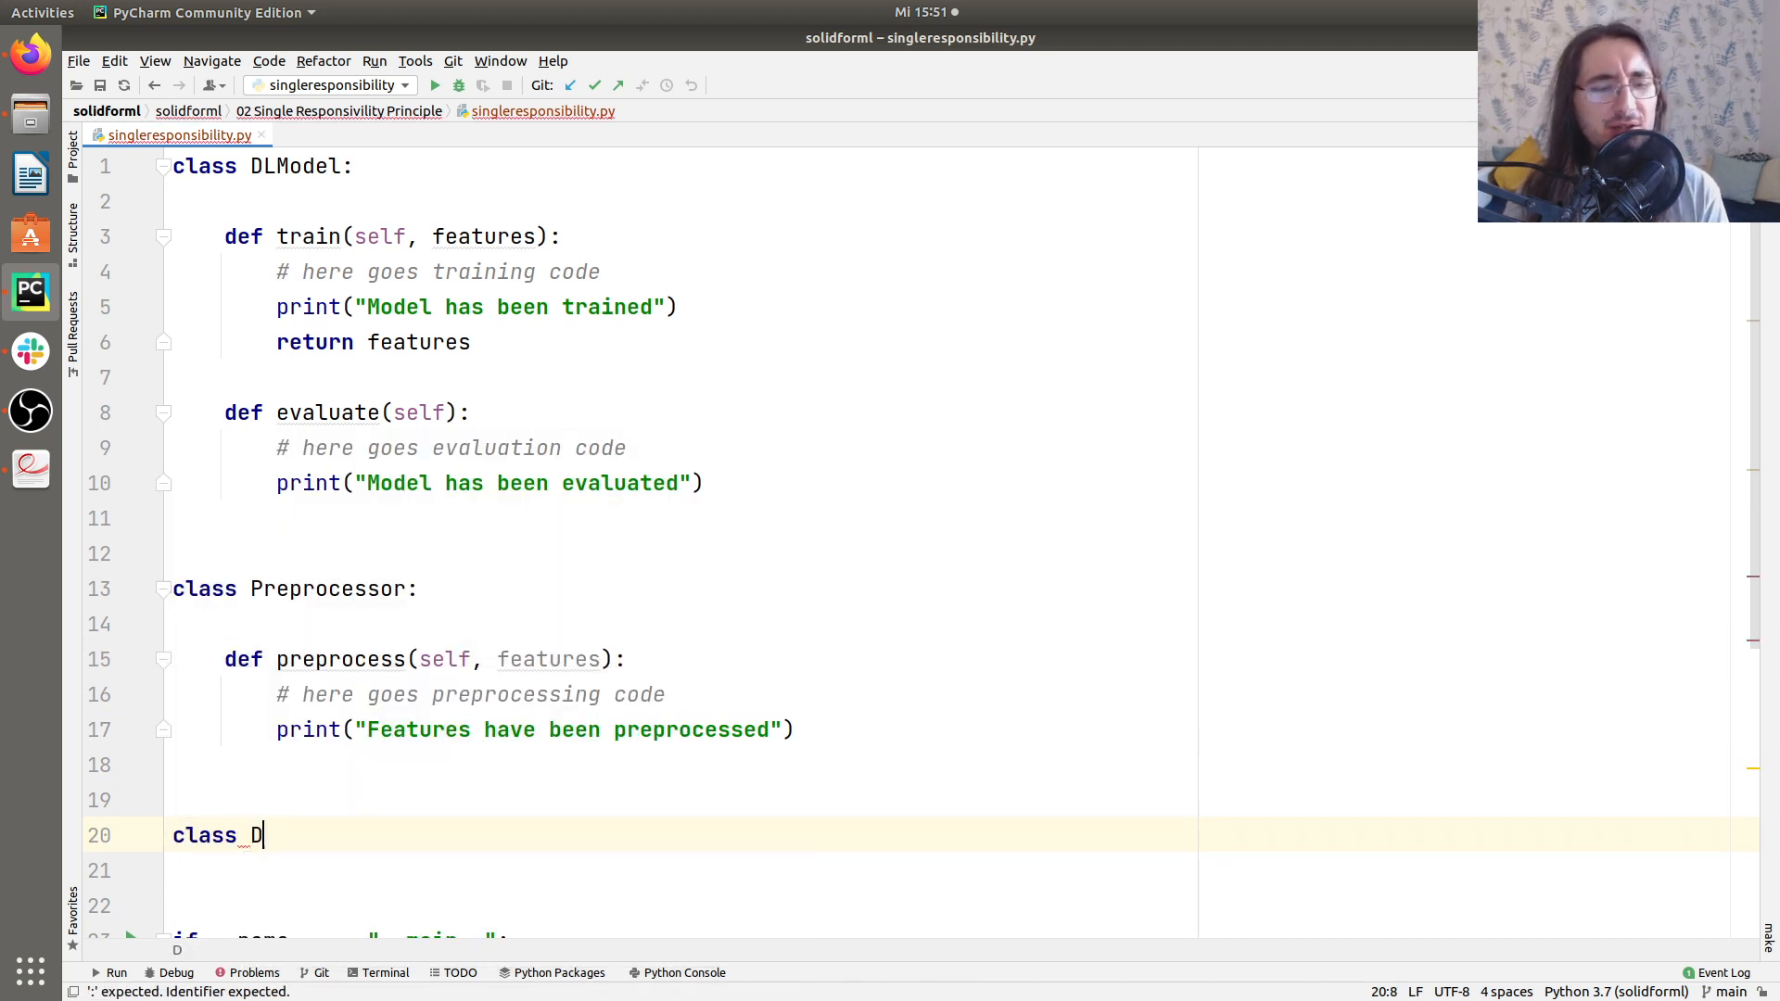
{"action": "type", "text": "lEvaluat"}
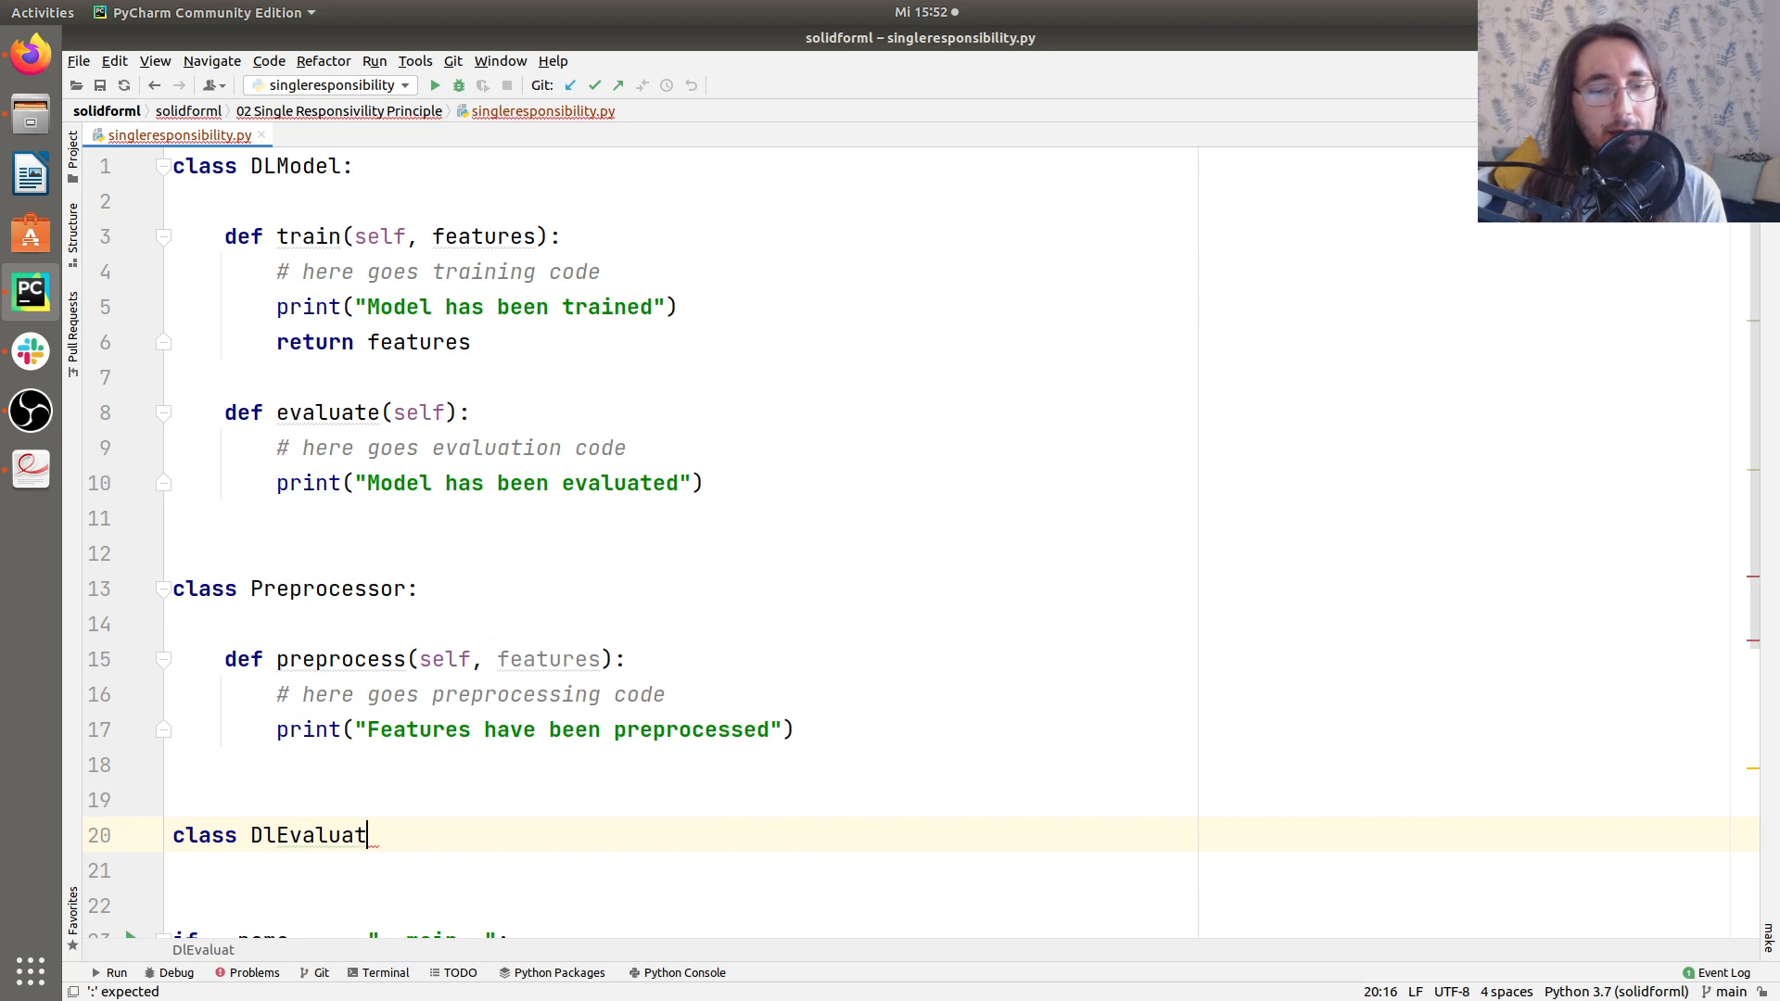
{"action": "type", "text": "or:"}
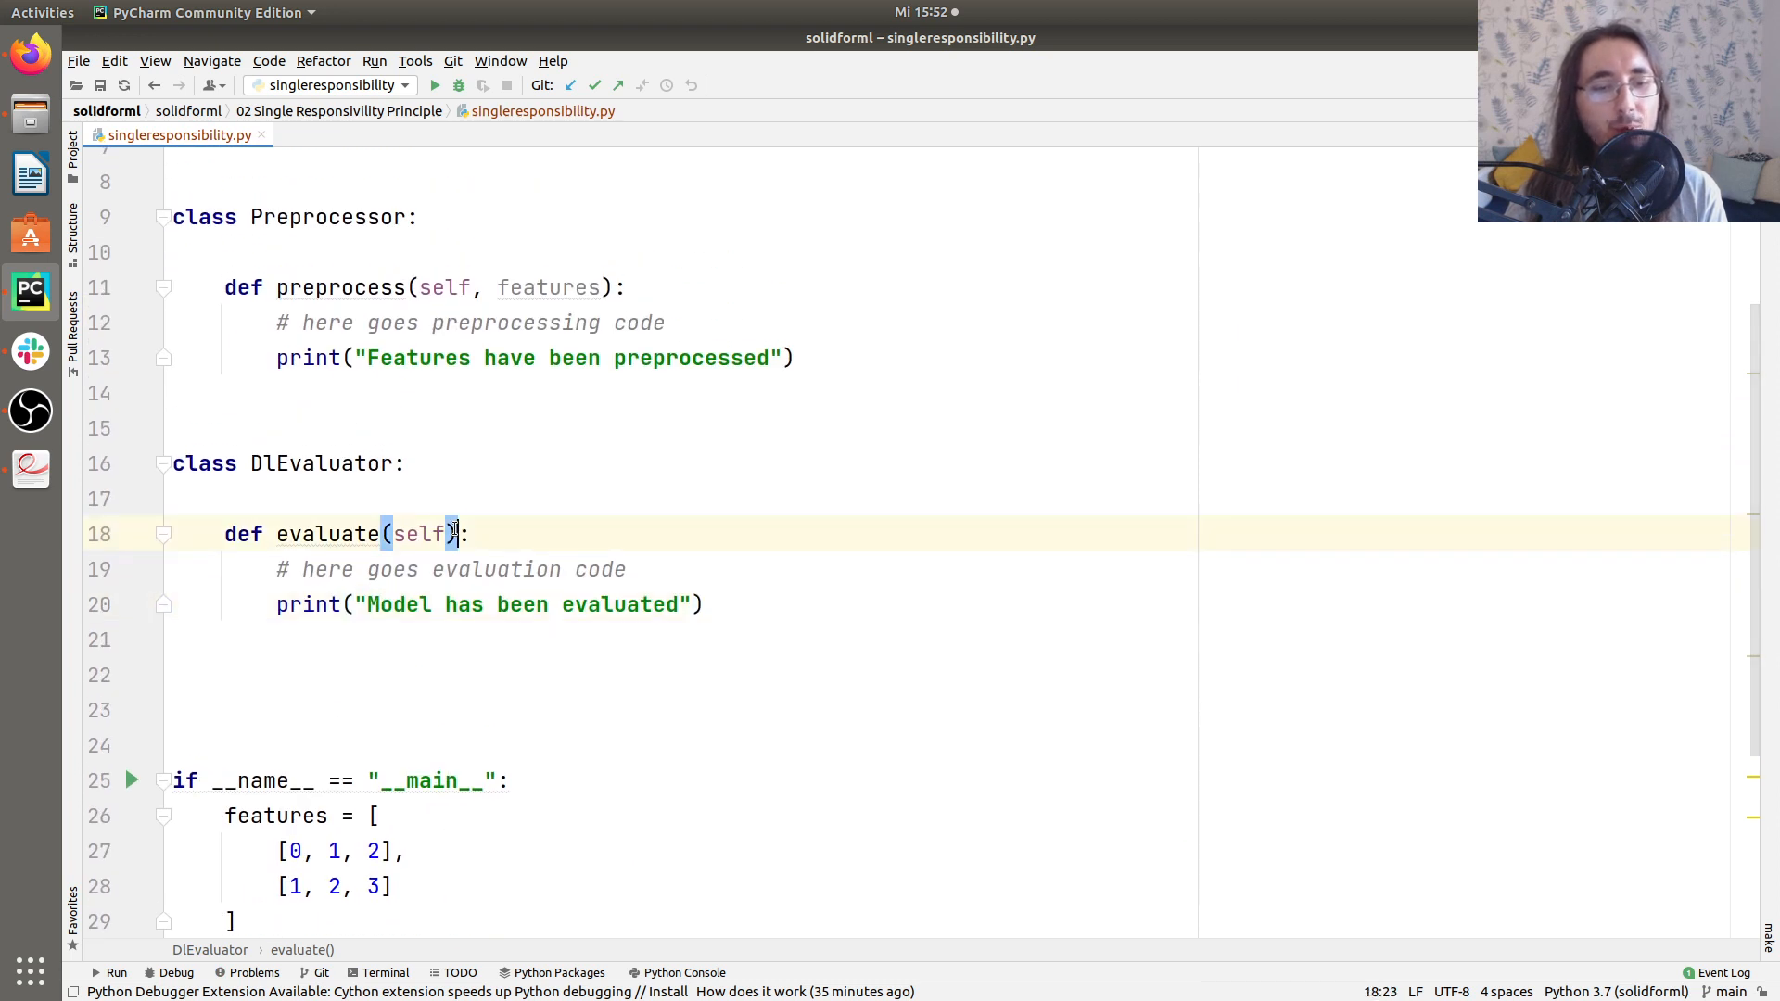
{"action": "type", "text": ", model"}
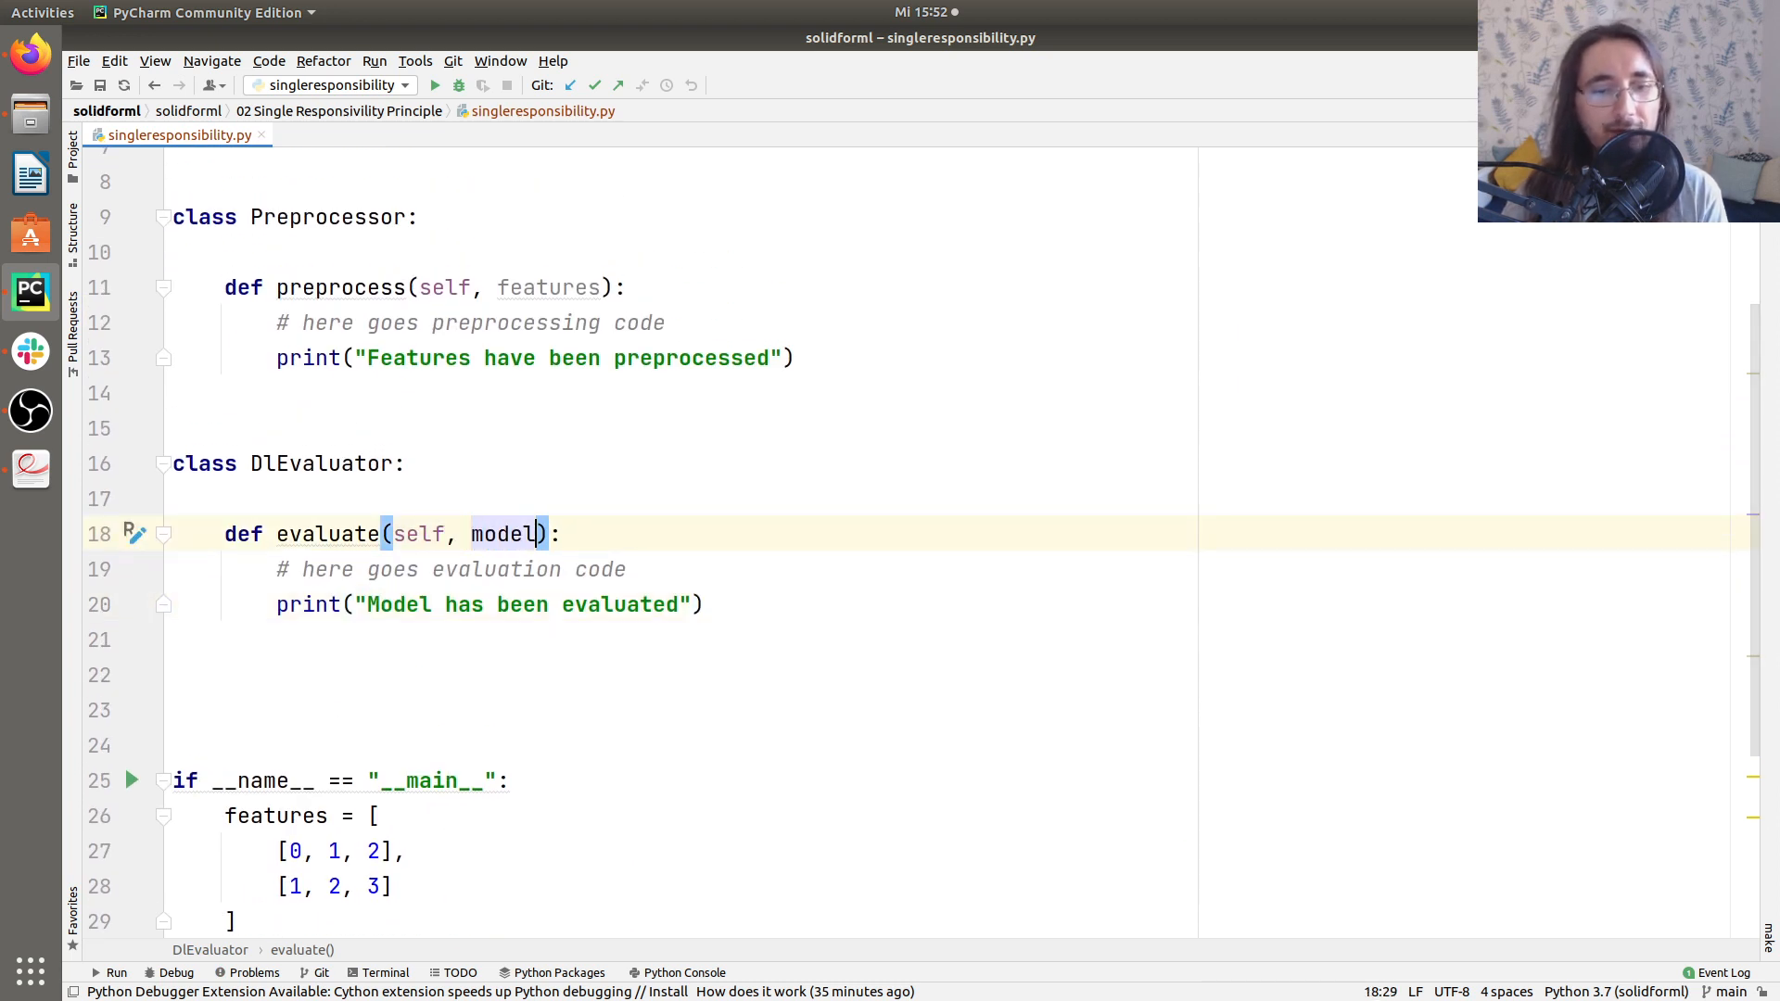
{"action": "double_click", "coordinate": [501, 534]}
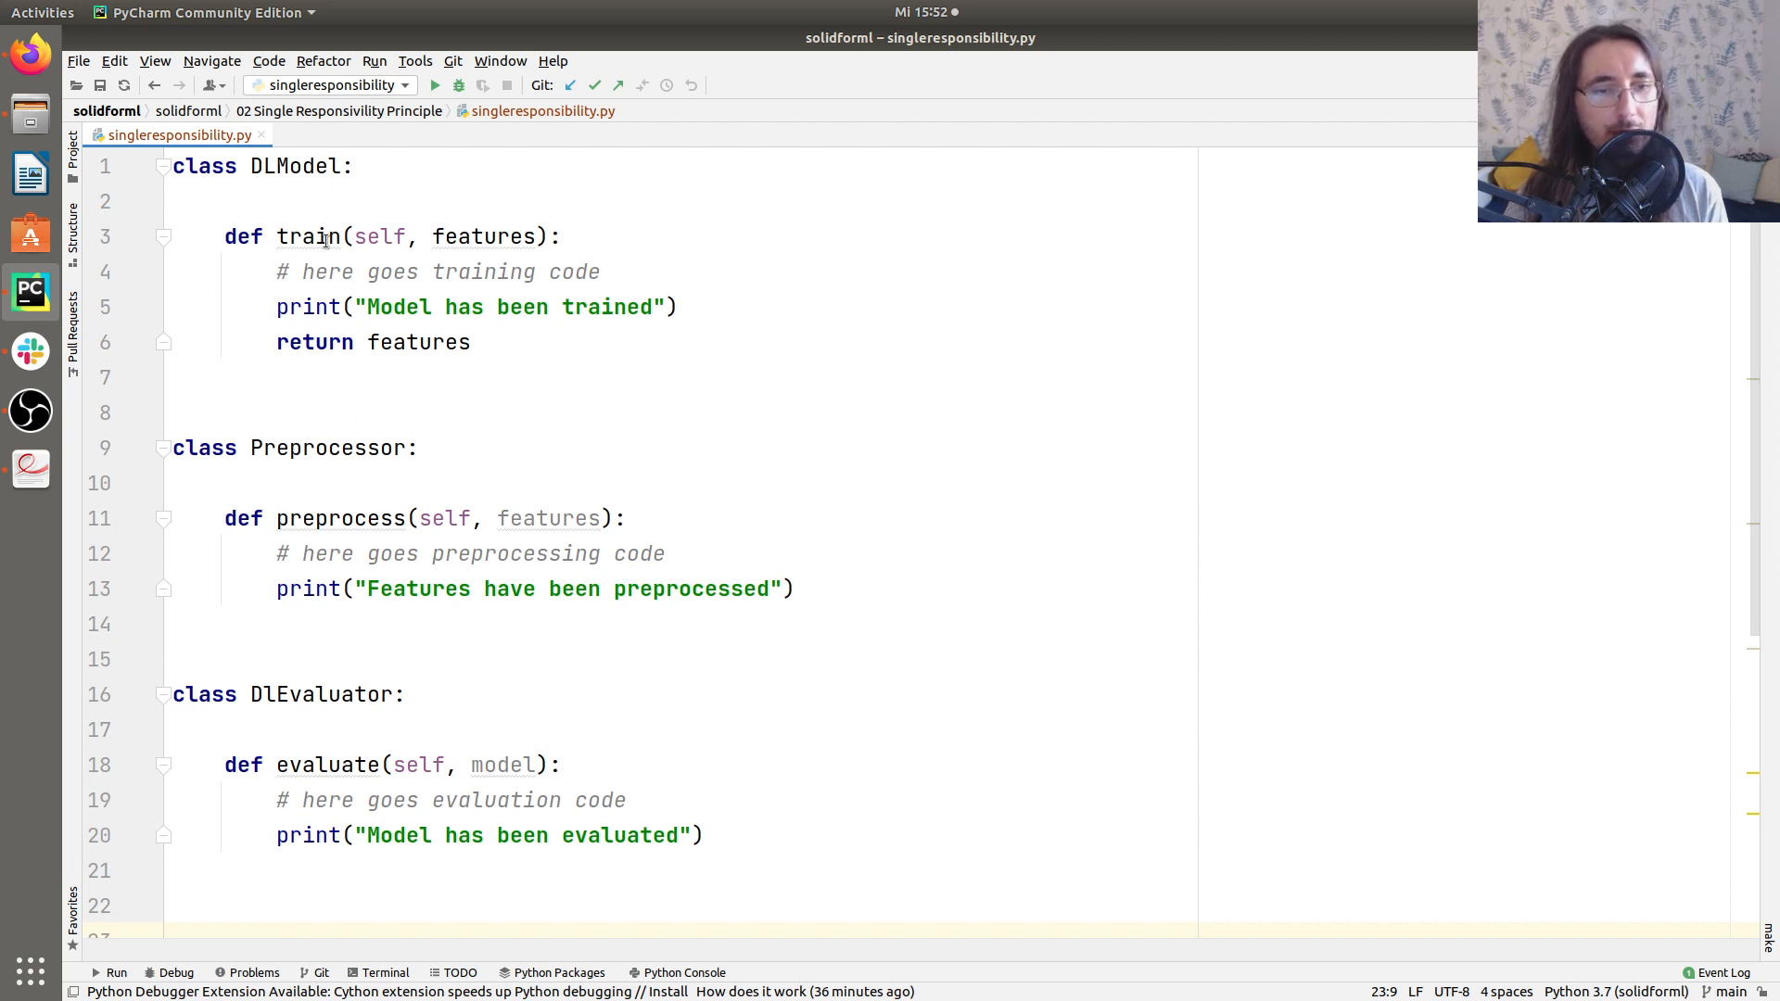
{"action": "double_click", "coordinate": [292, 166]}
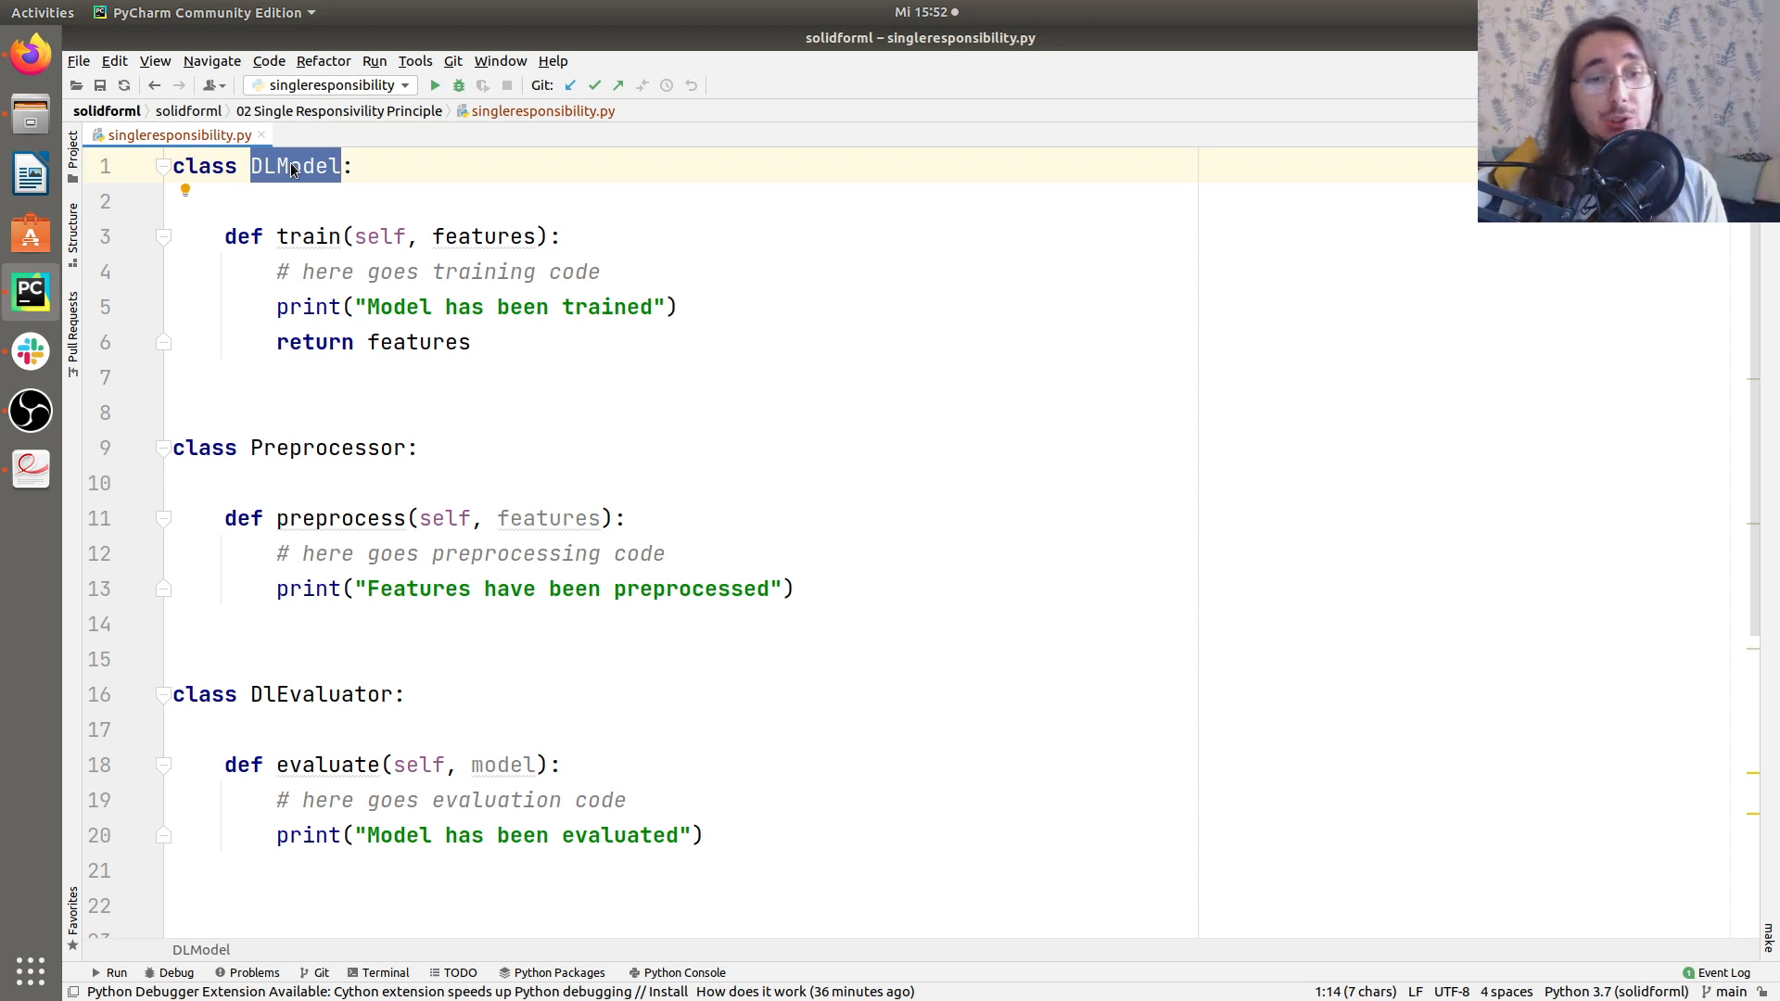
{"action": "mouse_move", "coordinate": [335, 237]}
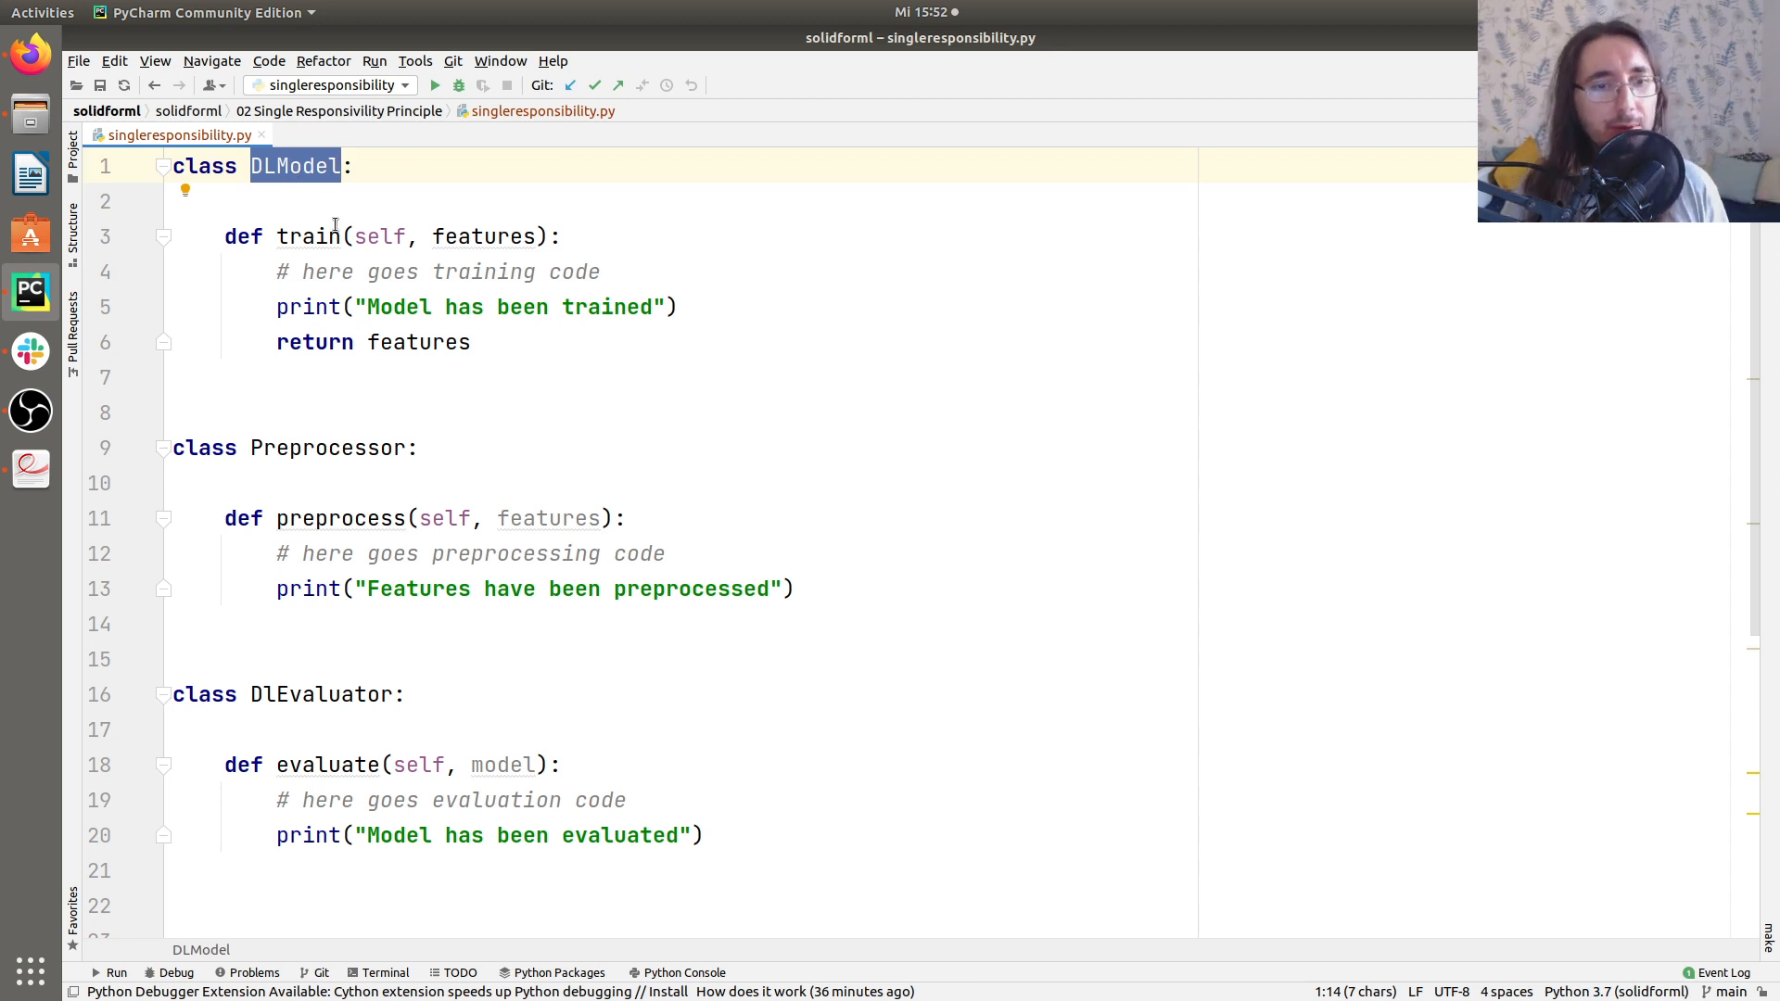
{"action": "double_click", "coordinate": [328, 448]}
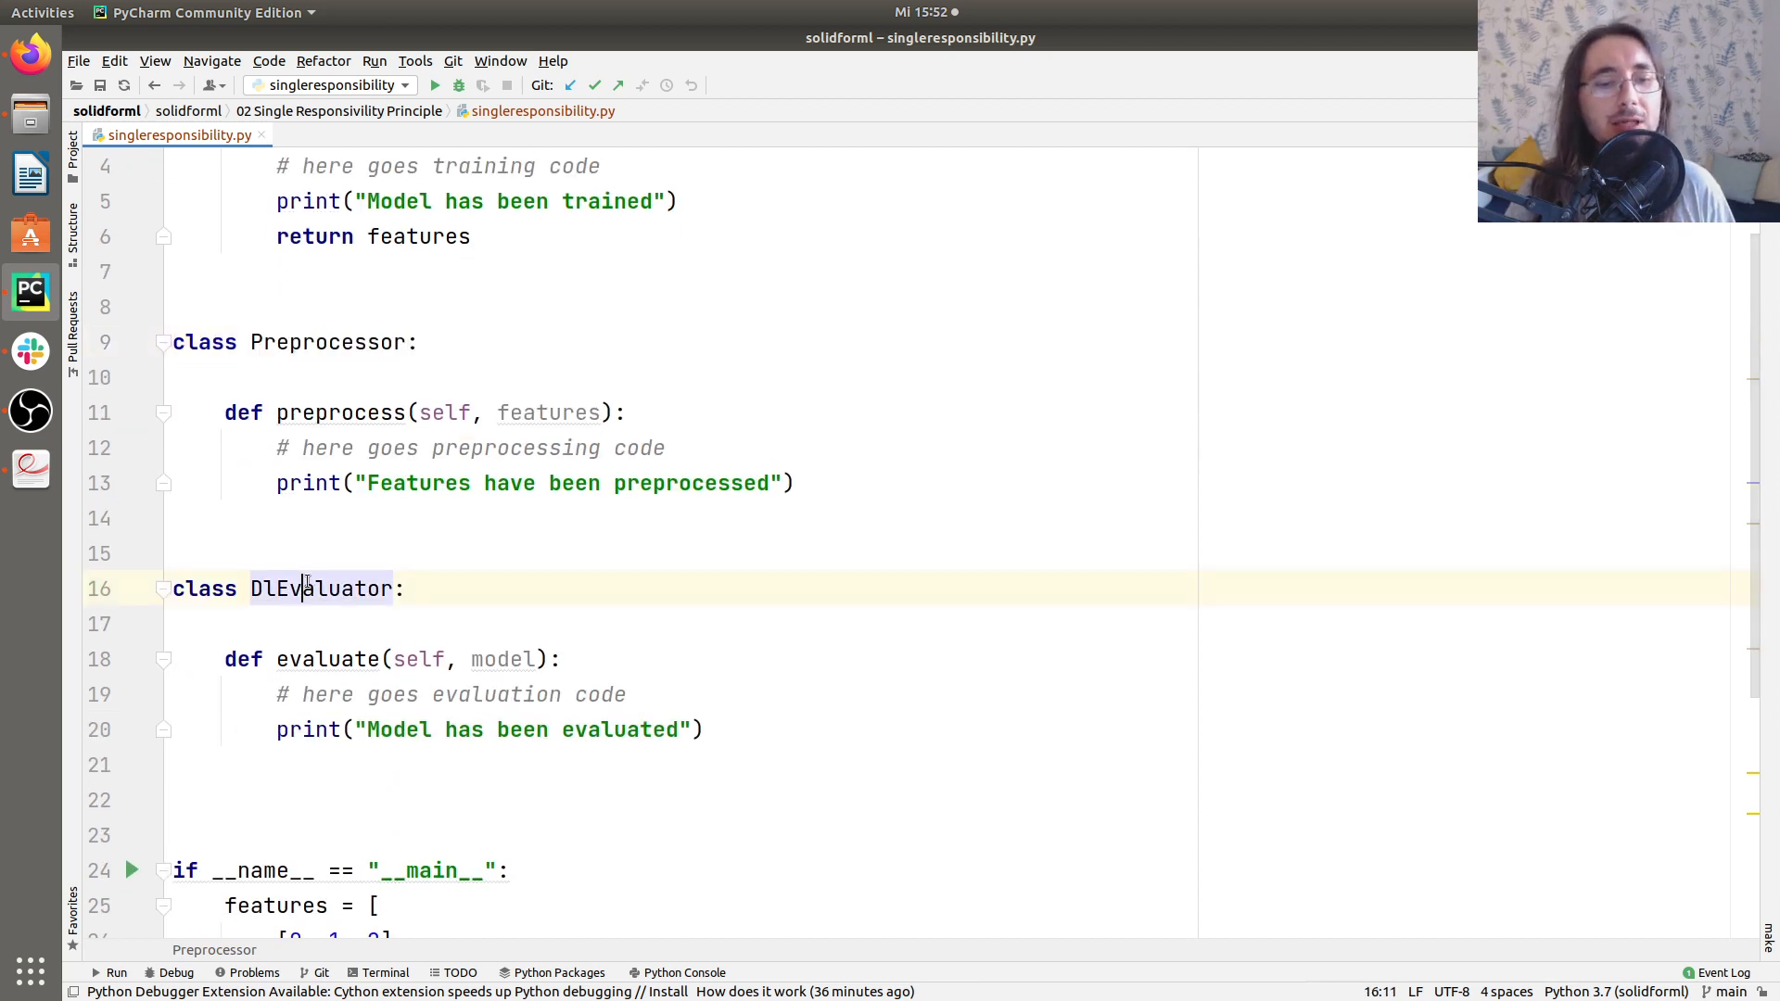
{"action": "double_click", "coordinate": [305, 589]}
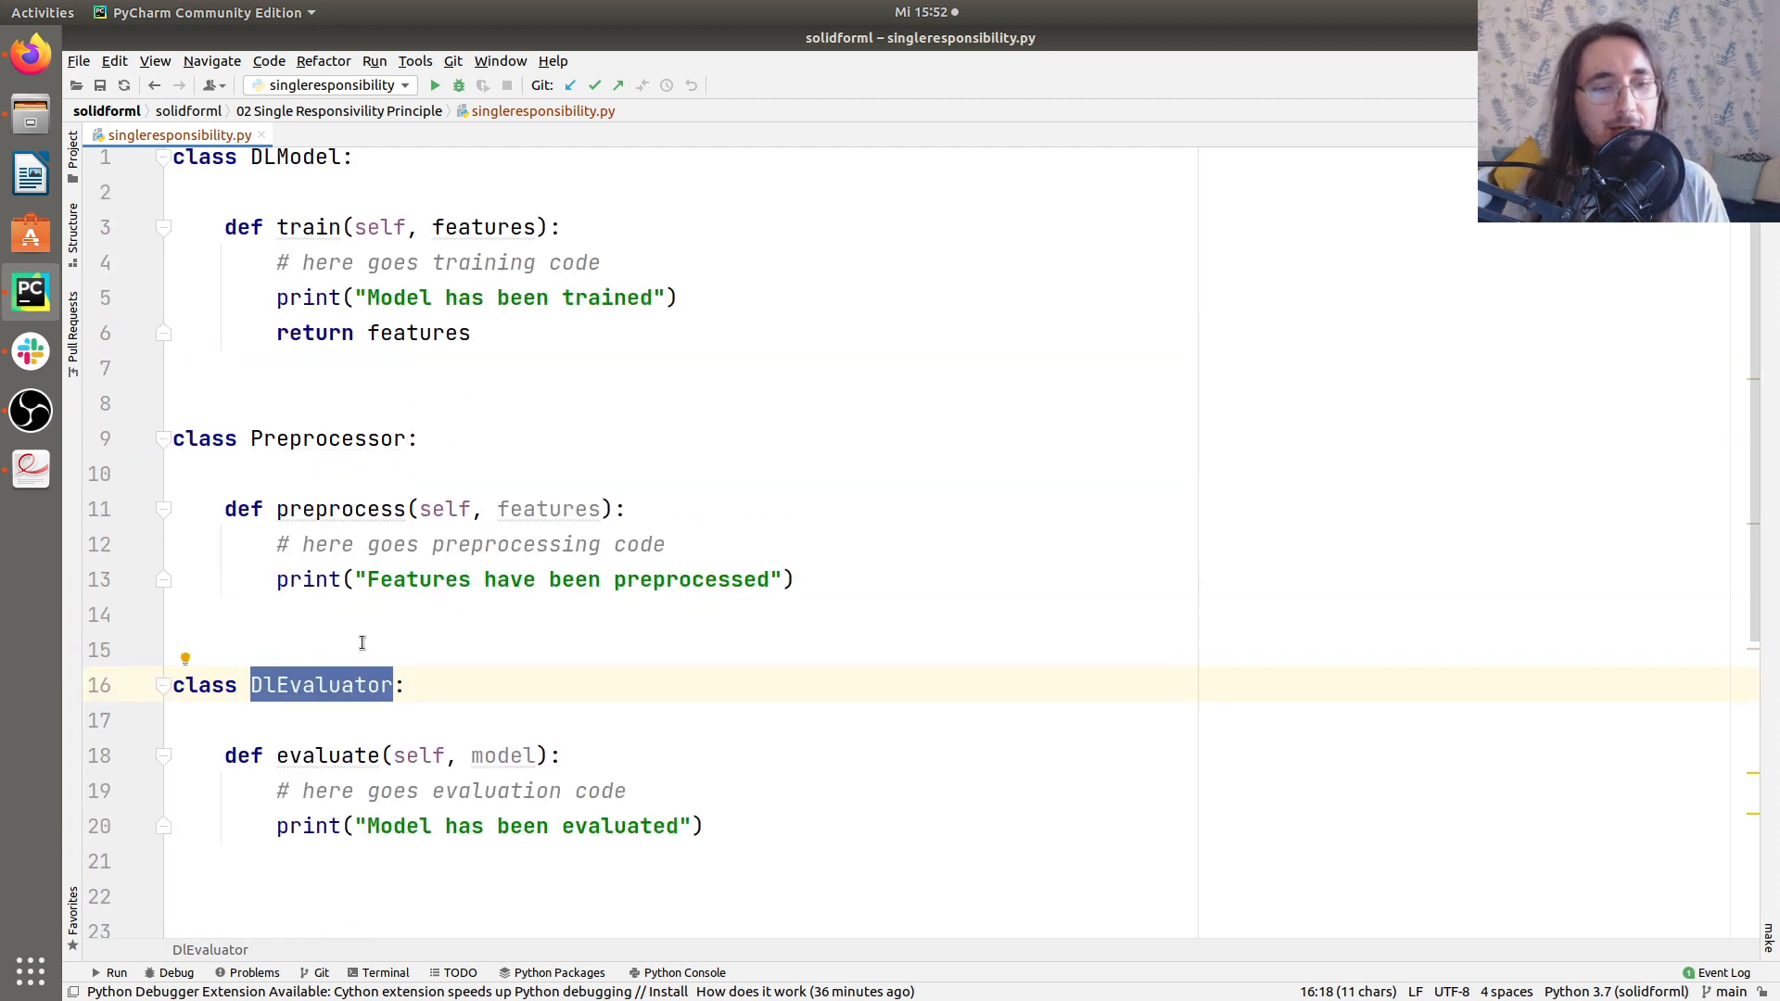
{"action": "left_click", "coordinate": [483, 589]}
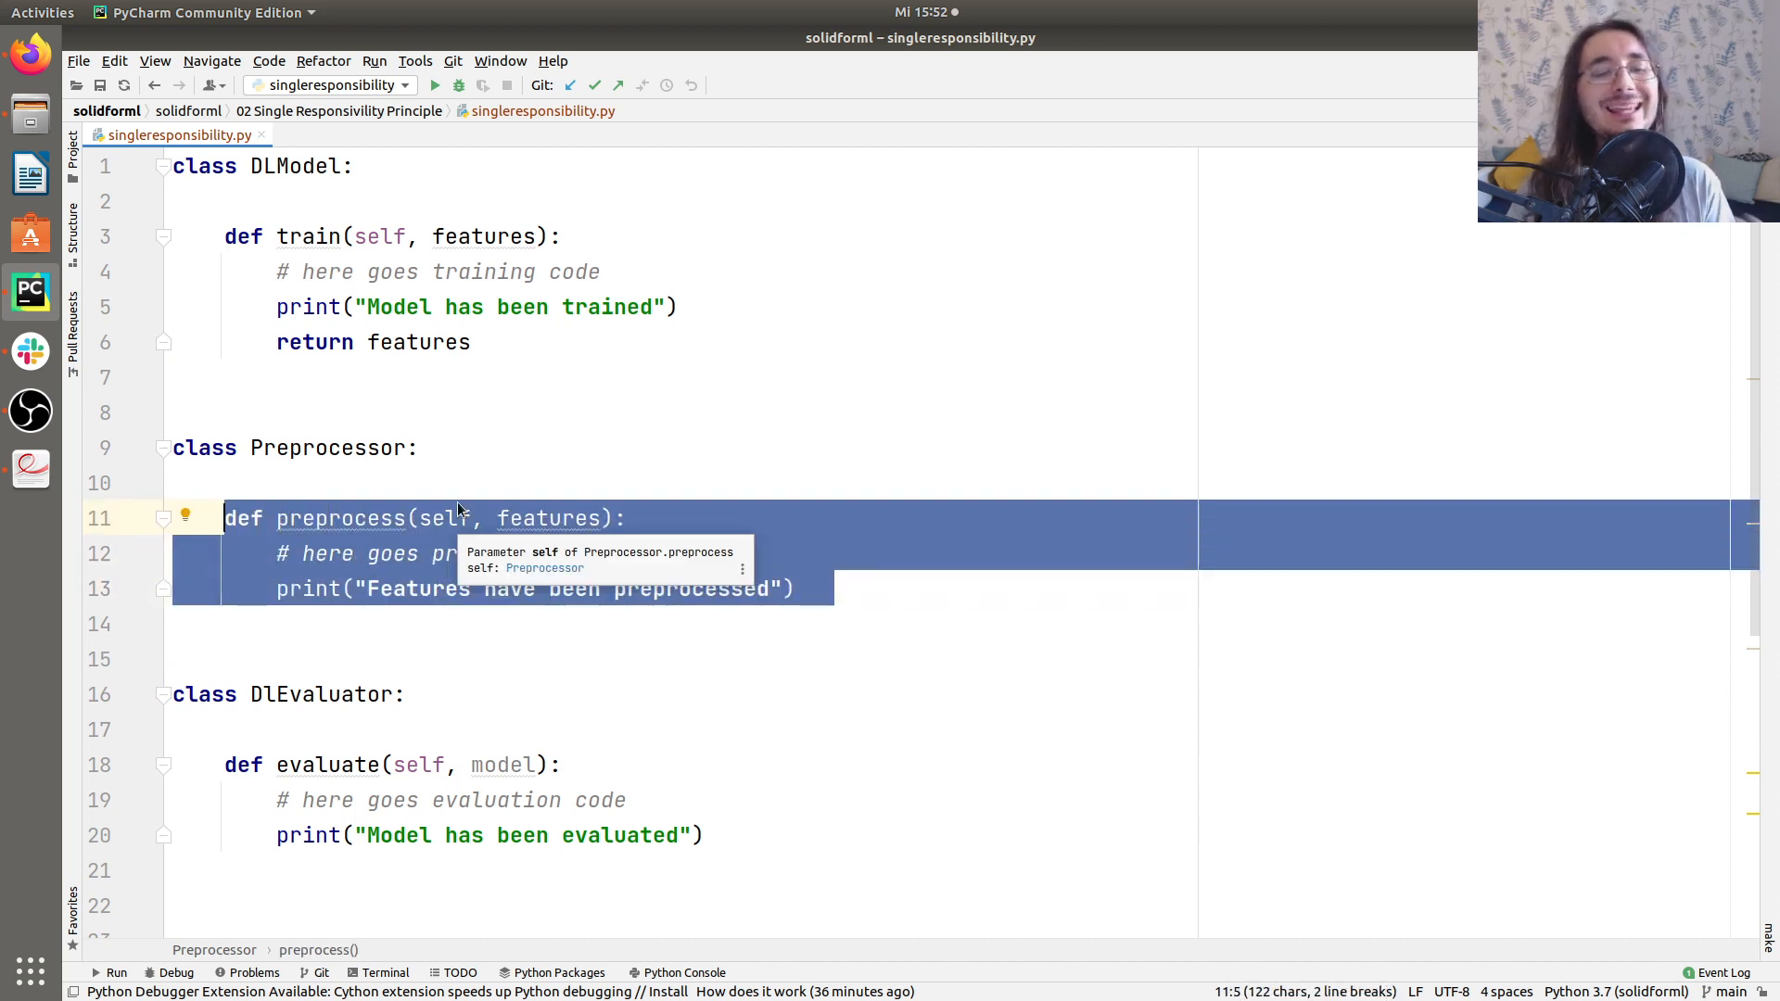
{"action": "double_click", "coordinate": [326, 448]}
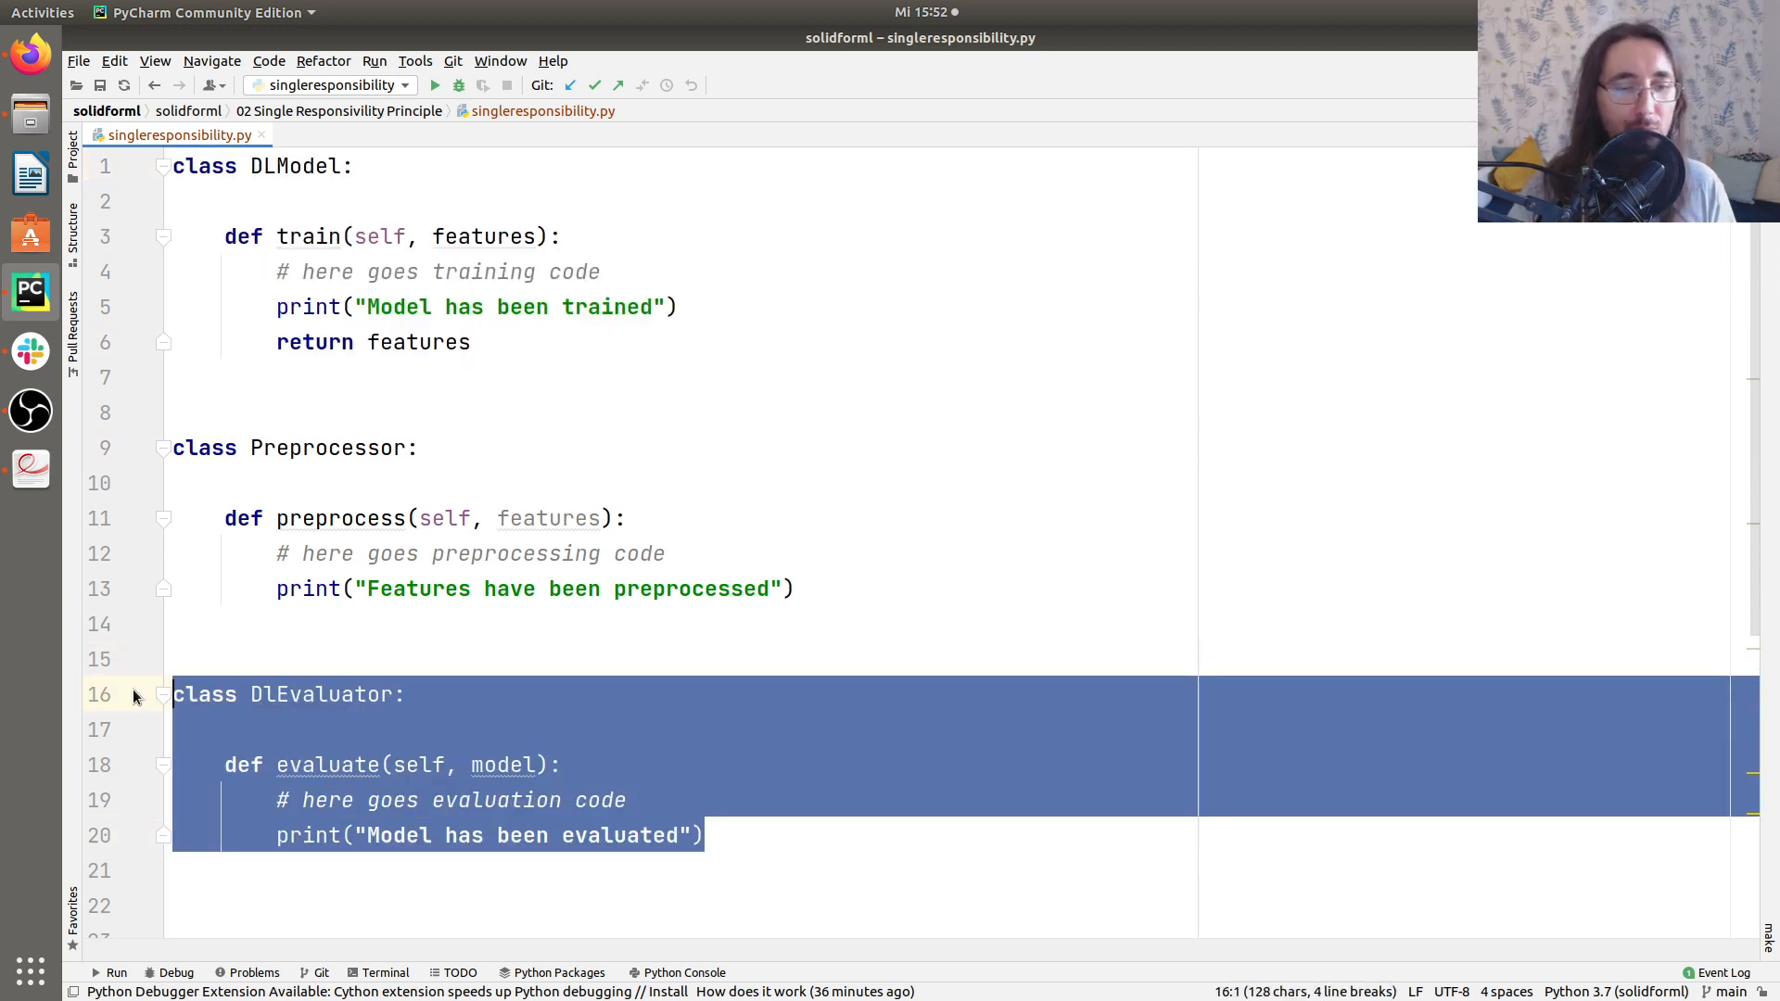
{"action": "left_click", "coordinate": [444, 589]}
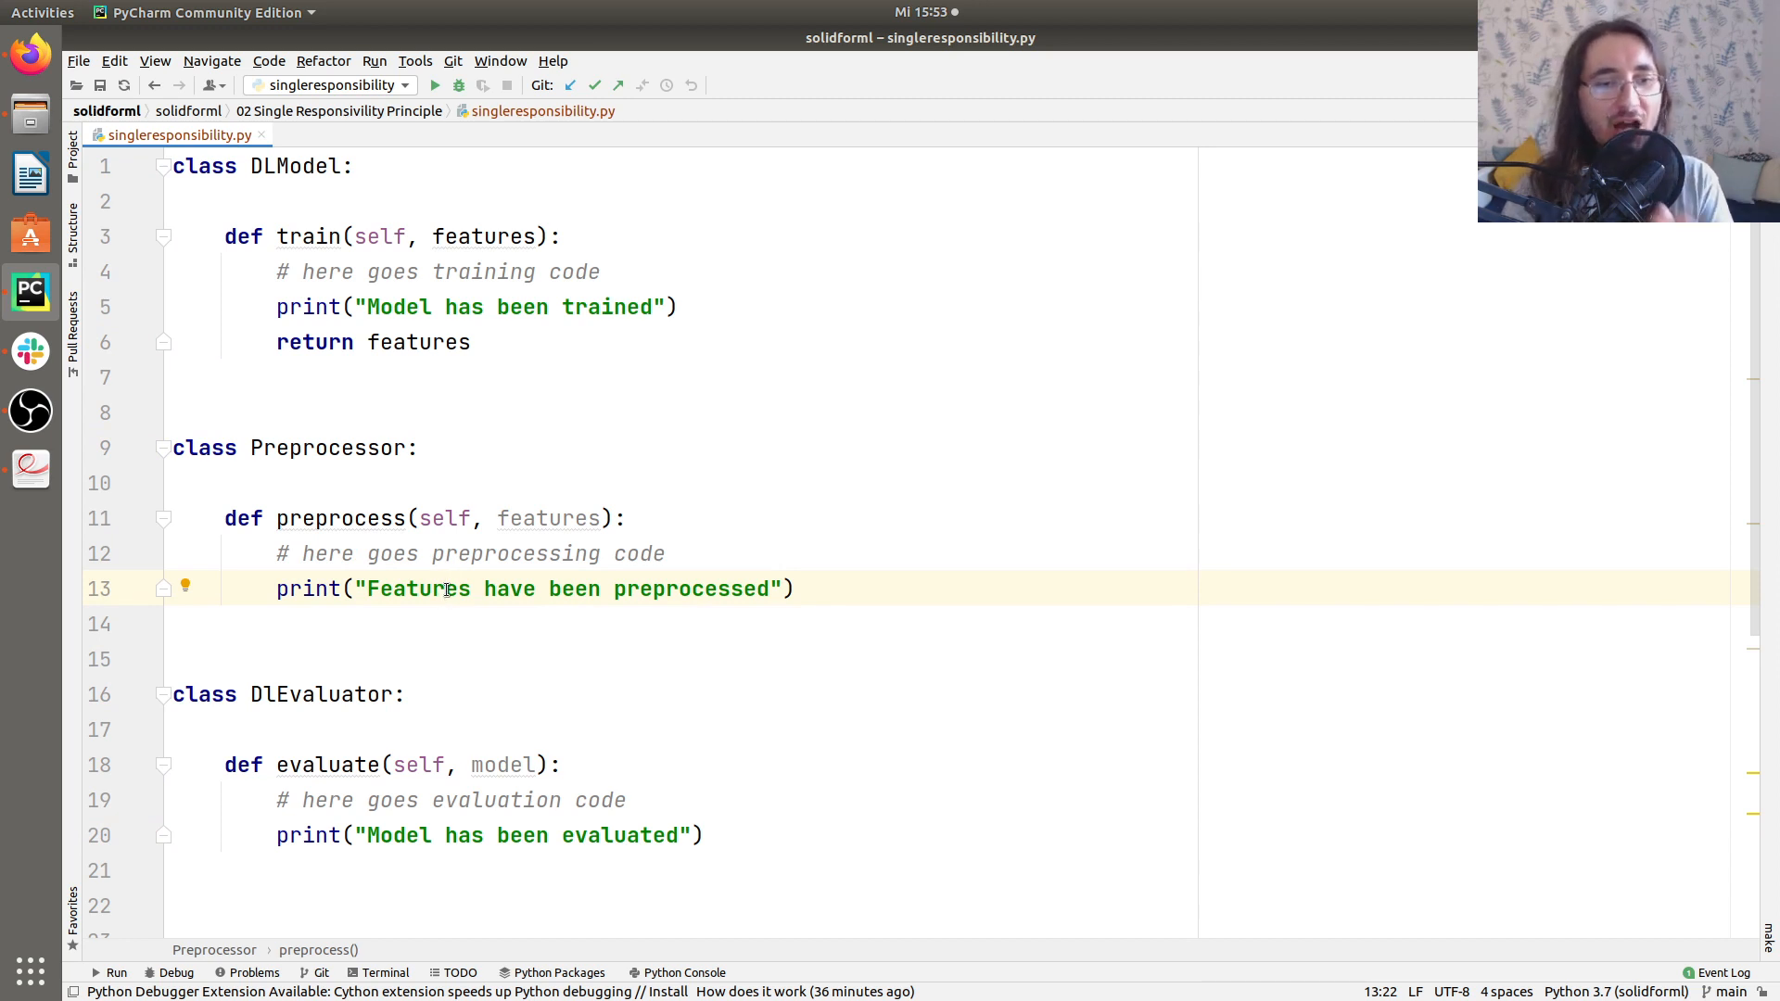
Below model = DLModel(), add preprocessor = Preprocessor().
{"action": "scroll", "scroll_direction": "down", "scroll_amount": 3}
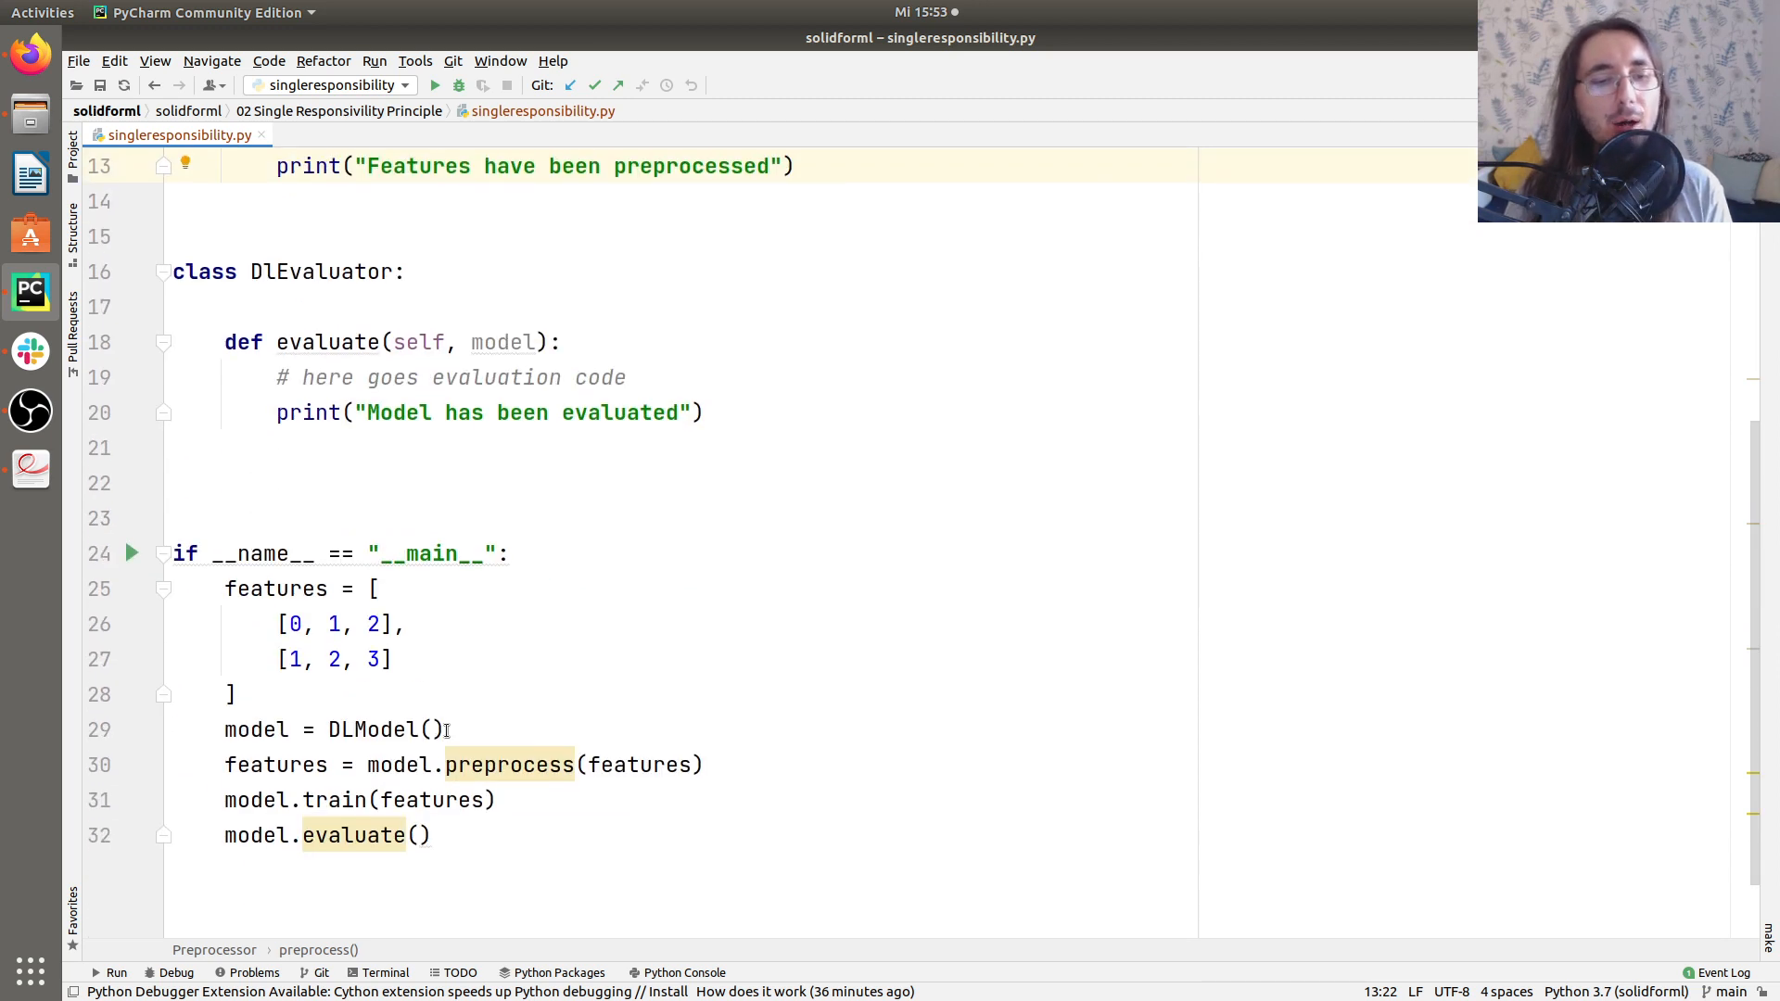
{"action": "scroll", "scroll_direction": "down", "scroll_amount": 3}
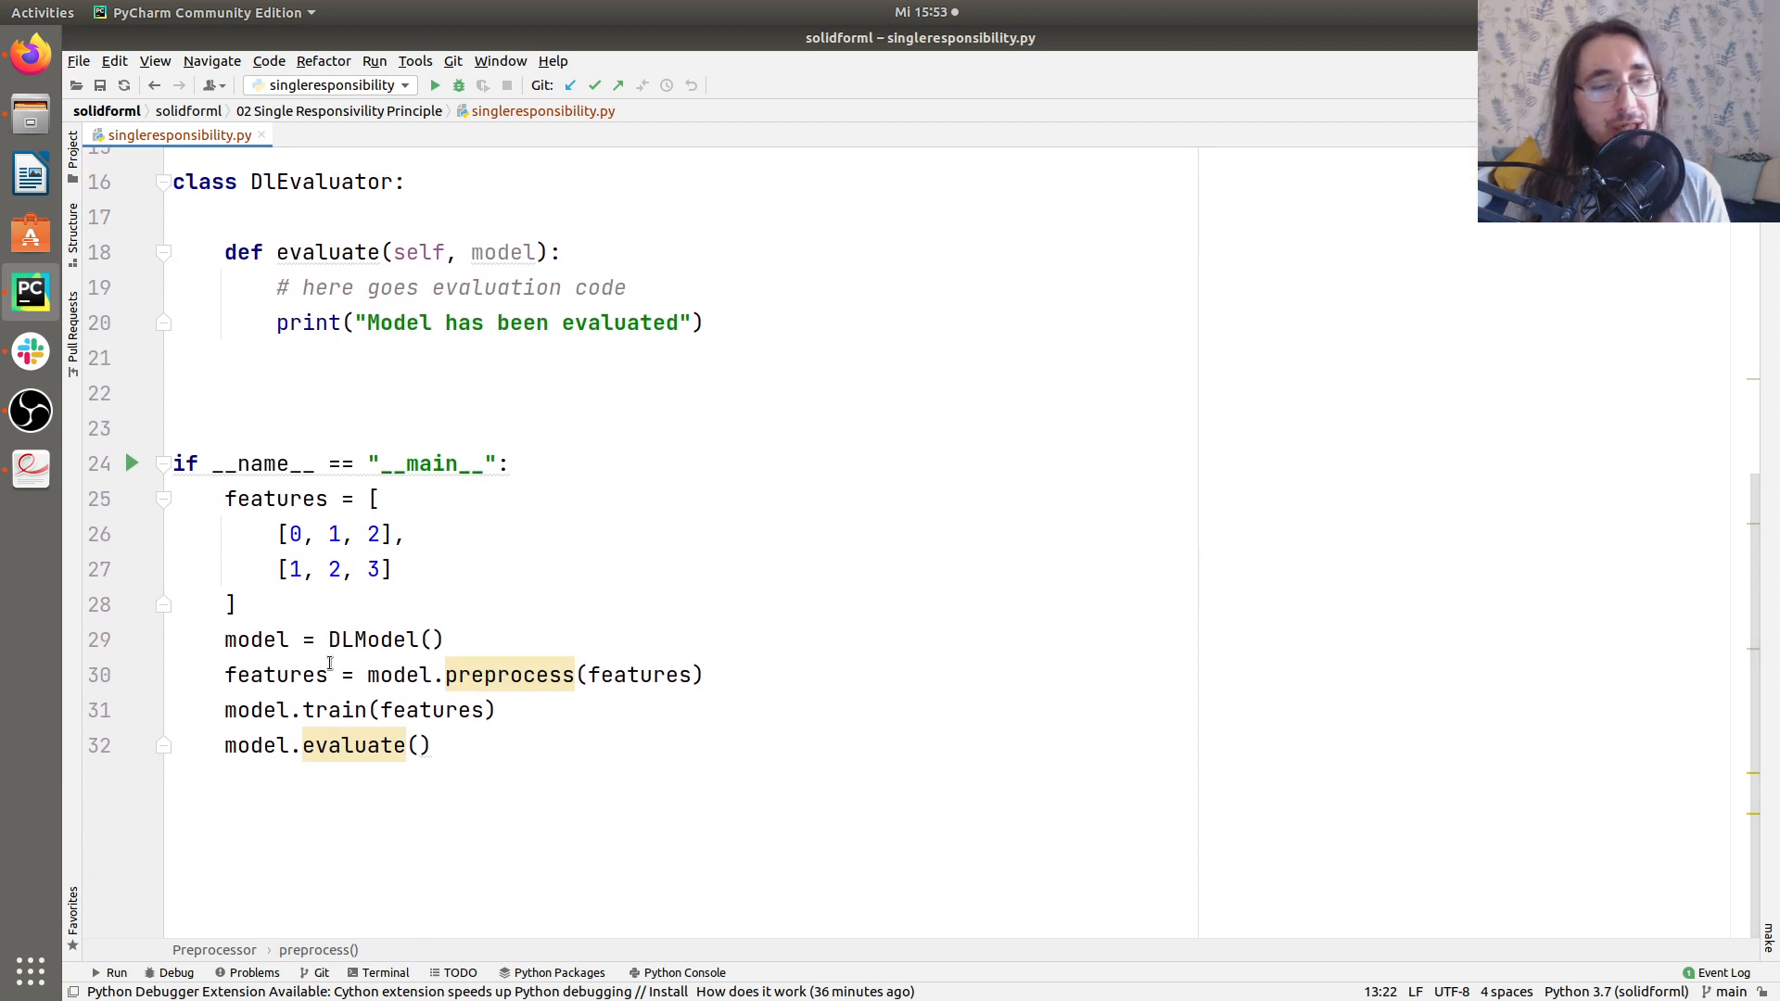
{"action": "left_click", "coordinate": [434, 639]}
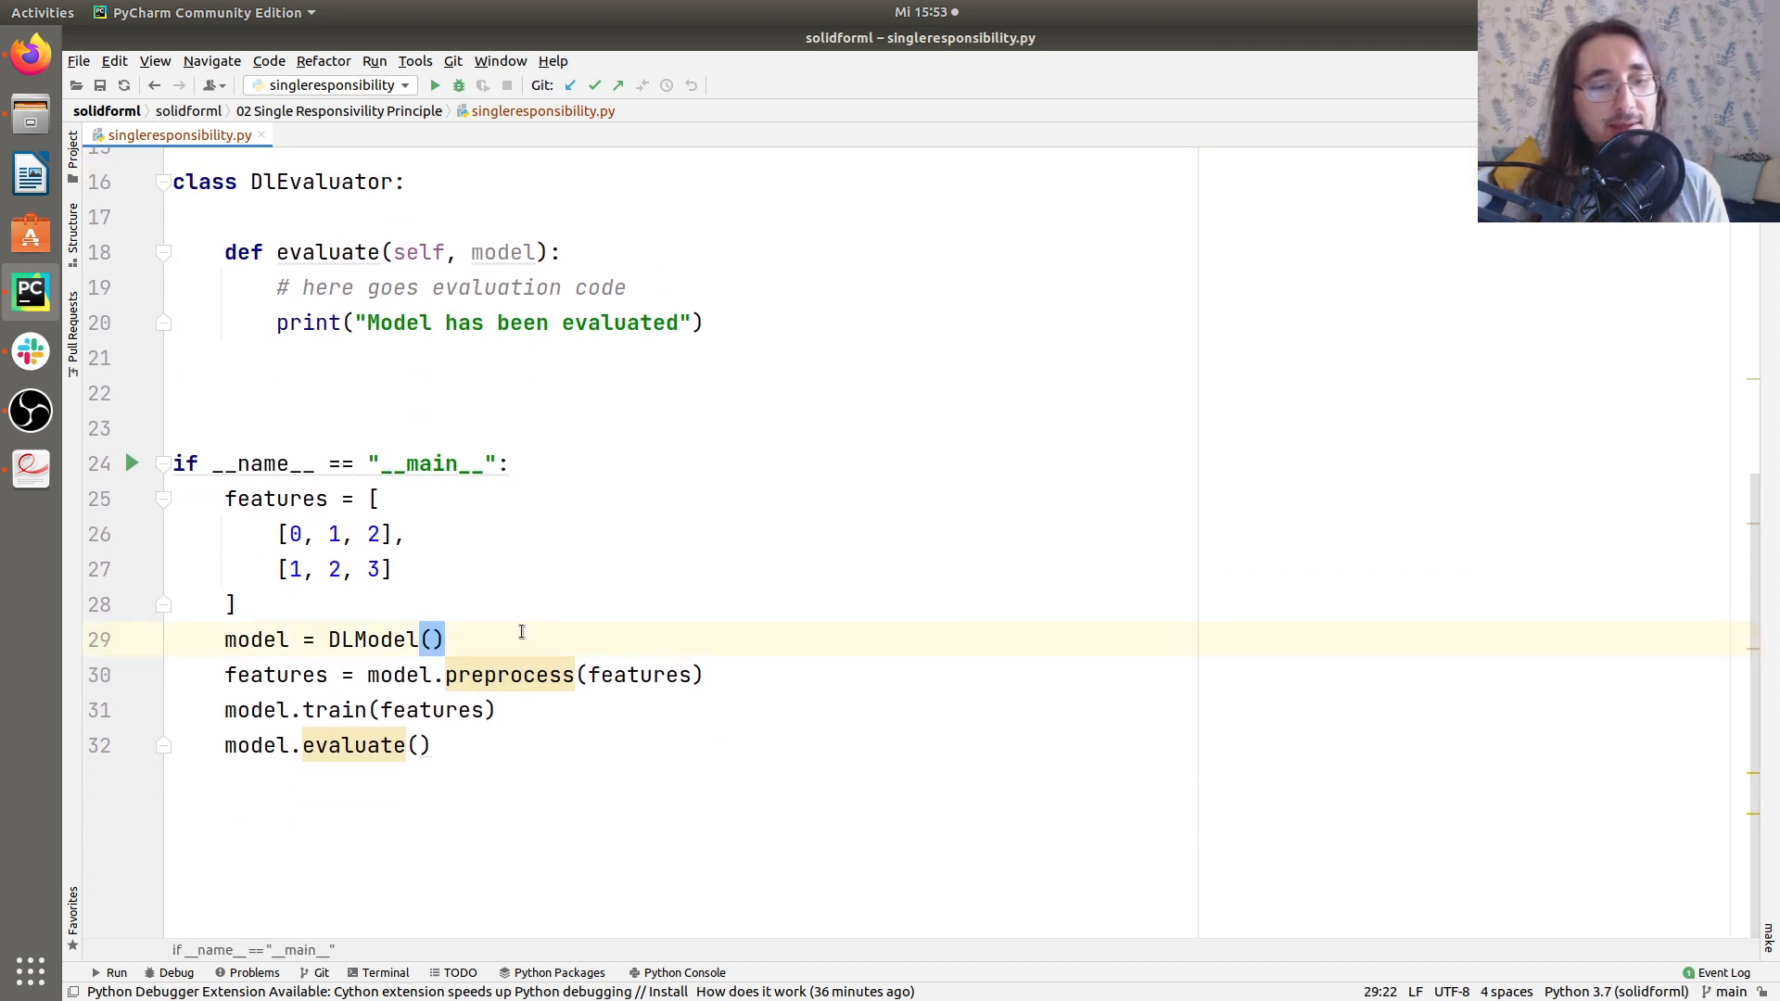
{"action": "key", "text": "Return"}
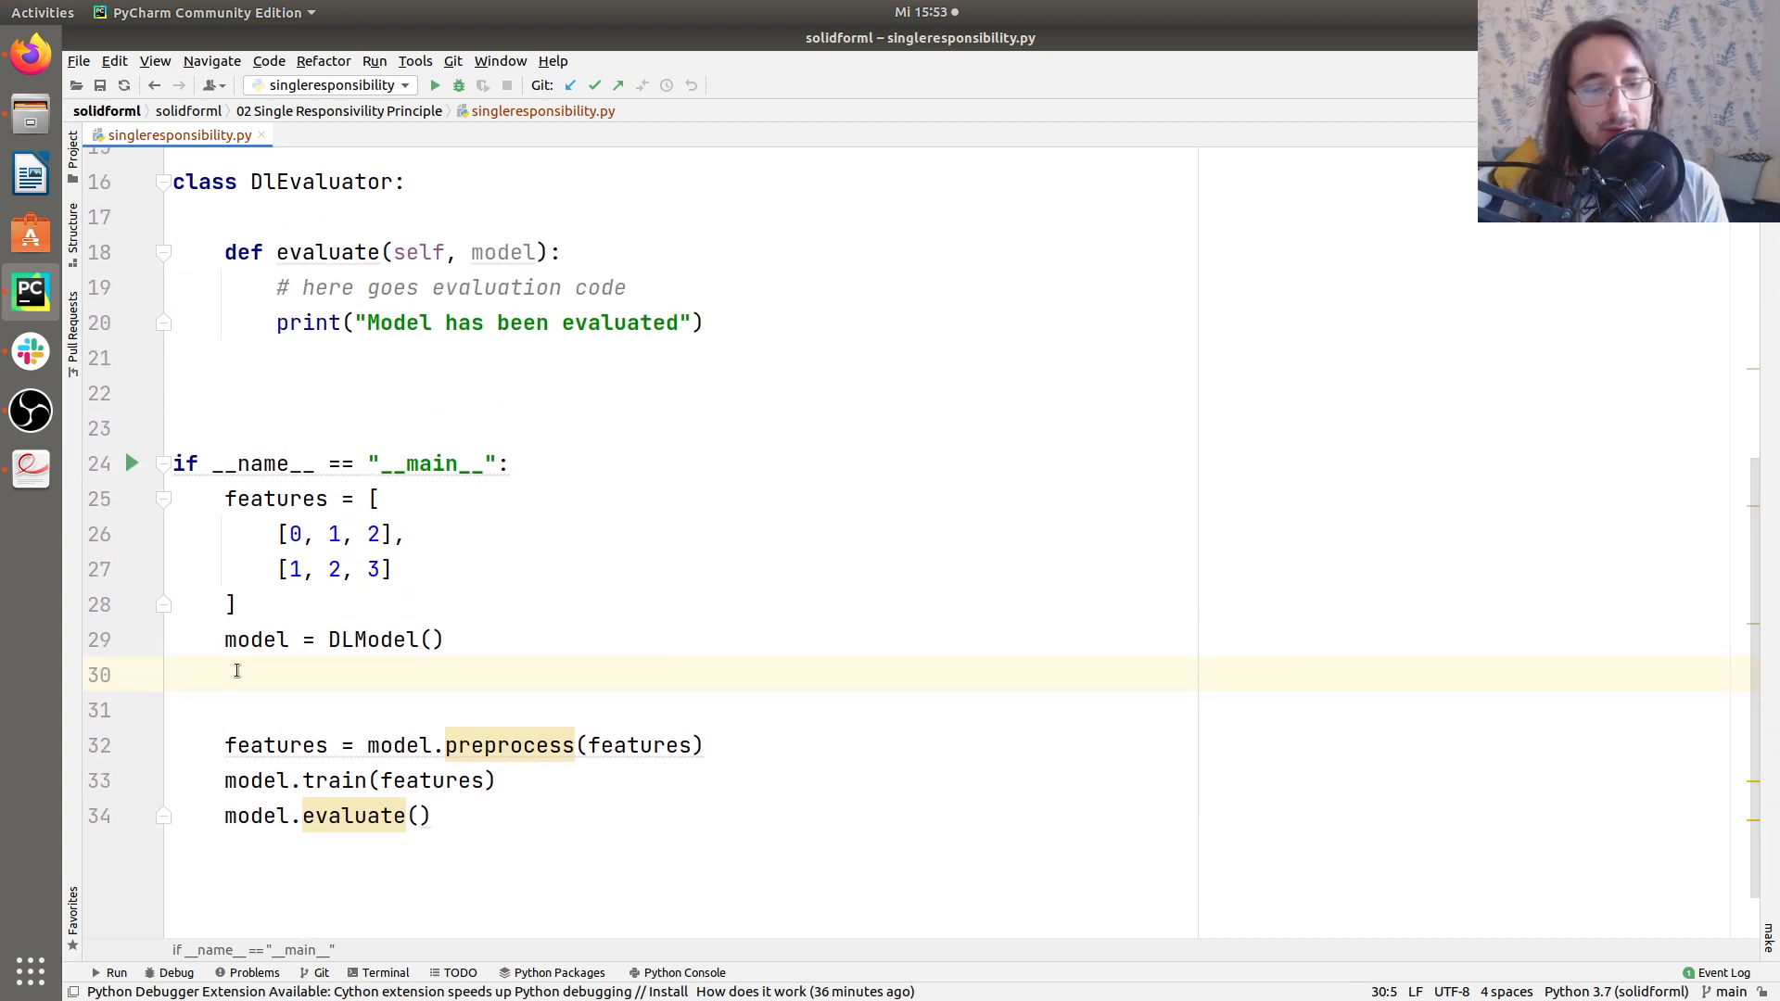
{"action": "type", "text": "preprocessor = P"}
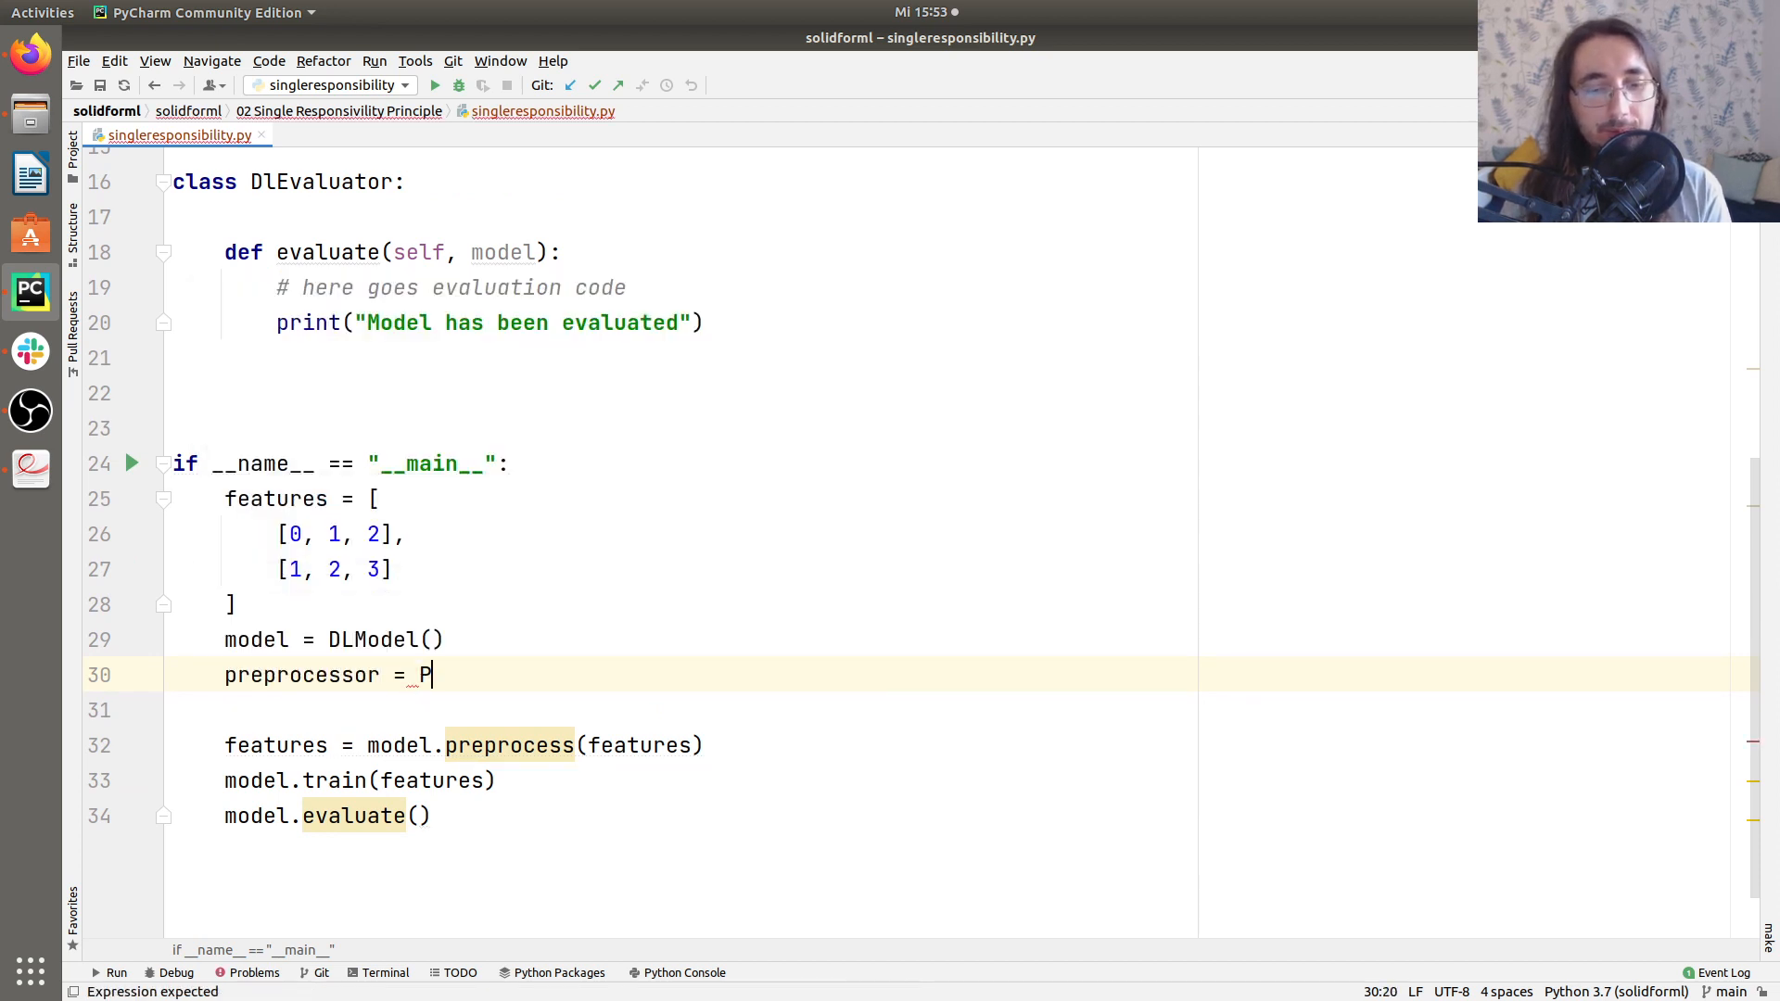
{"action": "type", "text": "reprocessor()"}
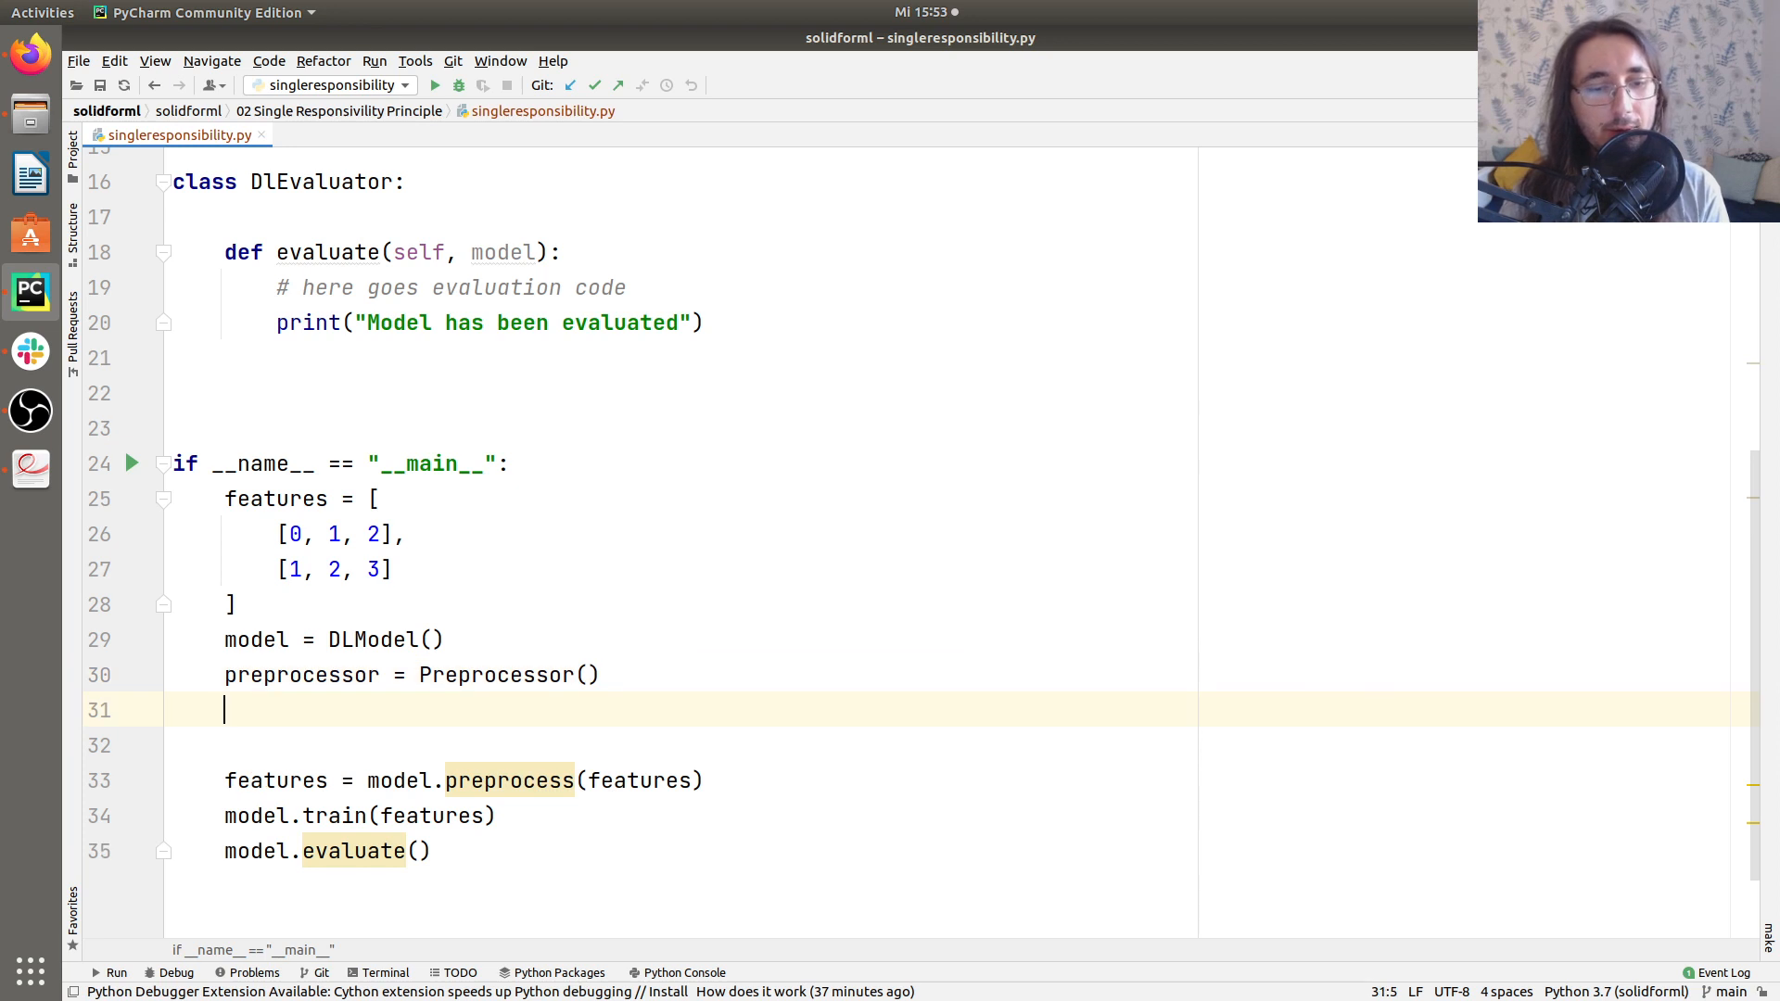
Add evaluator = DlEvaluator() and call preprocessor.preprocess(features) and evaluator.evaluate(model).
{"action": "type", "text": "evaluator ="}
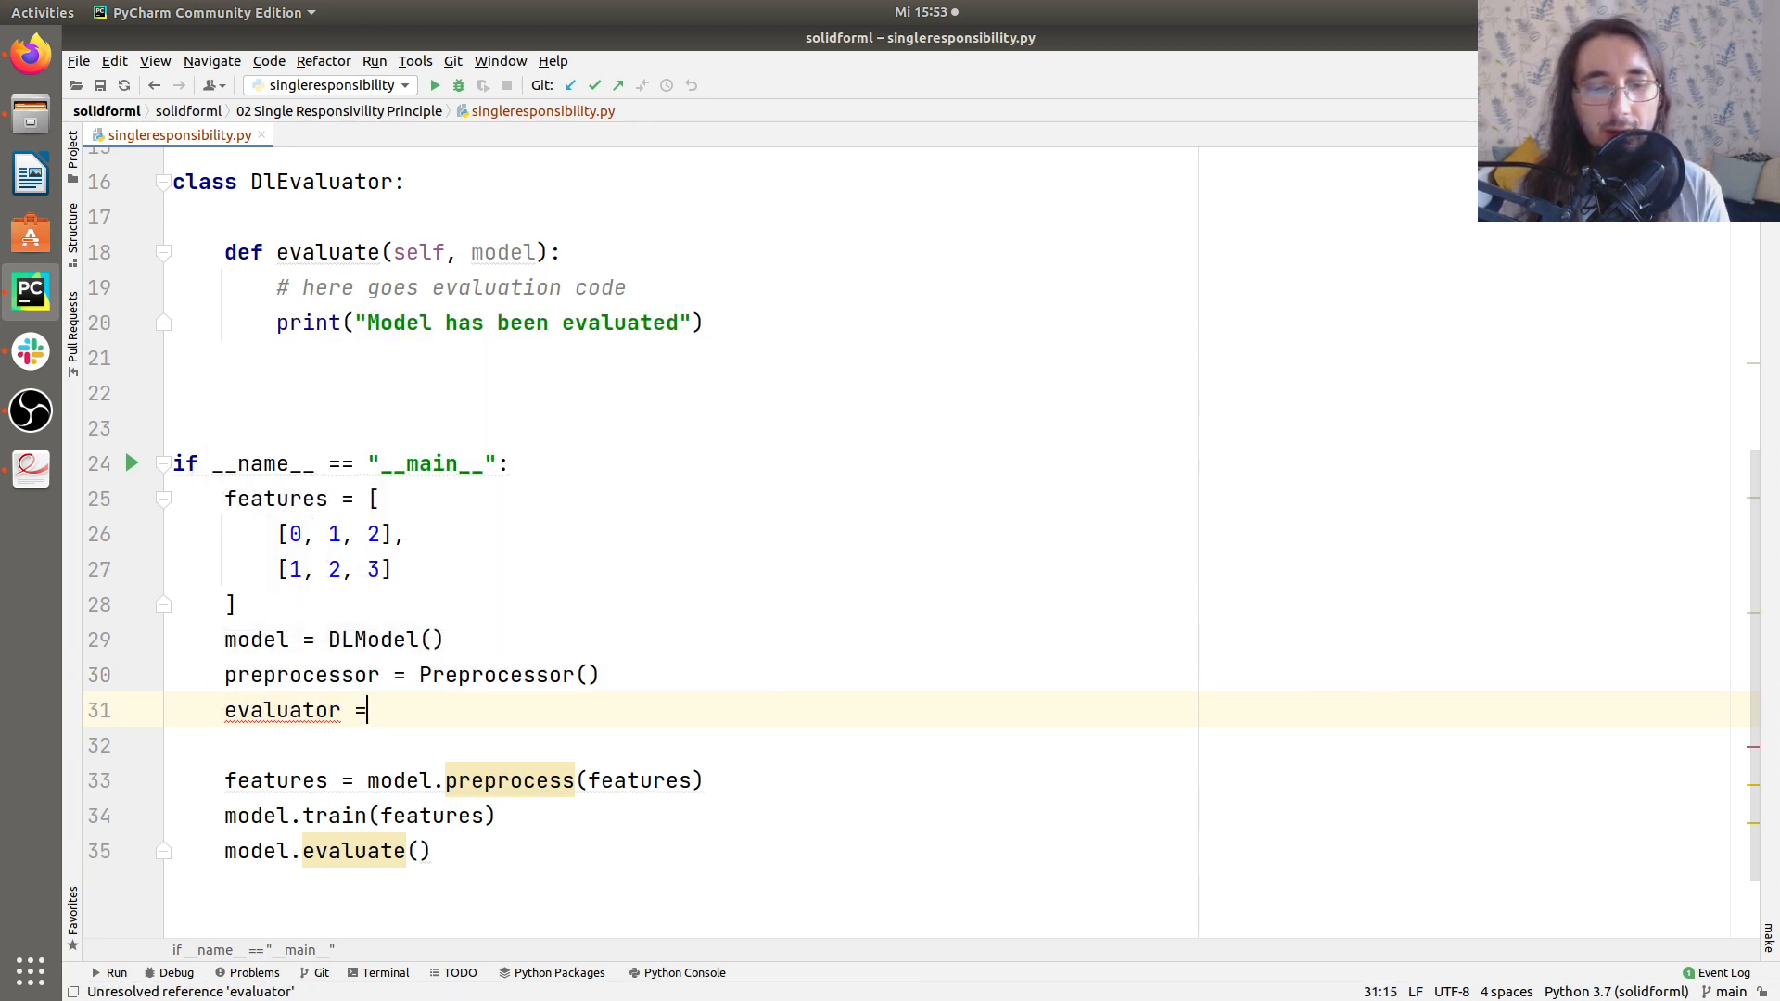
{"action": "type", "text": "DL"}
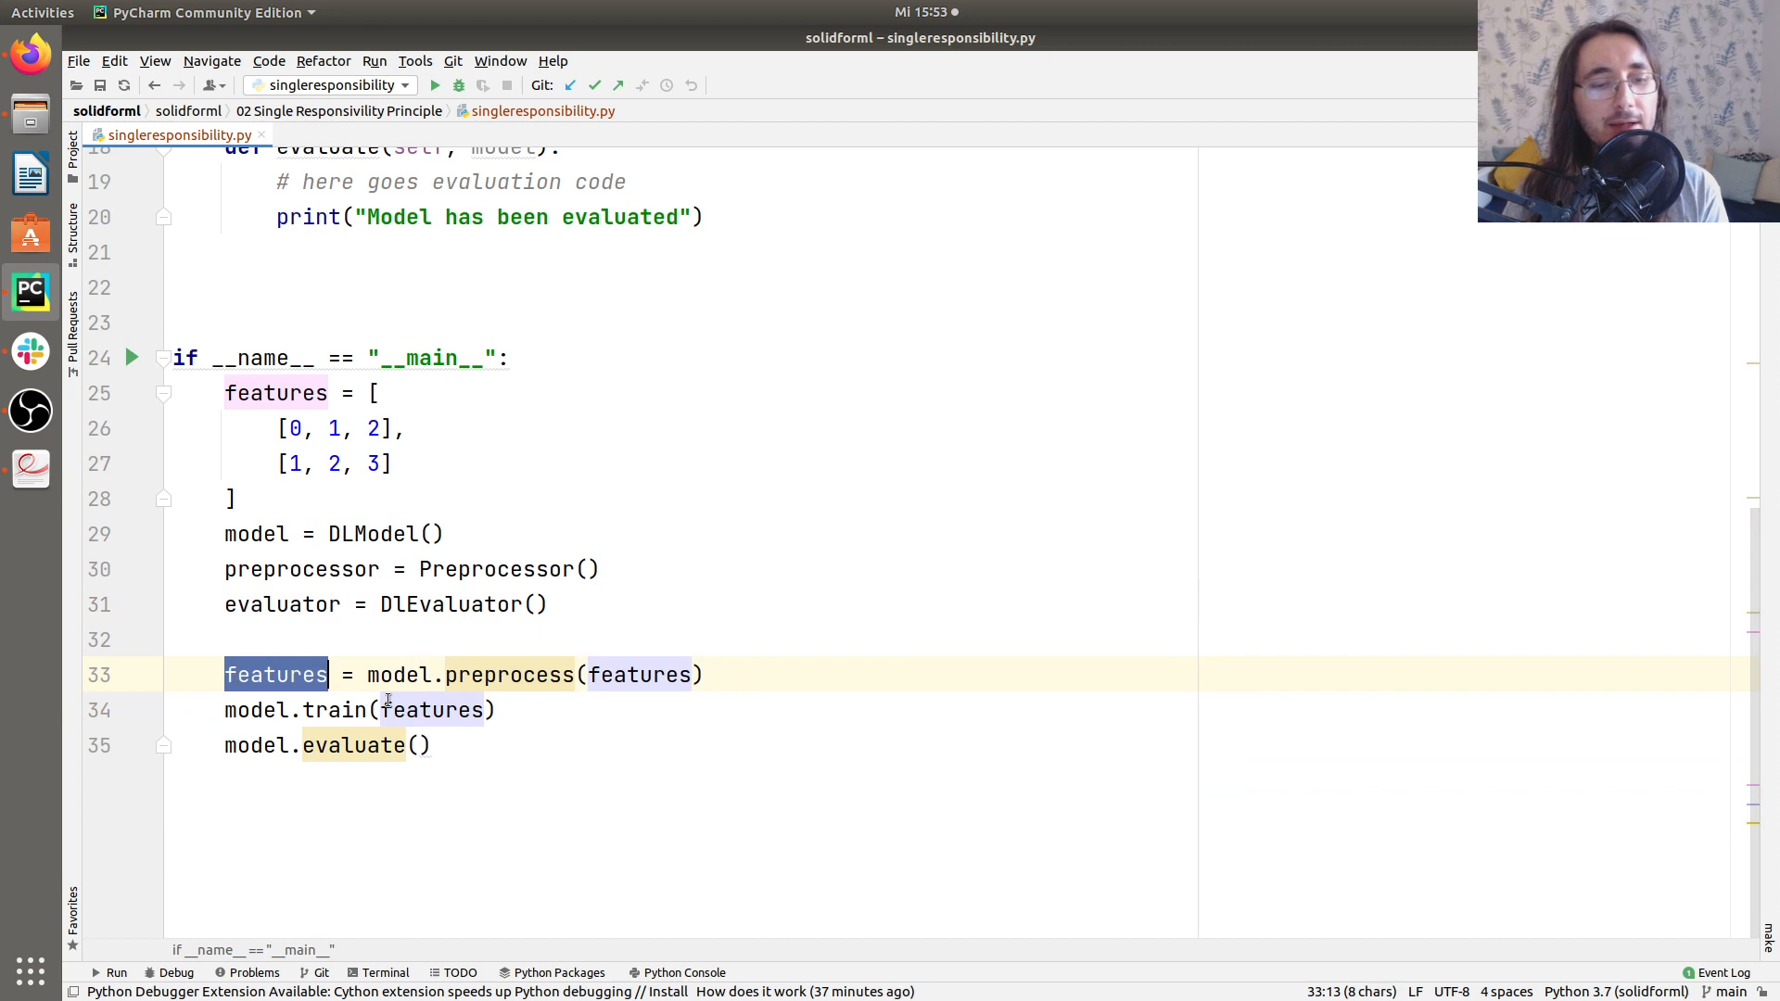
{"action": "type", "text": "preprocessor"}
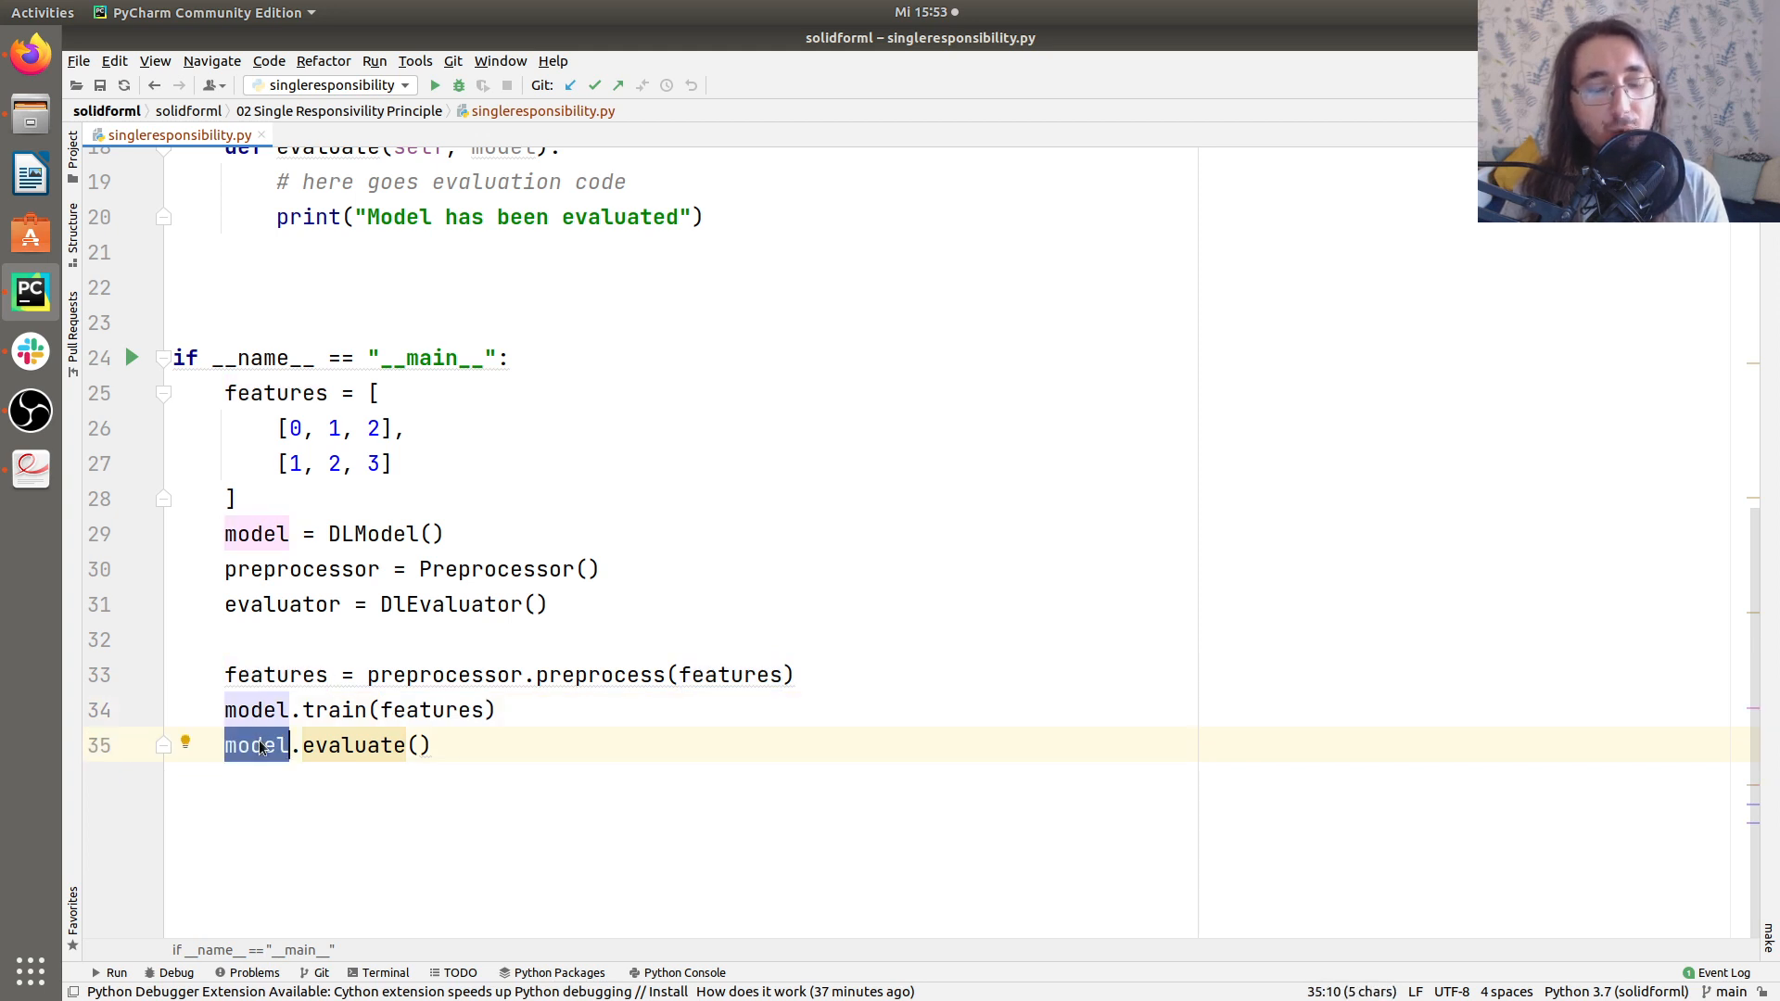
{"action": "type", "text": "evaluator"}
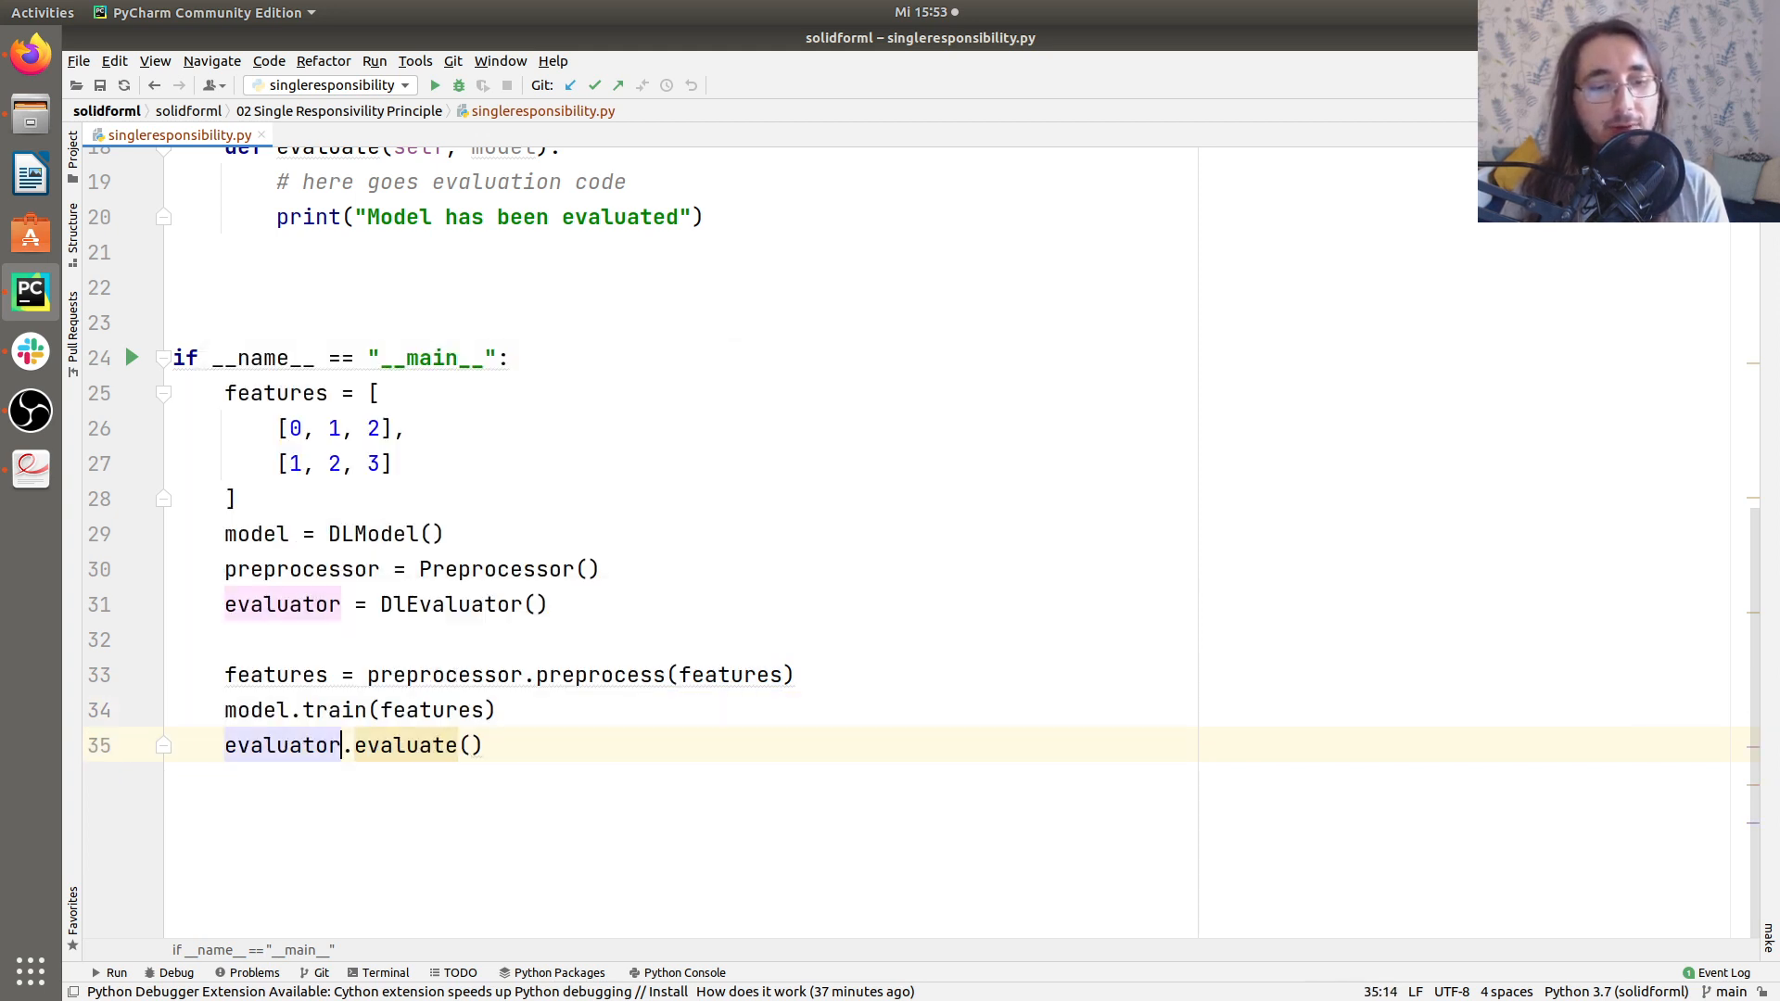
{"action": "type", "text": "model"}
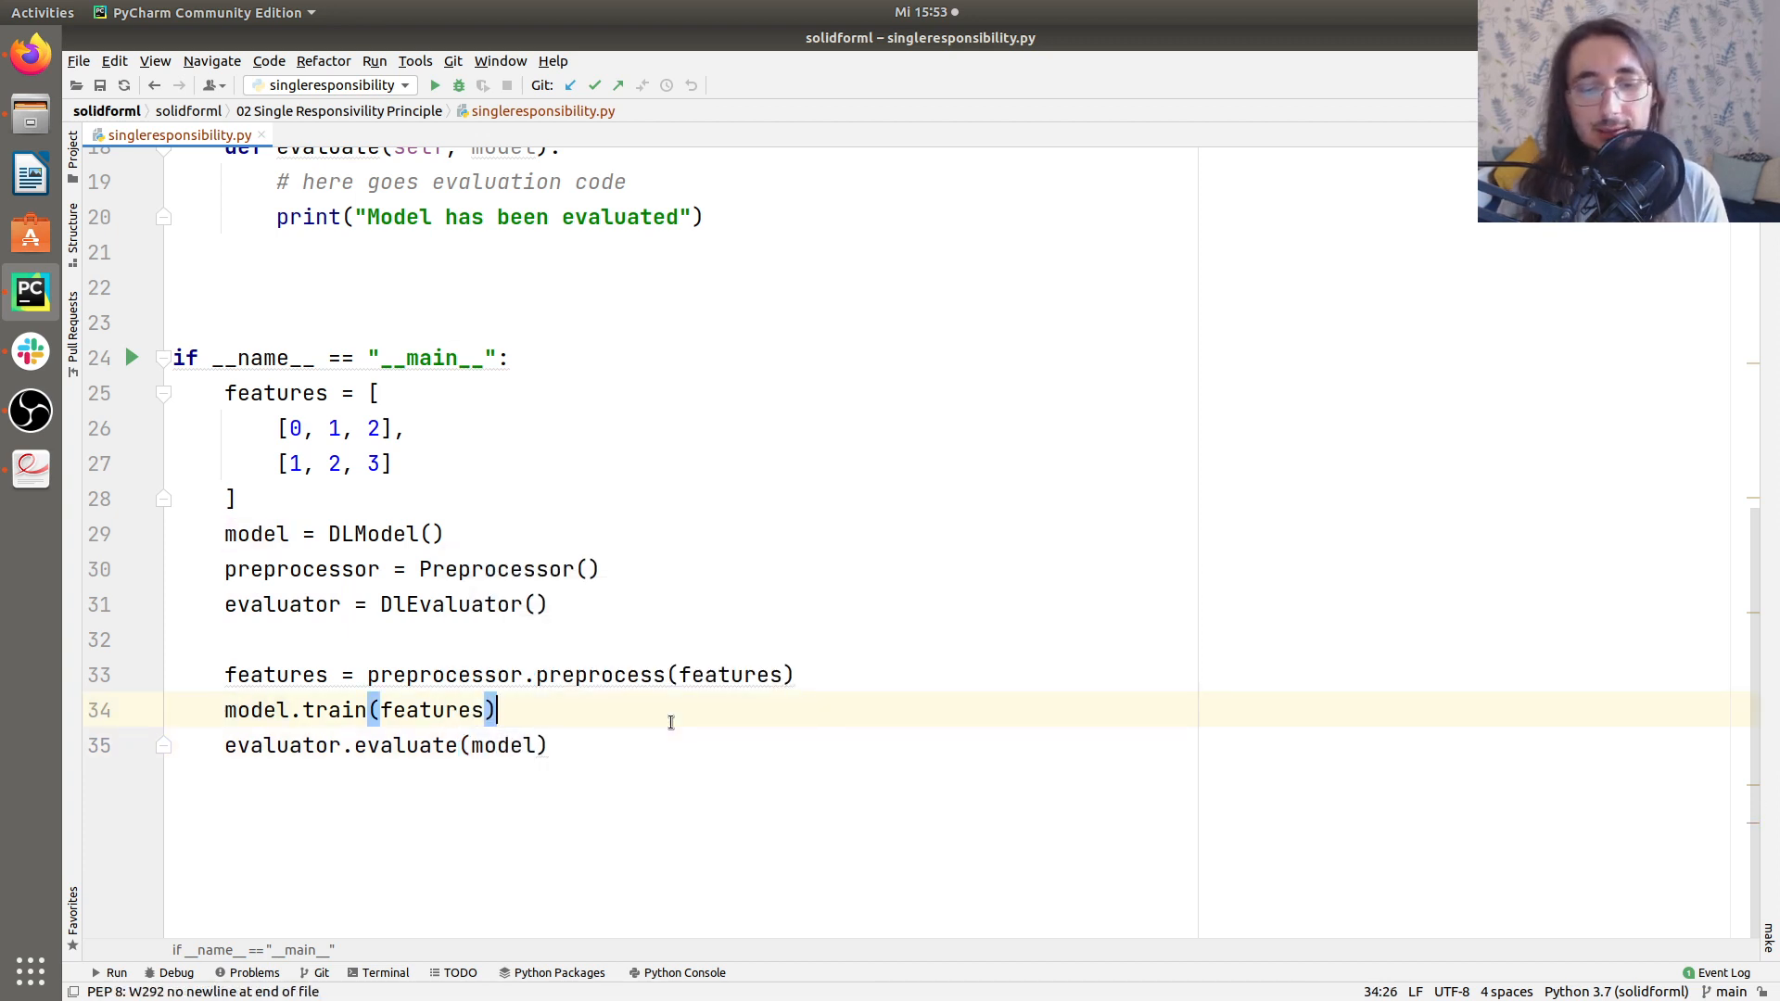
Run the refactored script from the toolbar Run button, then select all of the file's code.
{"action": "left_click", "coordinate": [434, 86]}
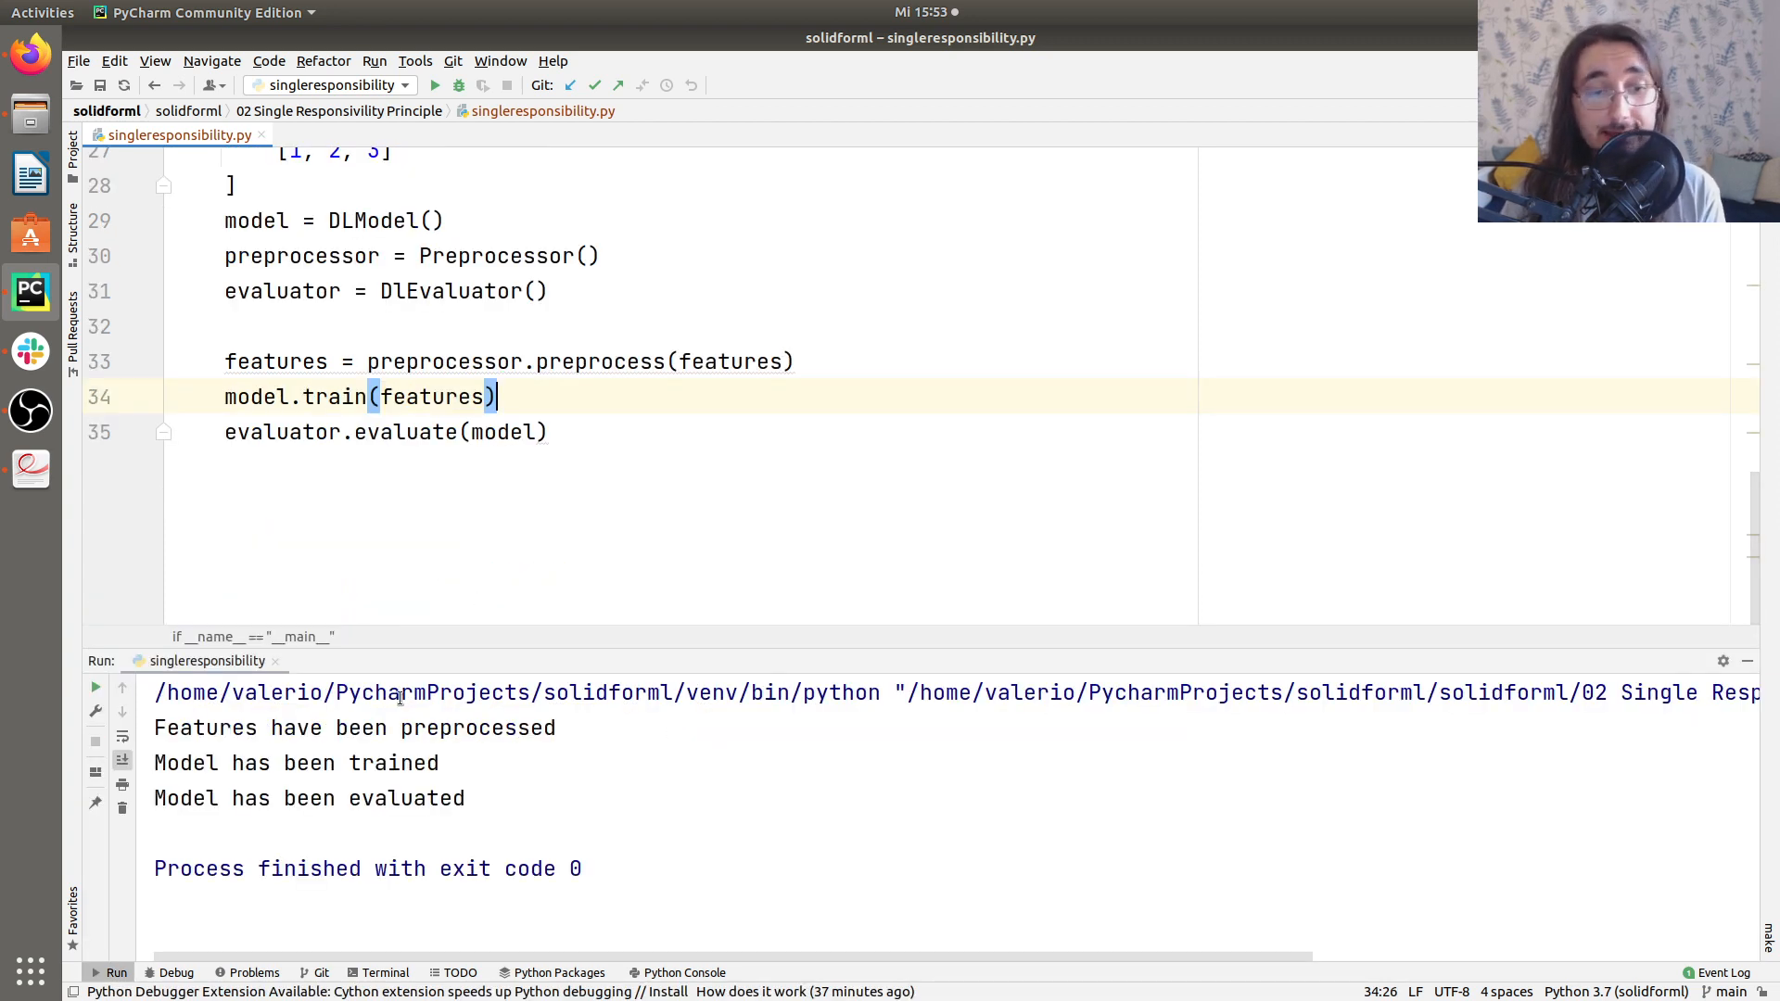
{"action": "mouse_move", "coordinate": [475, 675]}
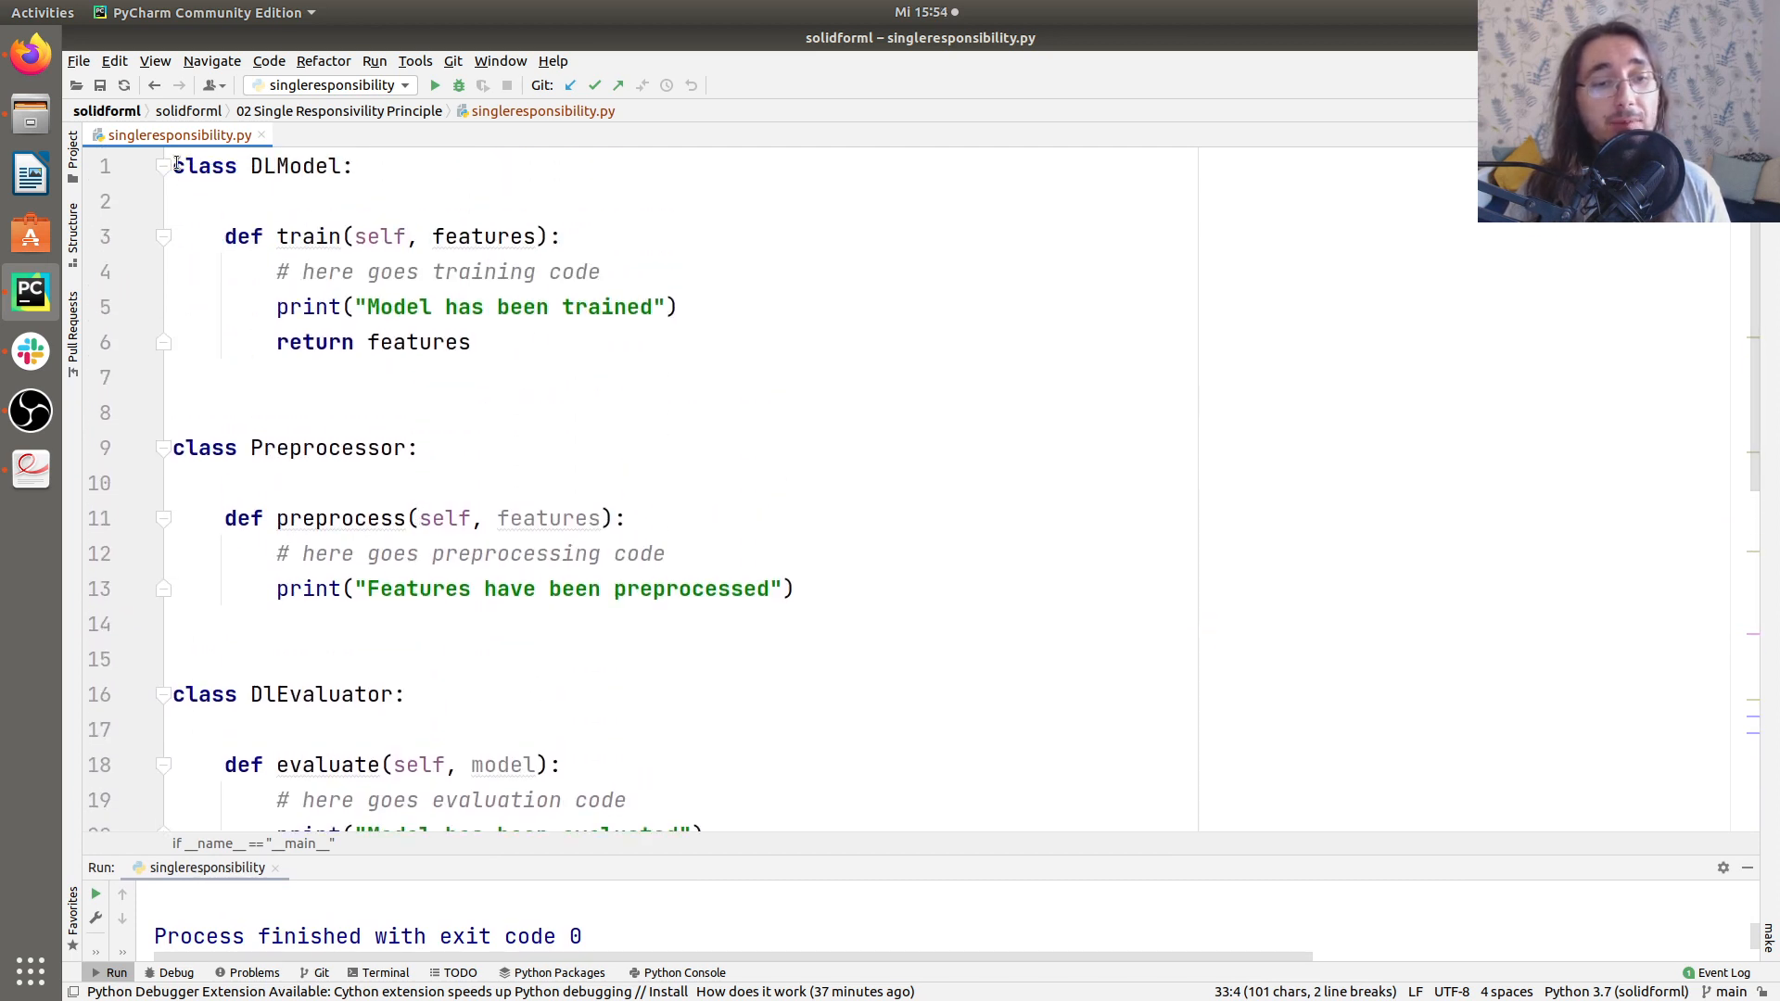
{"action": "key", "text": "ctrl+a"}
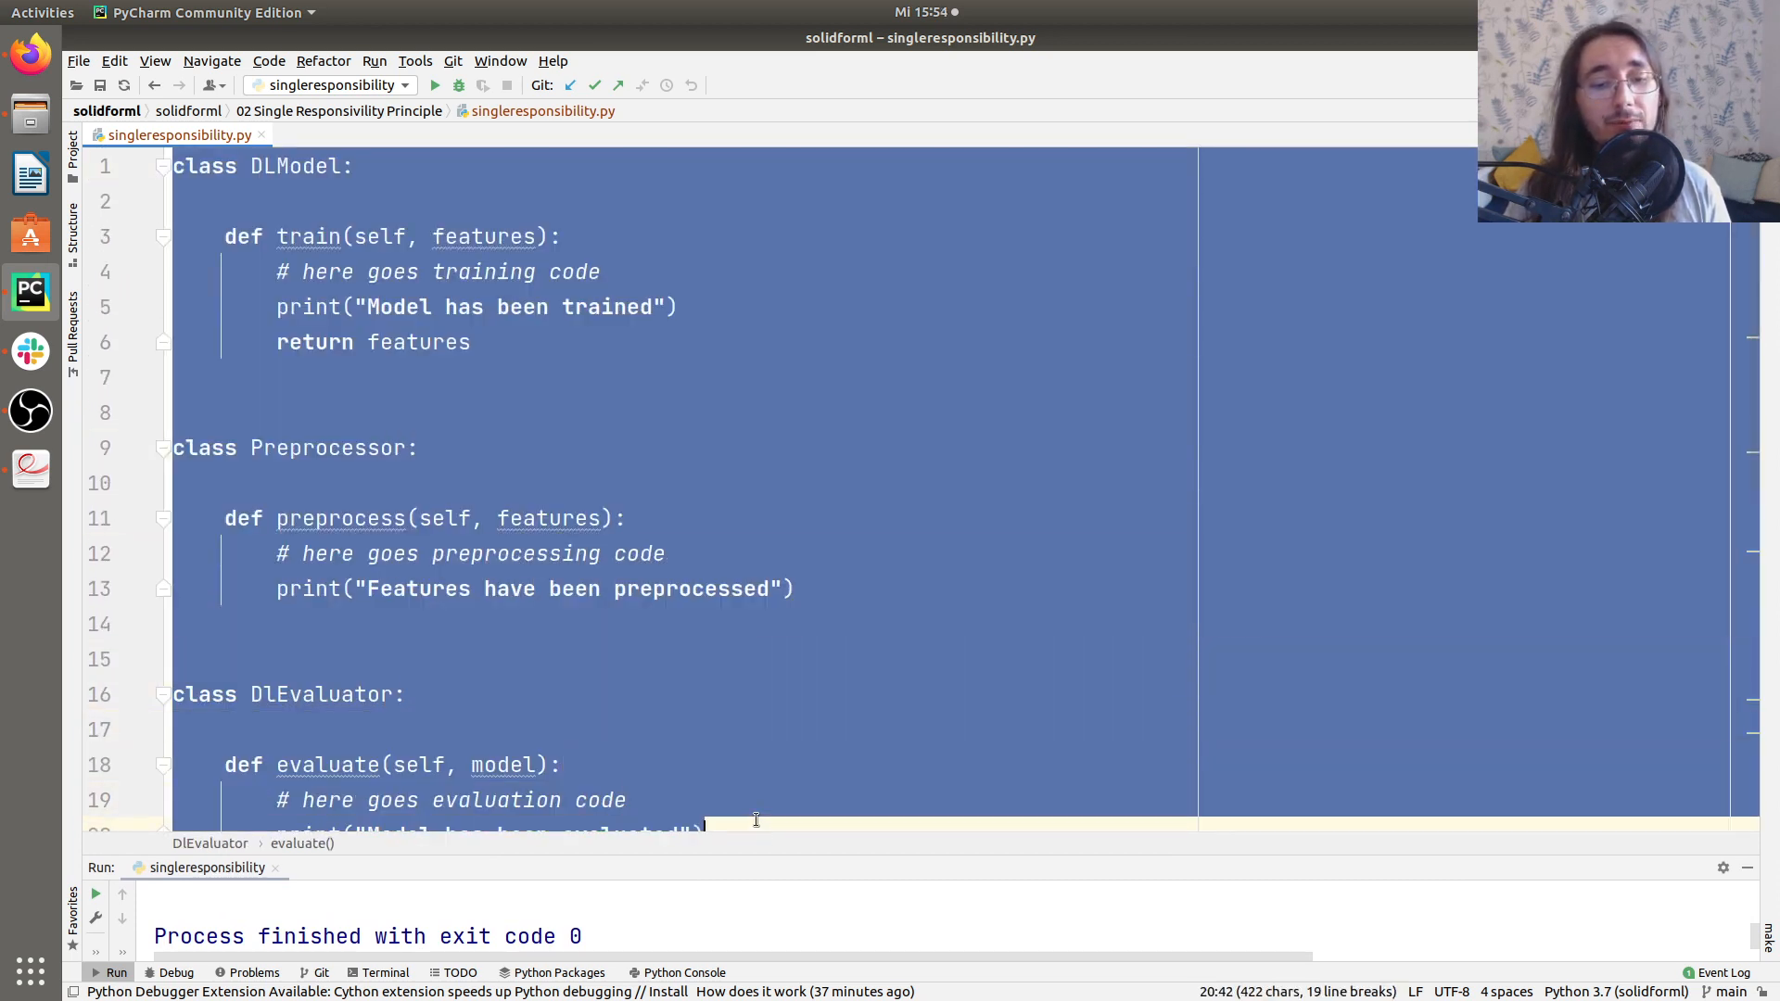